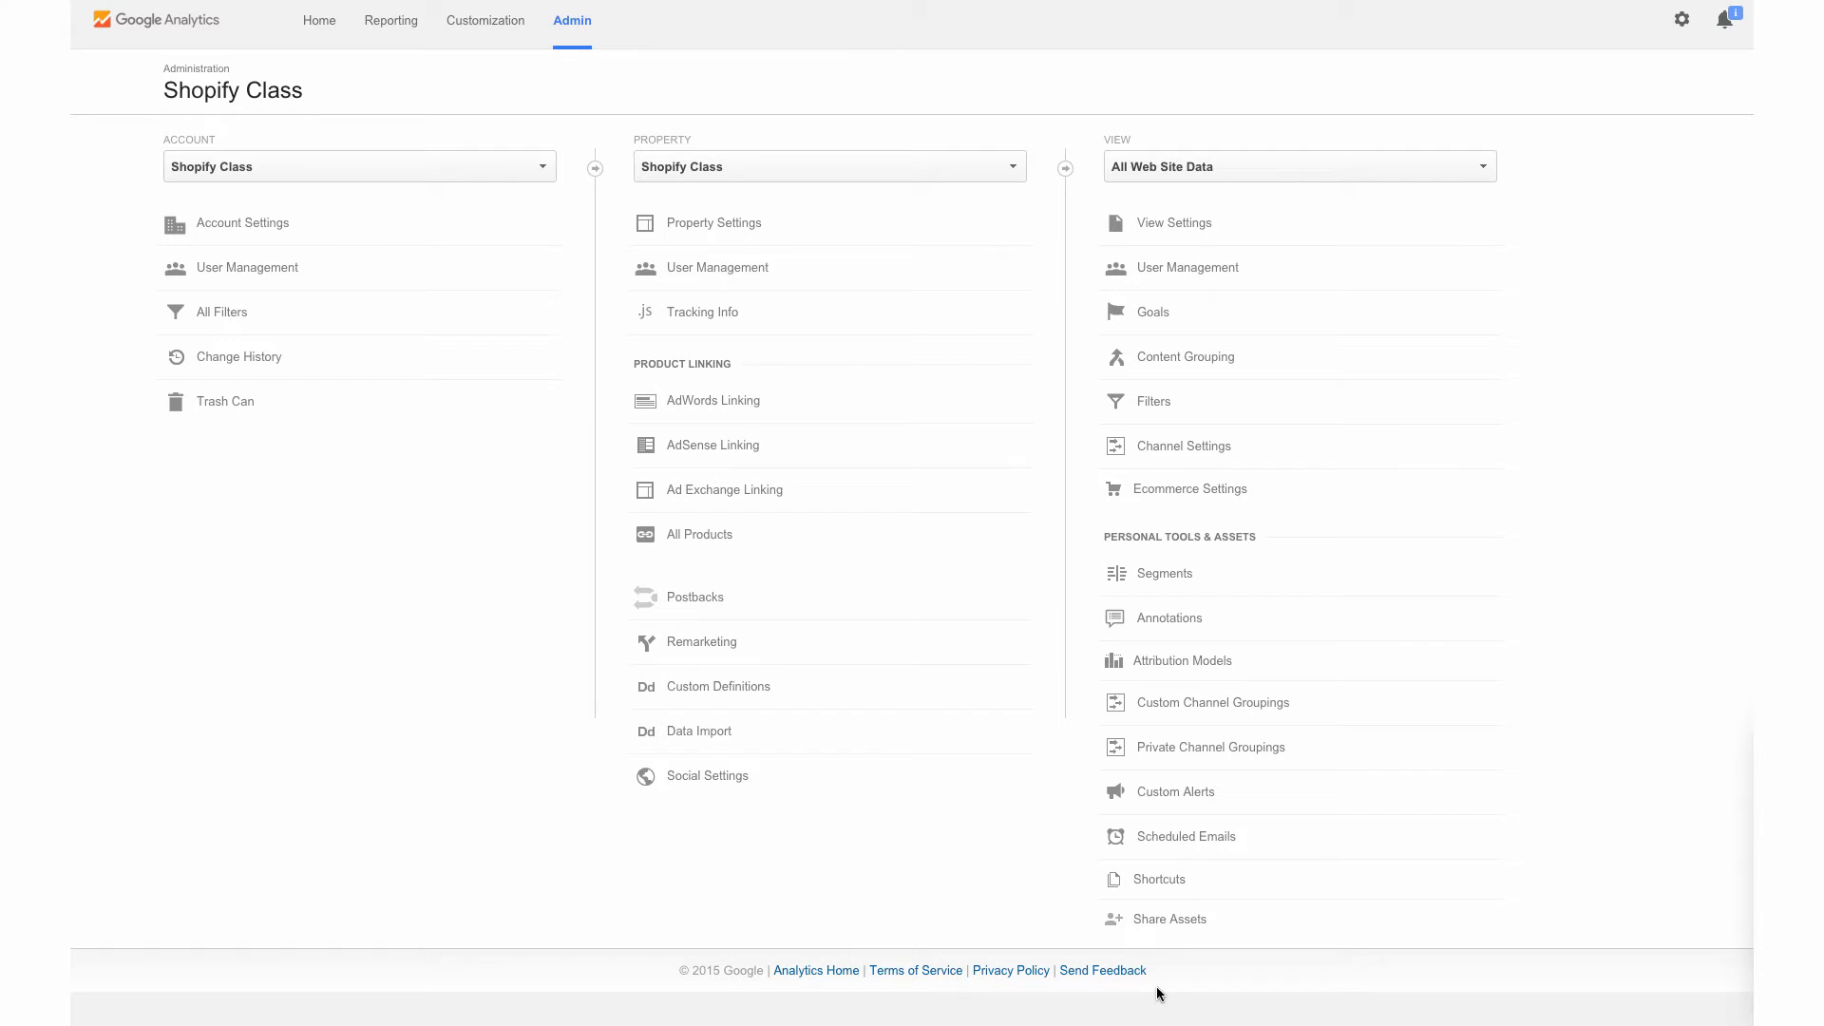
{"action": "mouse_move", "coordinate": [663, 260]}
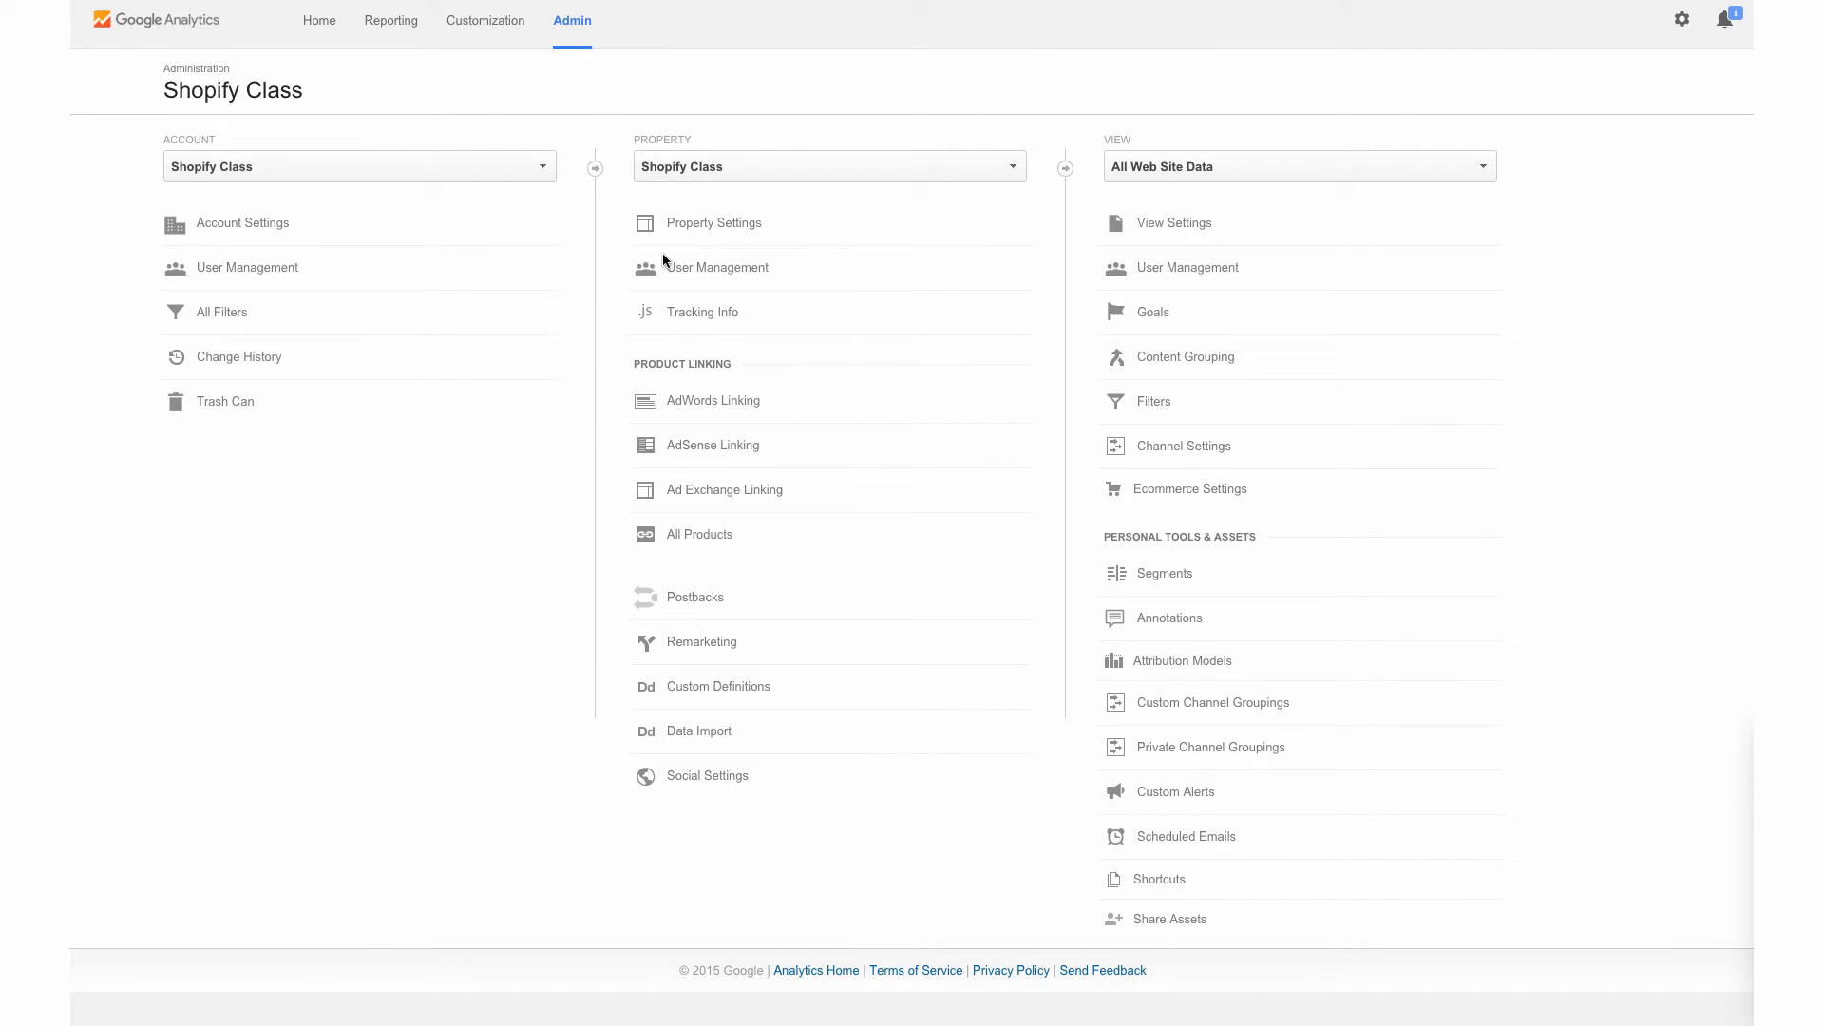
{"action": "mouse_move", "coordinate": [574, 25]}
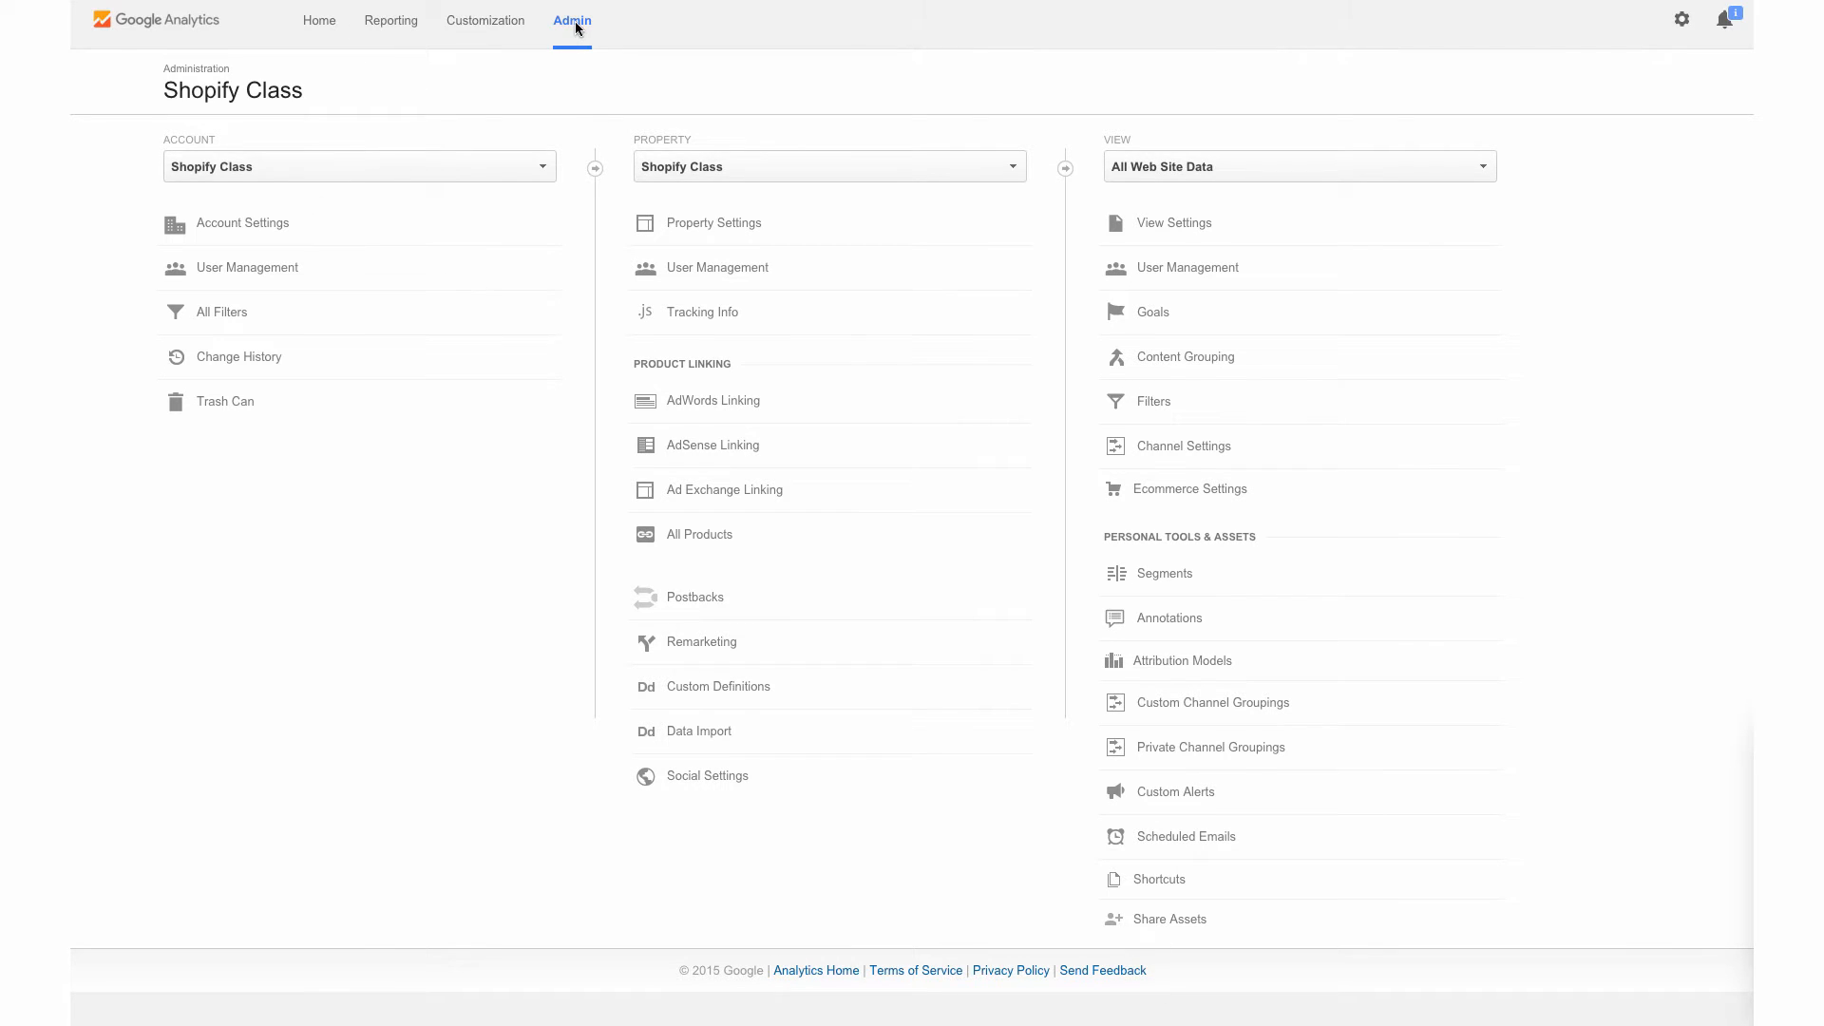
{"action": "mouse_move", "coordinate": [469, 173]}
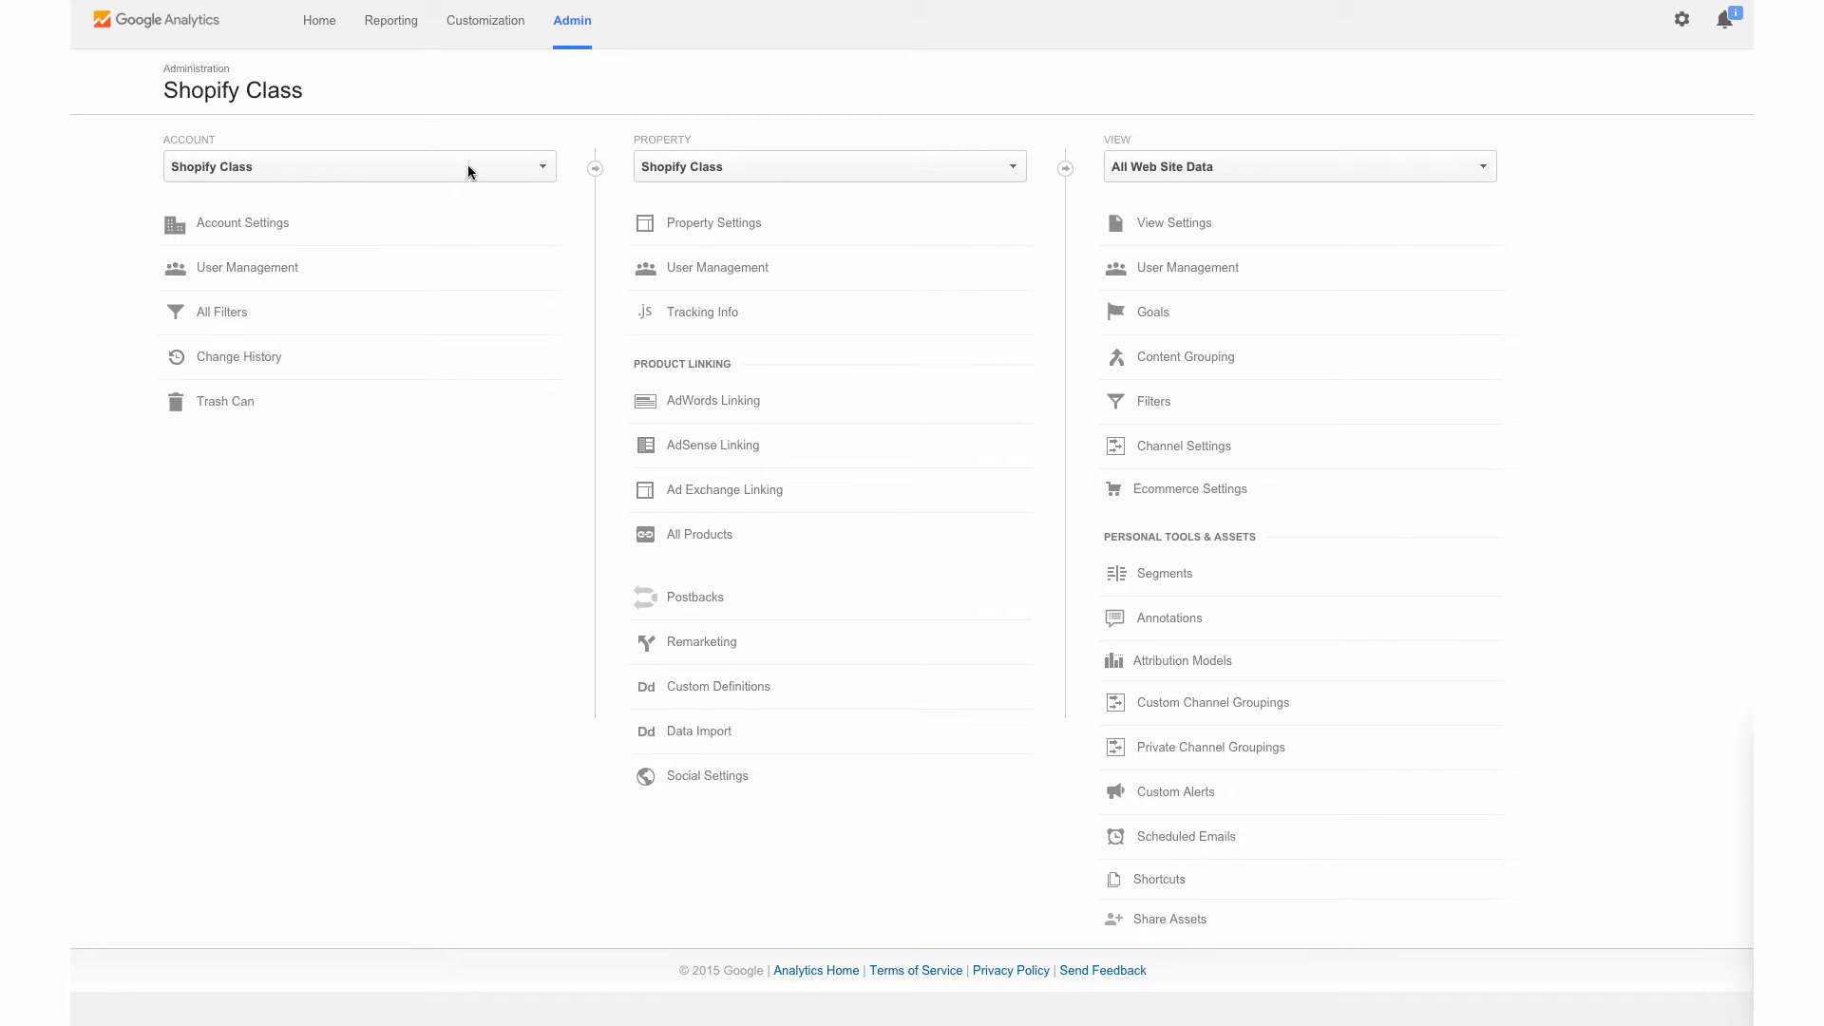
{"action": "mouse_move", "coordinate": [745, 167]}
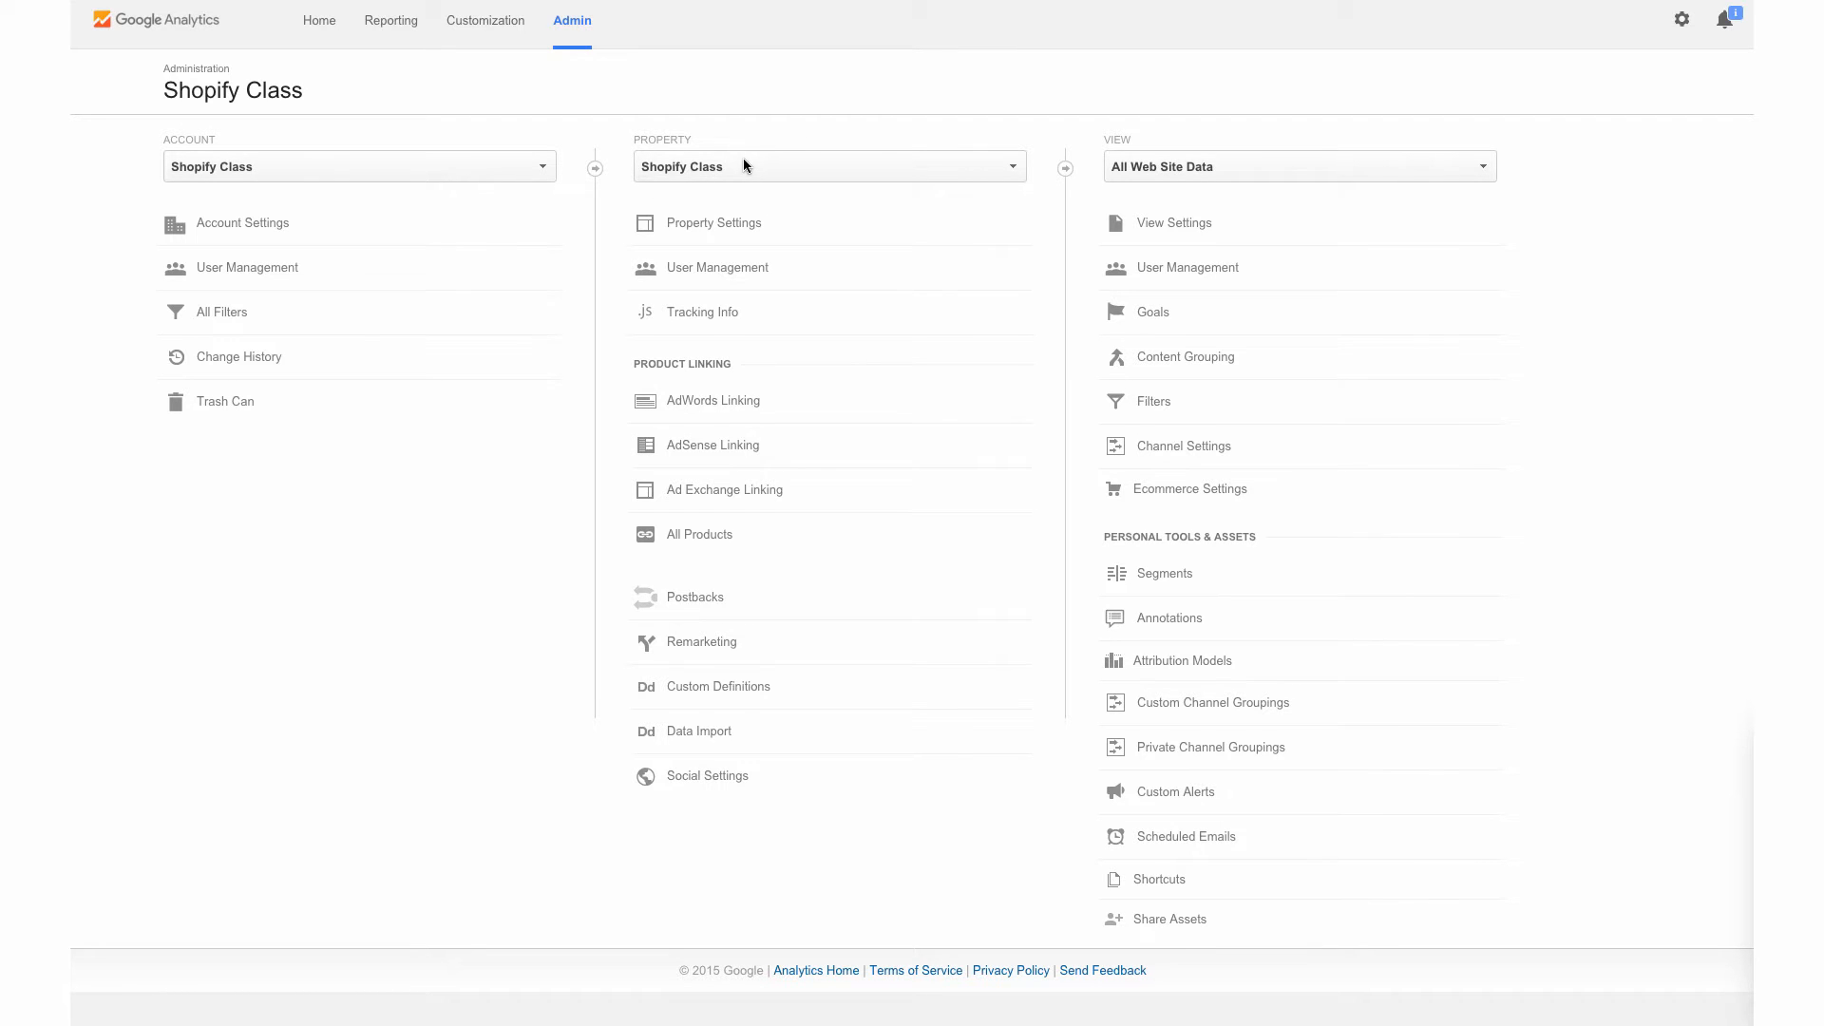
{"action": "mouse_move", "coordinate": [1218, 384]}
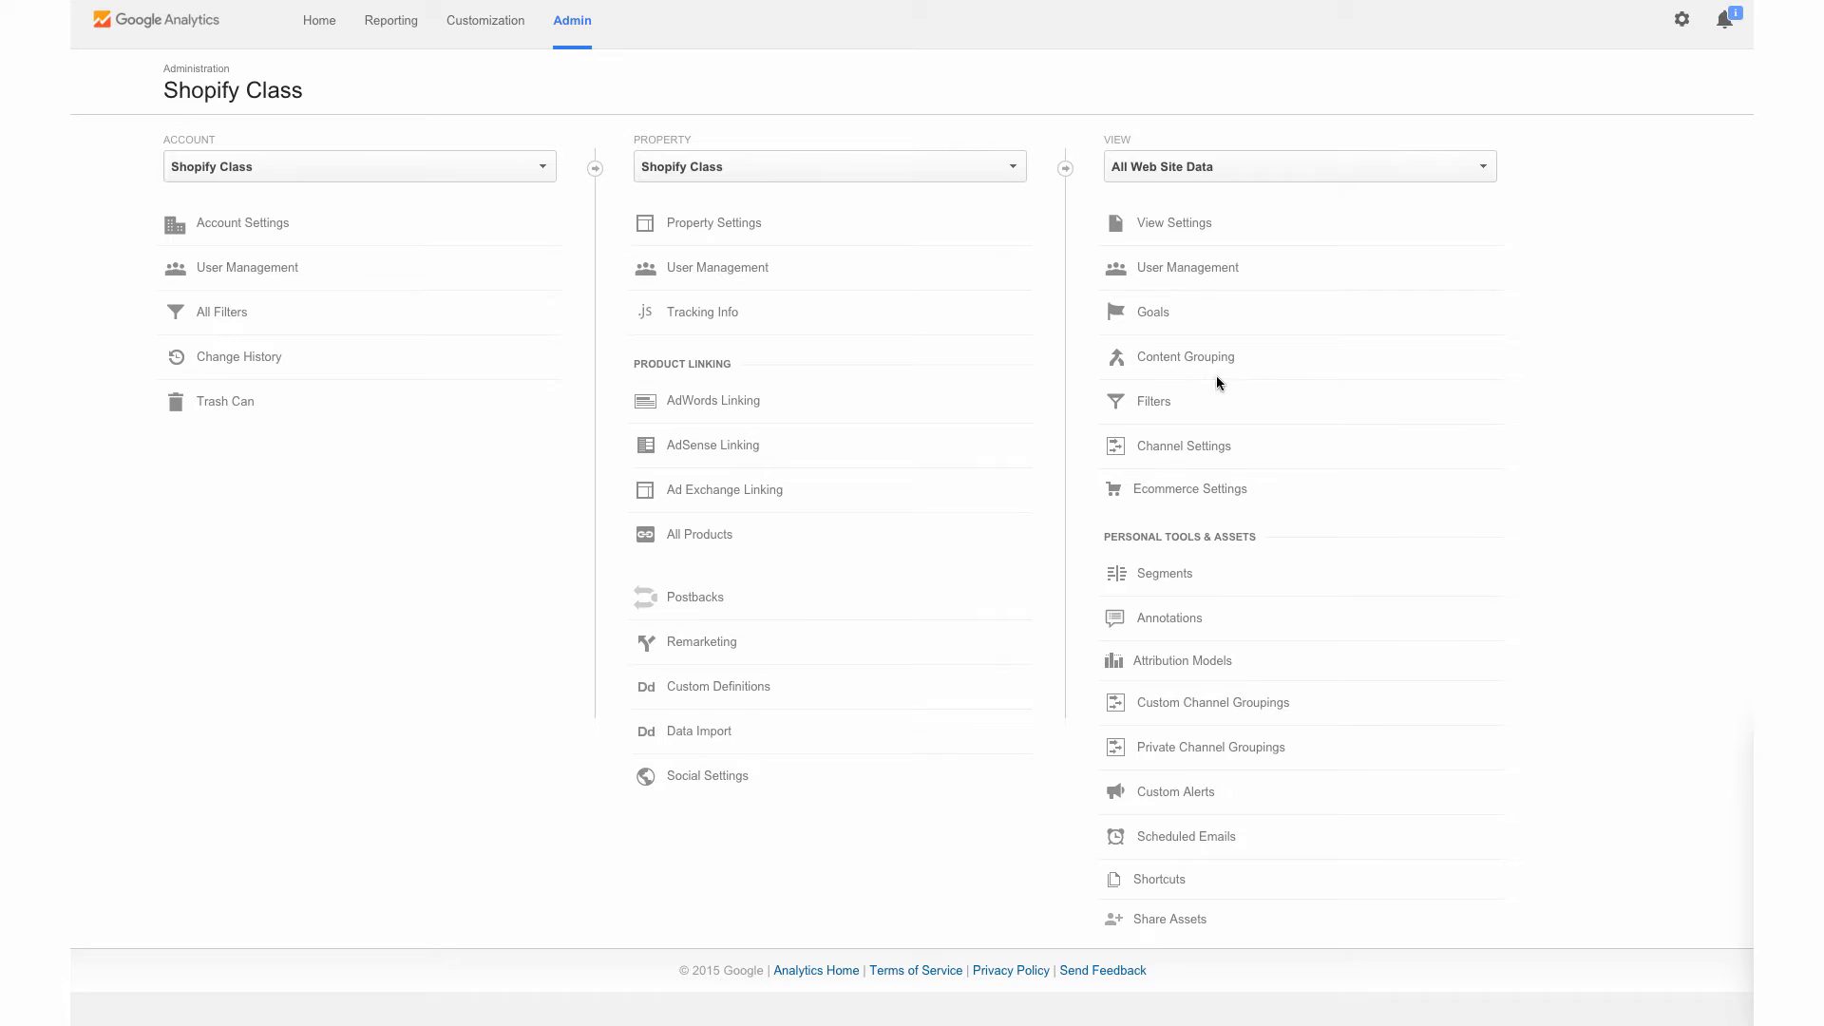
{"action": "mouse_move", "coordinate": [1149, 319]}
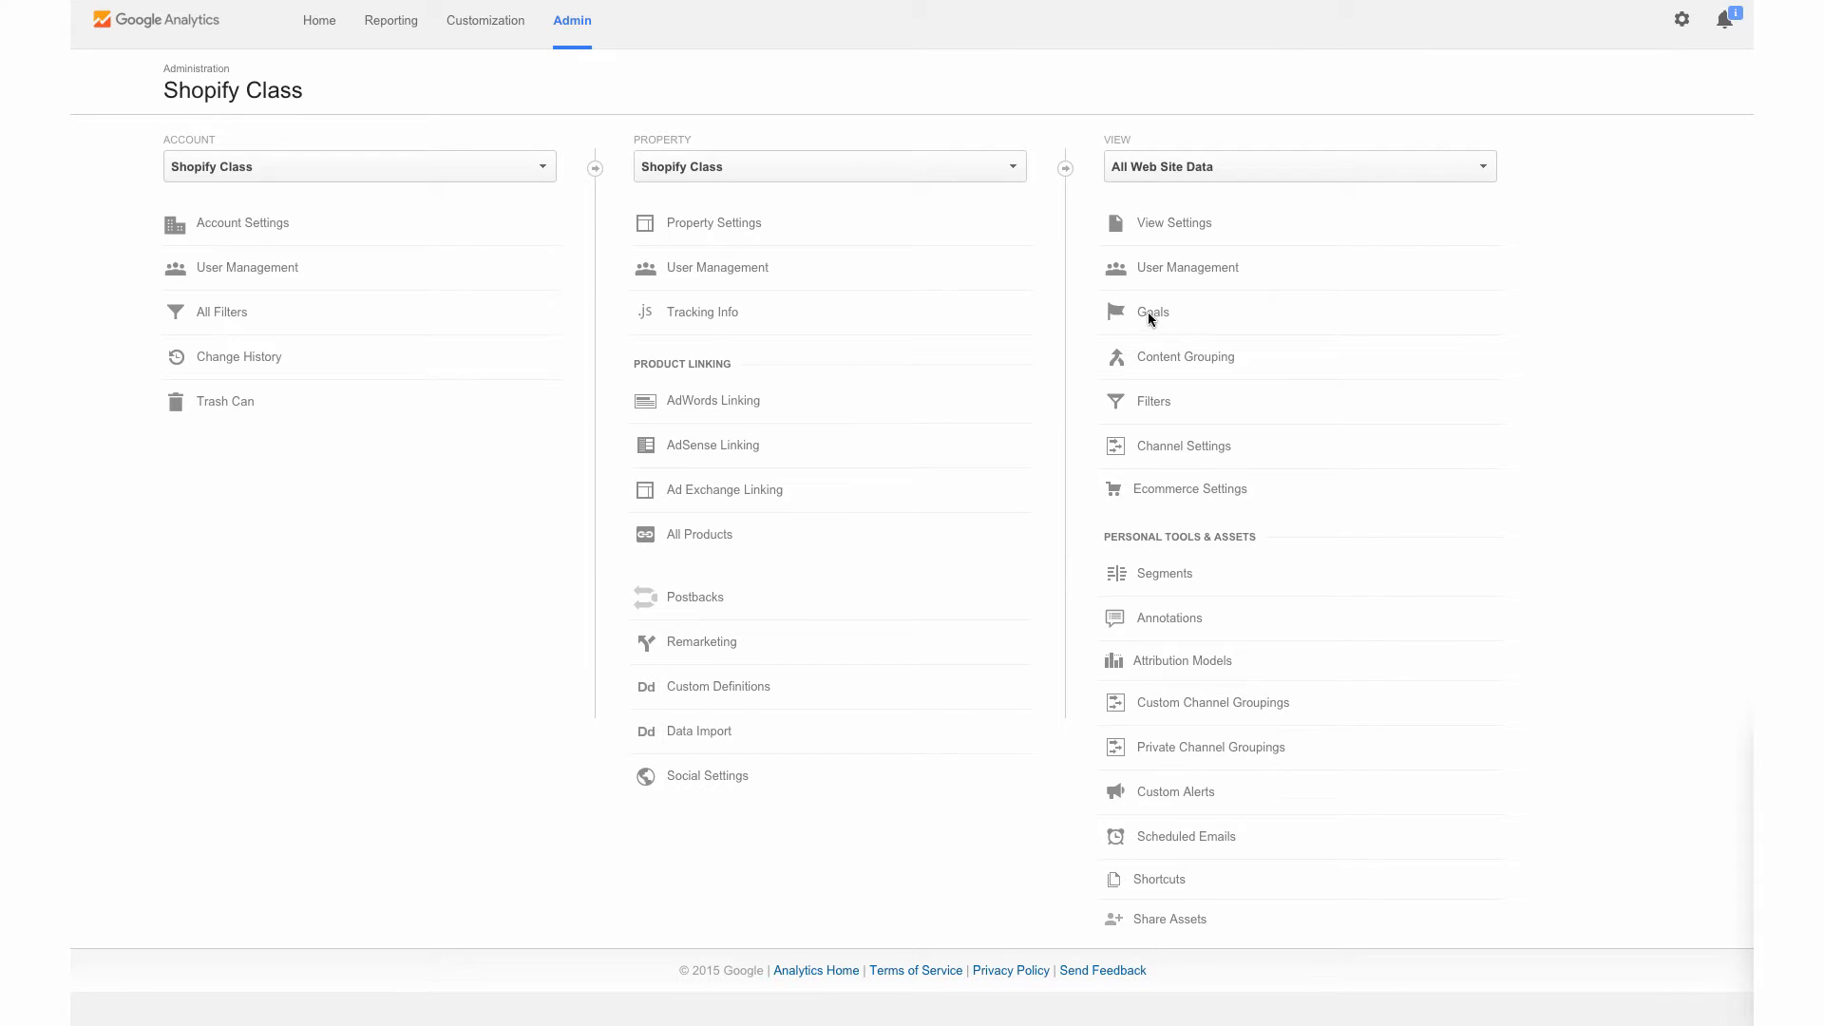
Step: Open the Goals list for the All Web Site Data view from Admin
{"action": "left_click", "coordinate": [1151, 312]}
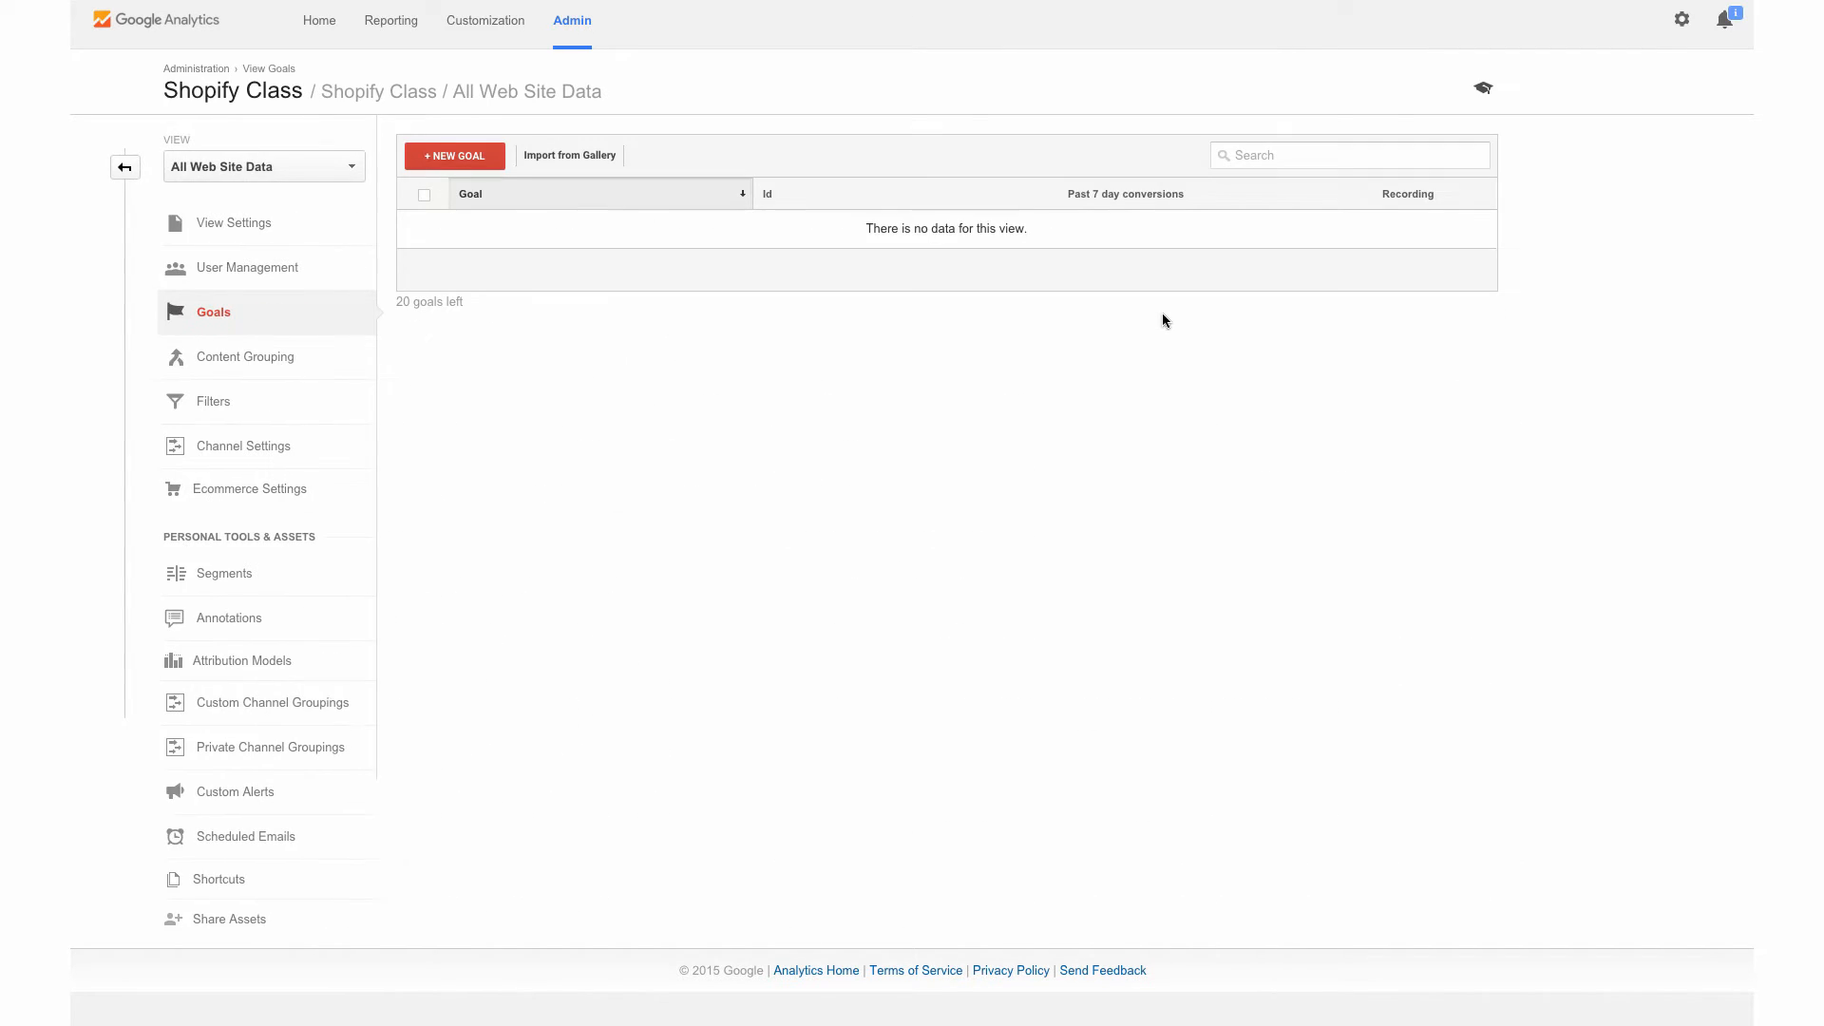
{"action": "mouse_move", "coordinate": [454, 163]}
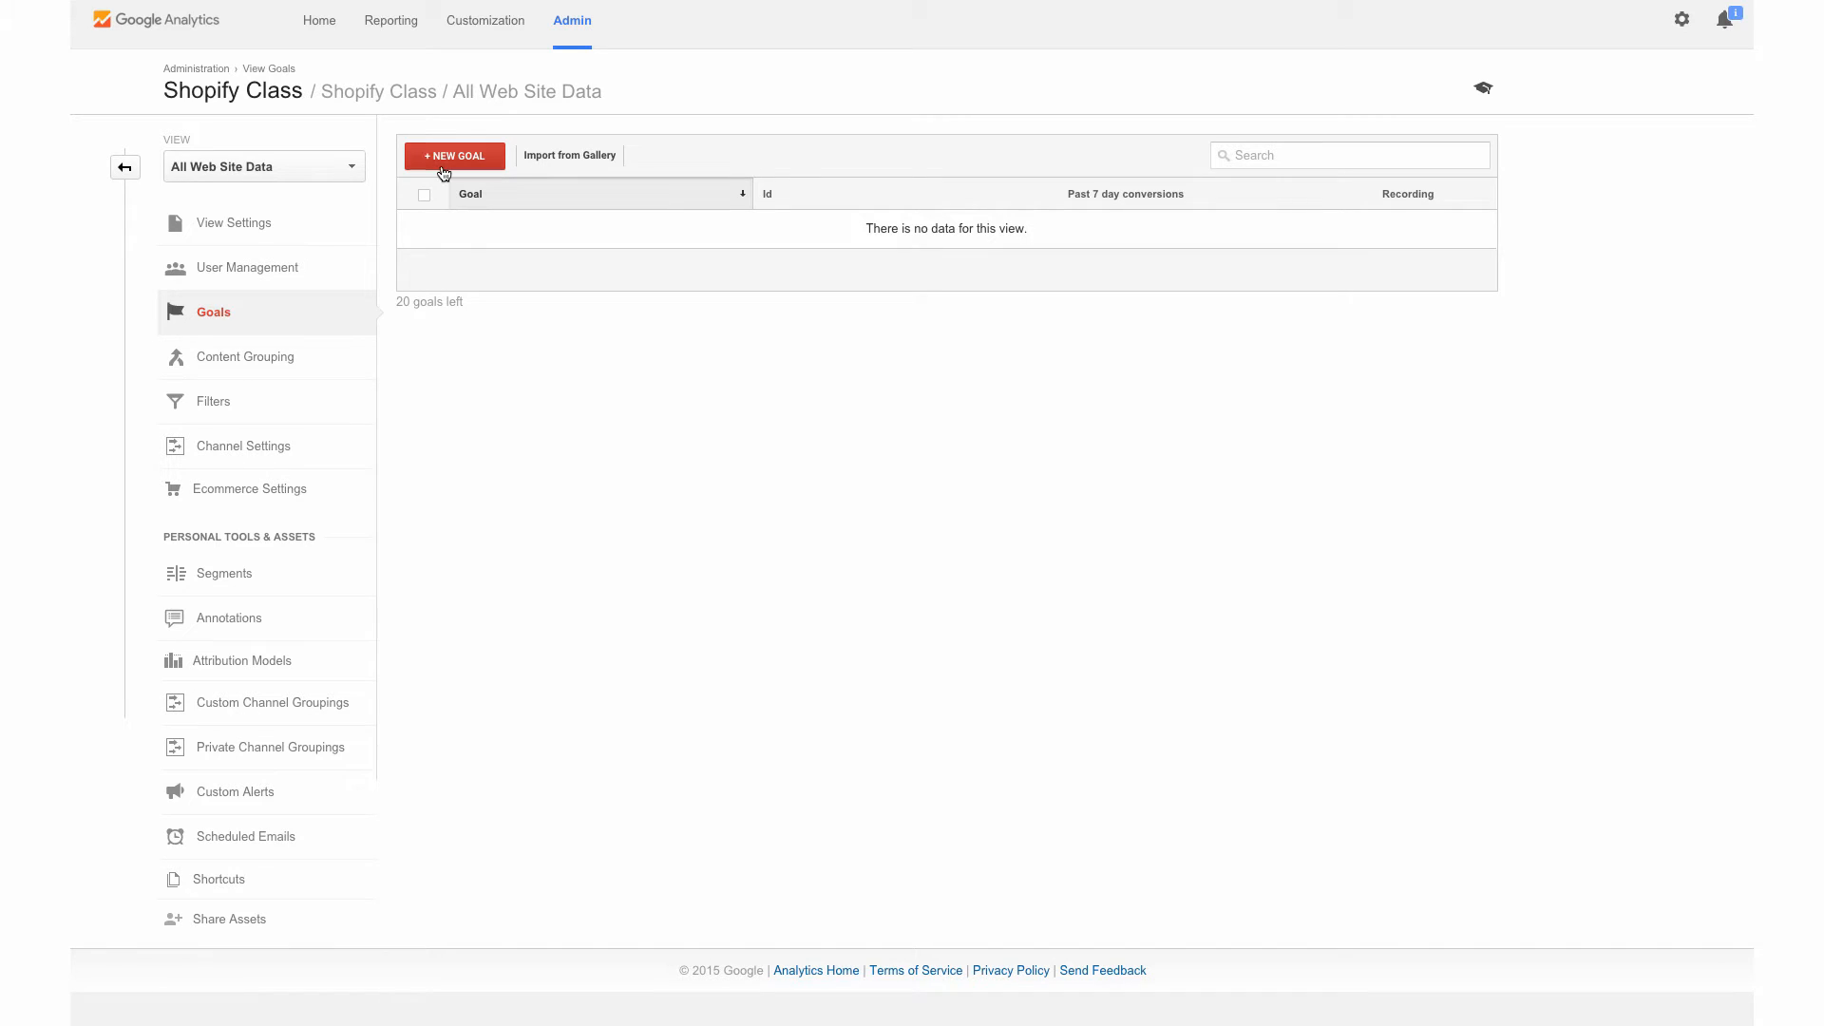
{"action": "mouse_move", "coordinate": [1090, 217]}
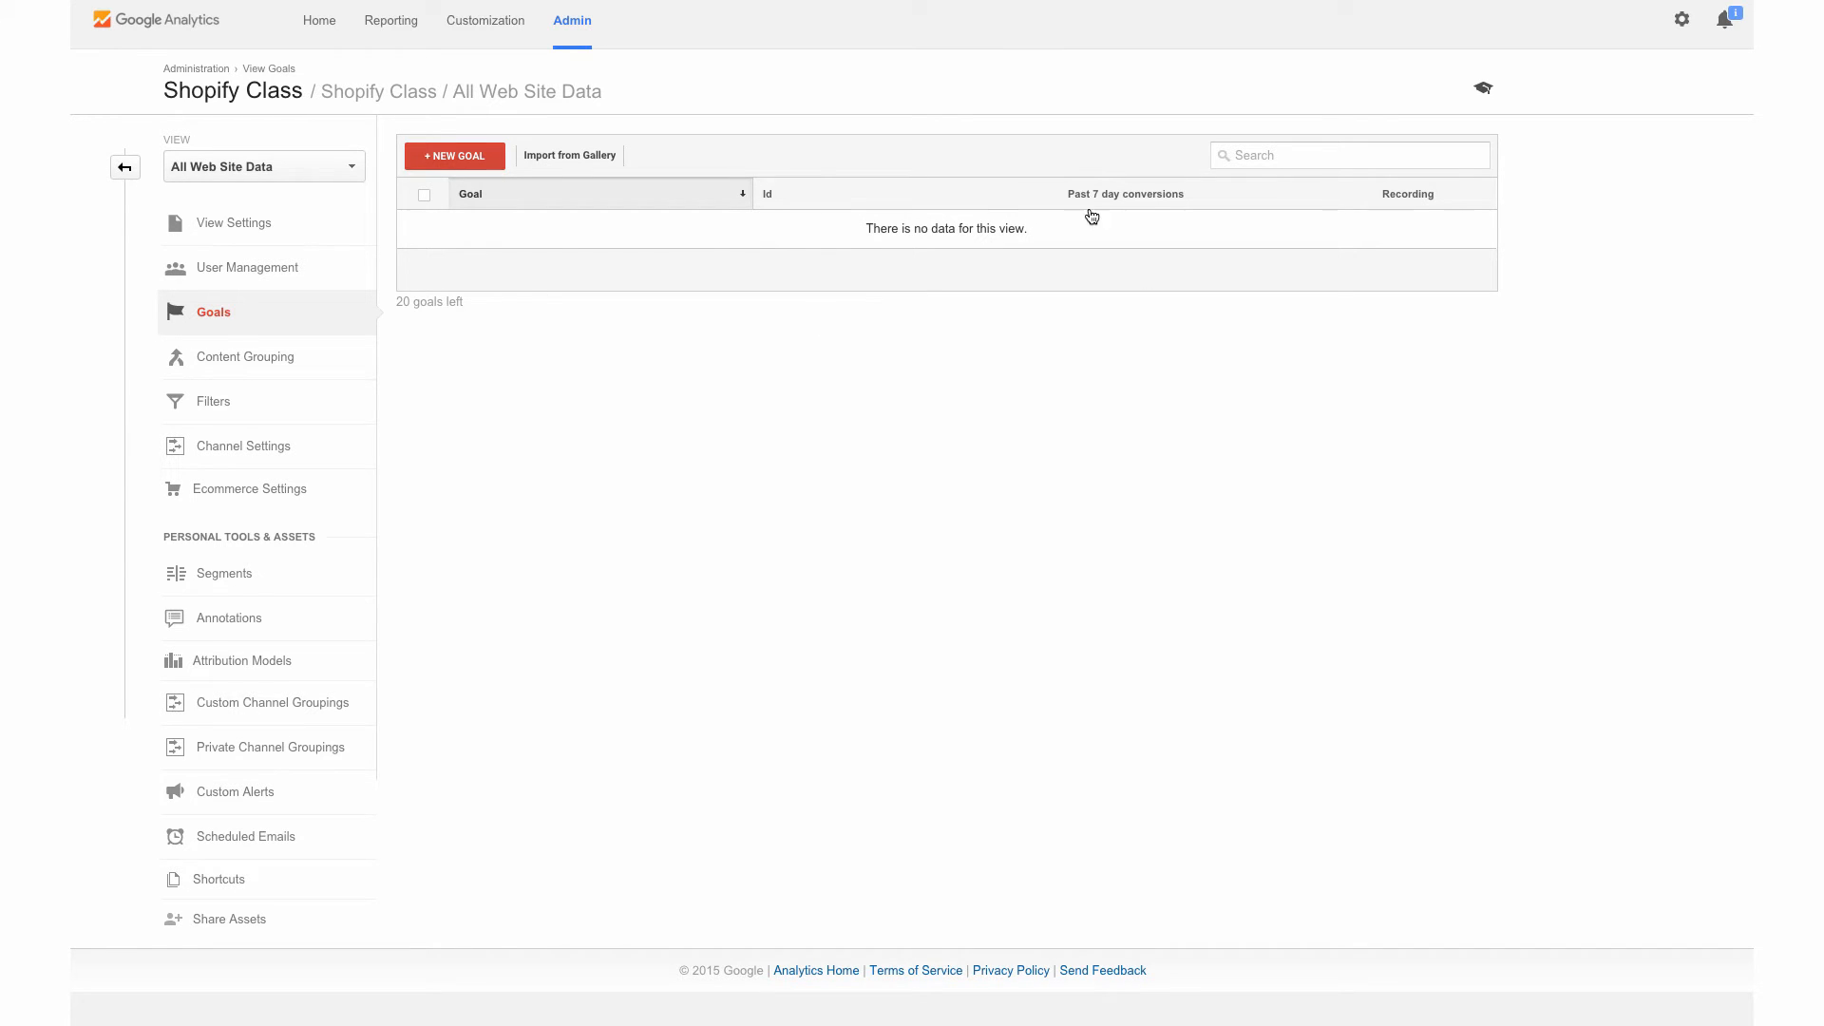
{"action": "mouse_move", "coordinate": [455, 155]}
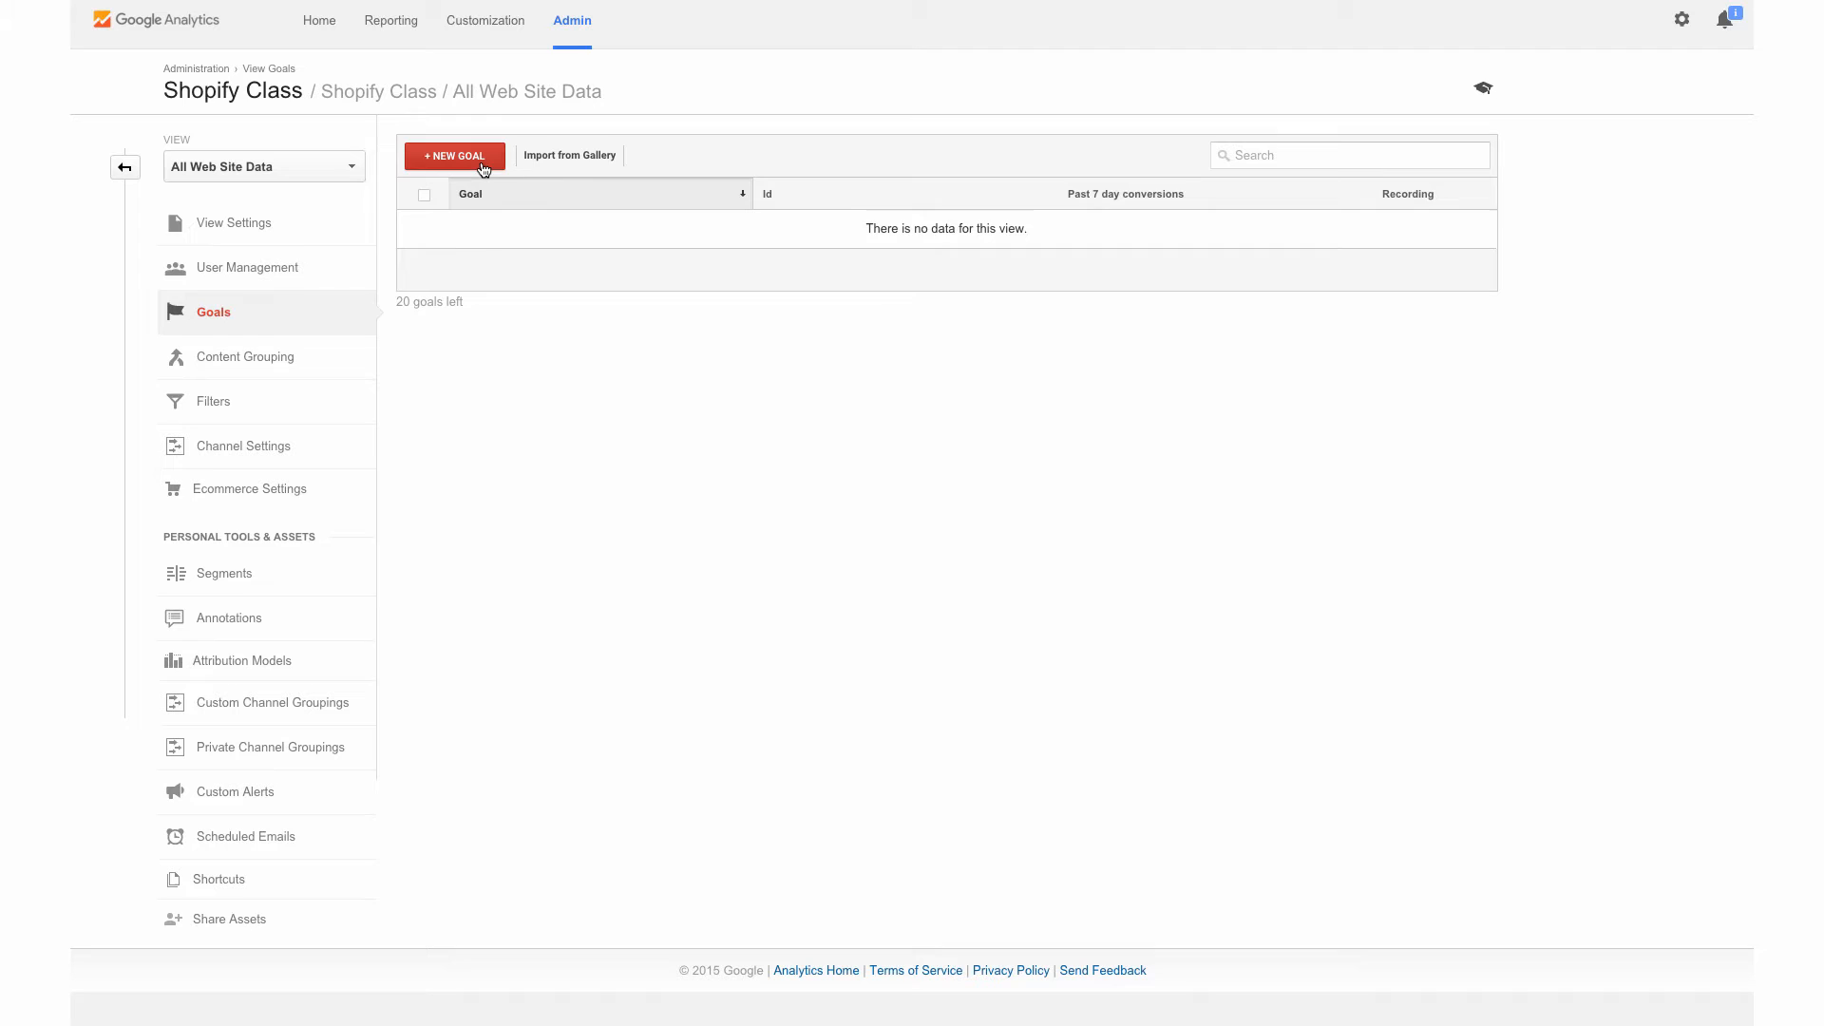
Step: Begin a new goal from the 'Place an order' template and continue to Goal description
{"action": "left_click", "coordinate": [452, 155]}
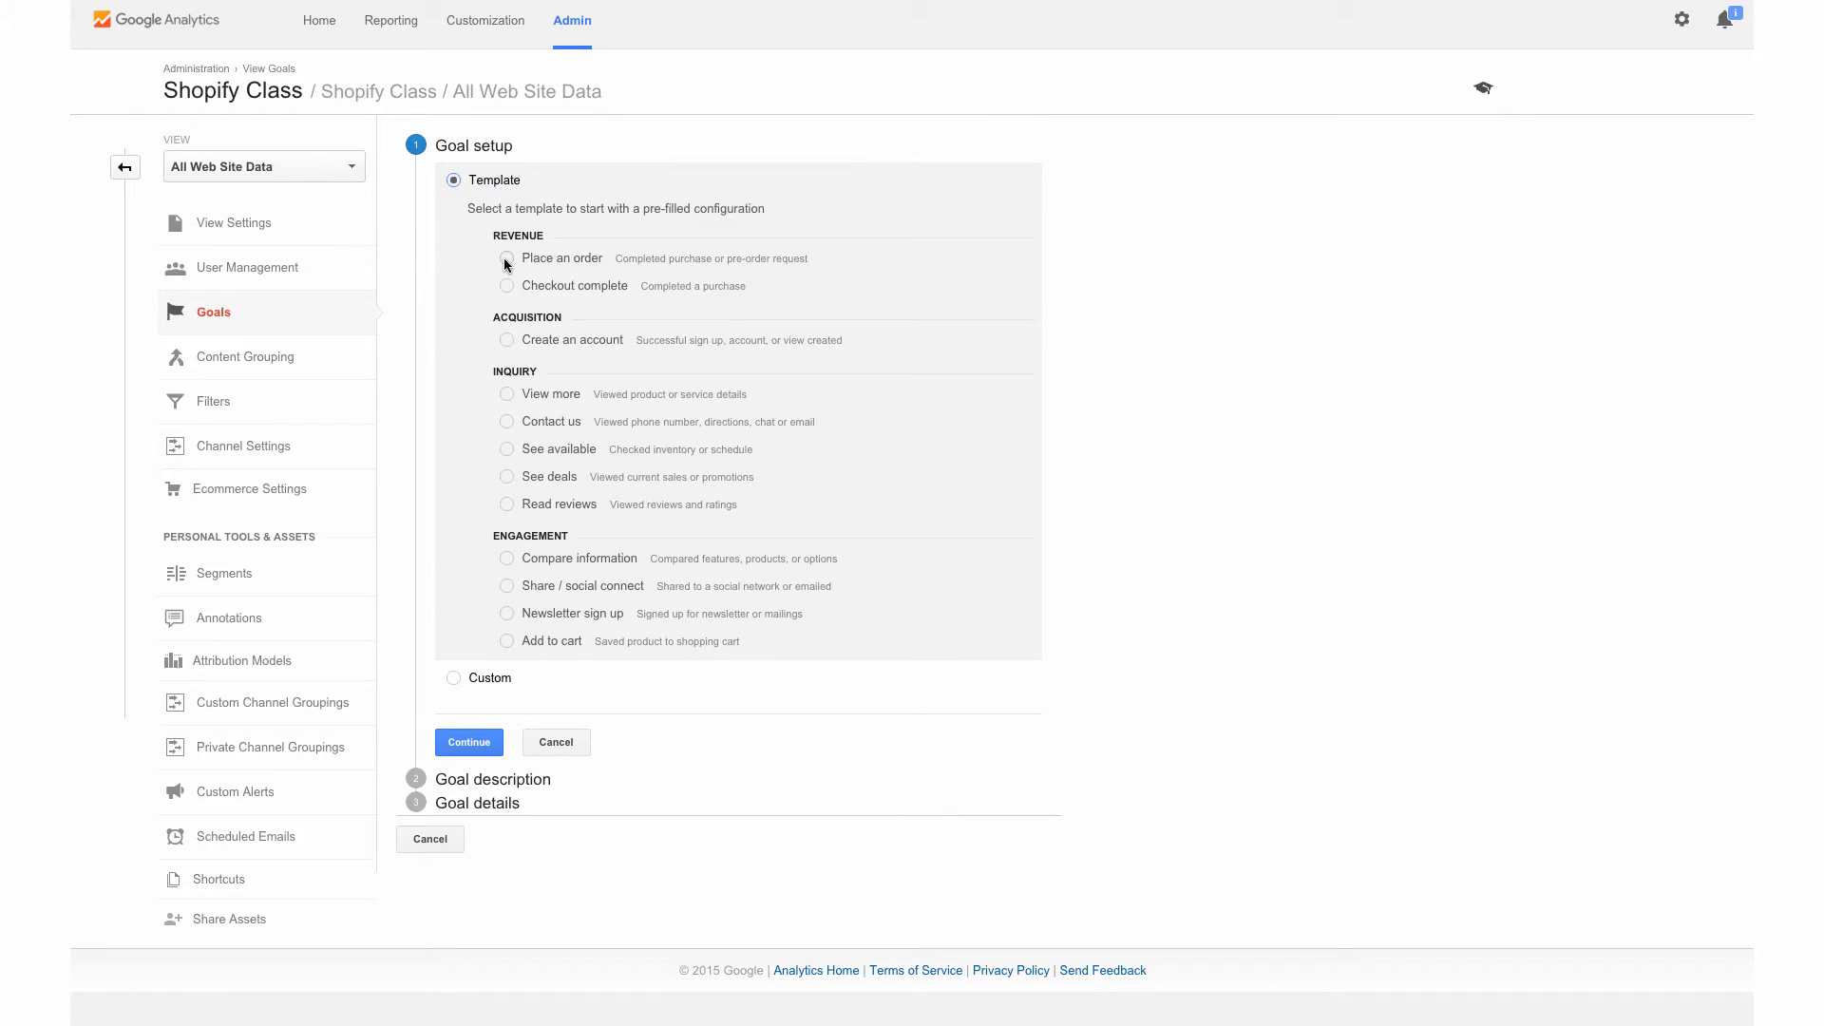
{"action": "left_click", "coordinate": [507, 258]}
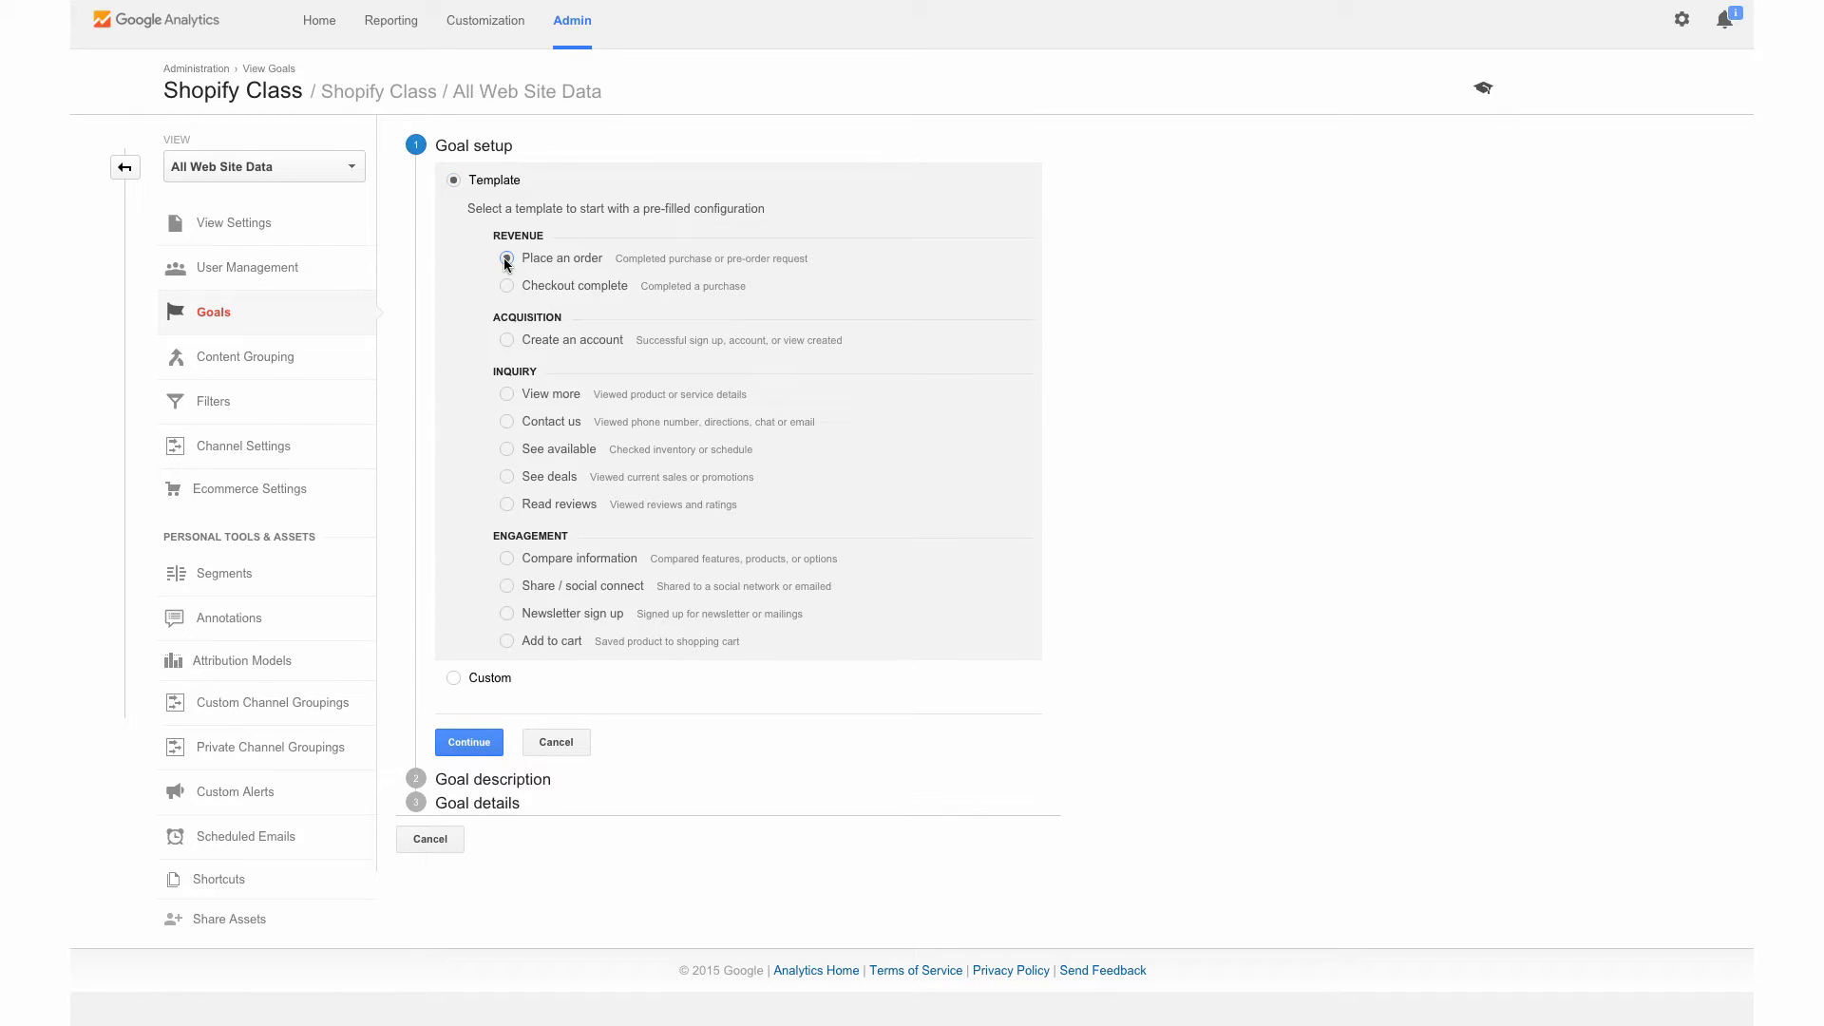
{"action": "left_click", "coordinate": [508, 259]}
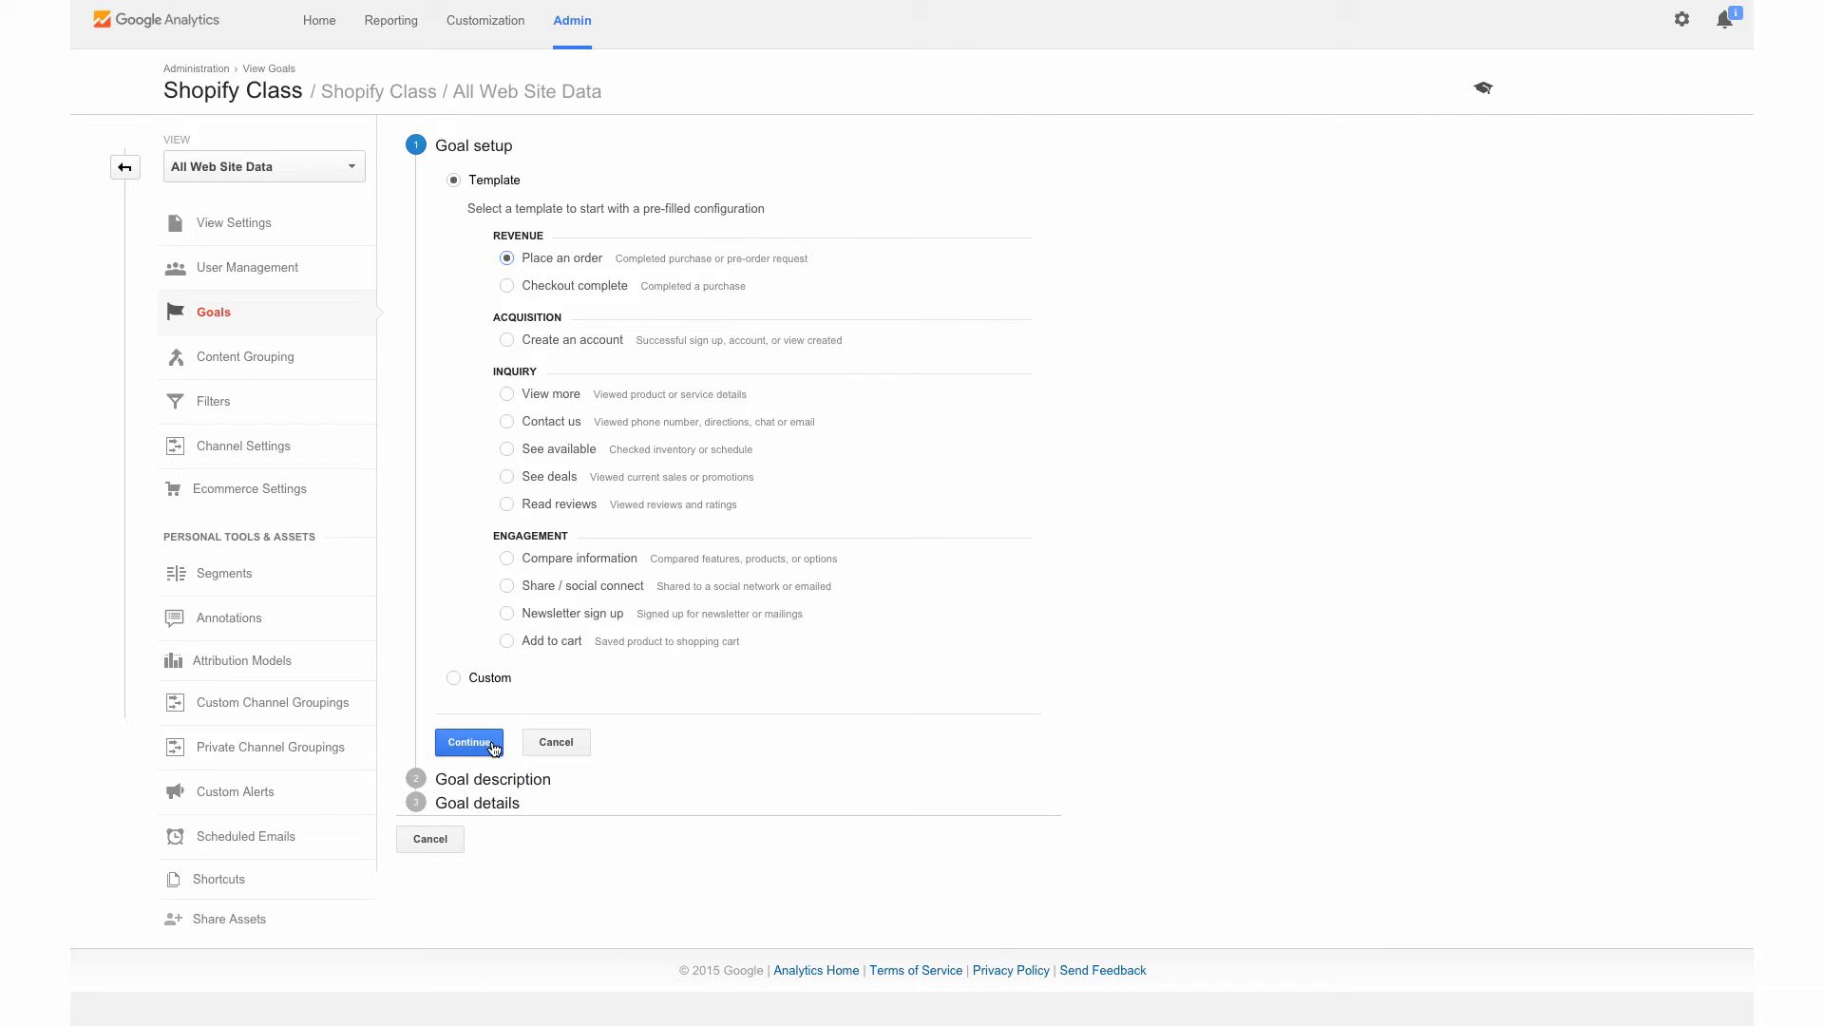
{"action": "left_click", "coordinate": [469, 743]}
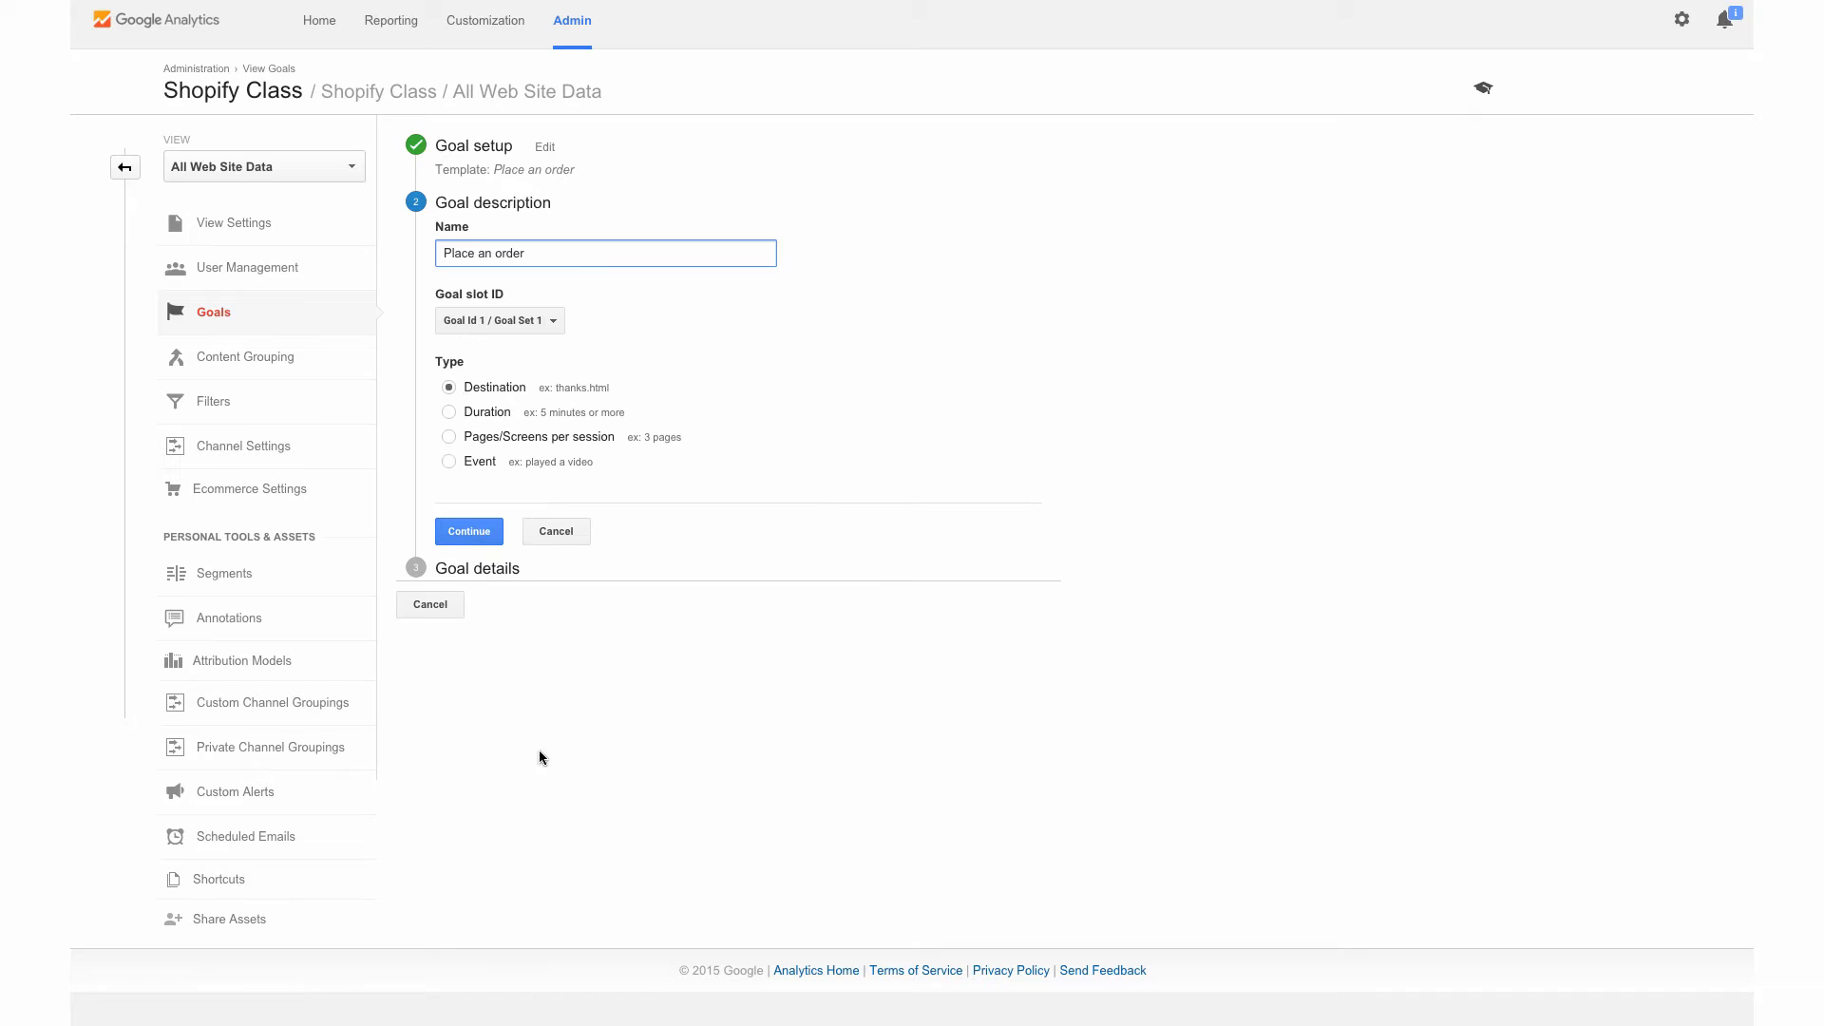
{"action": "mouse_move", "coordinate": [547, 338]}
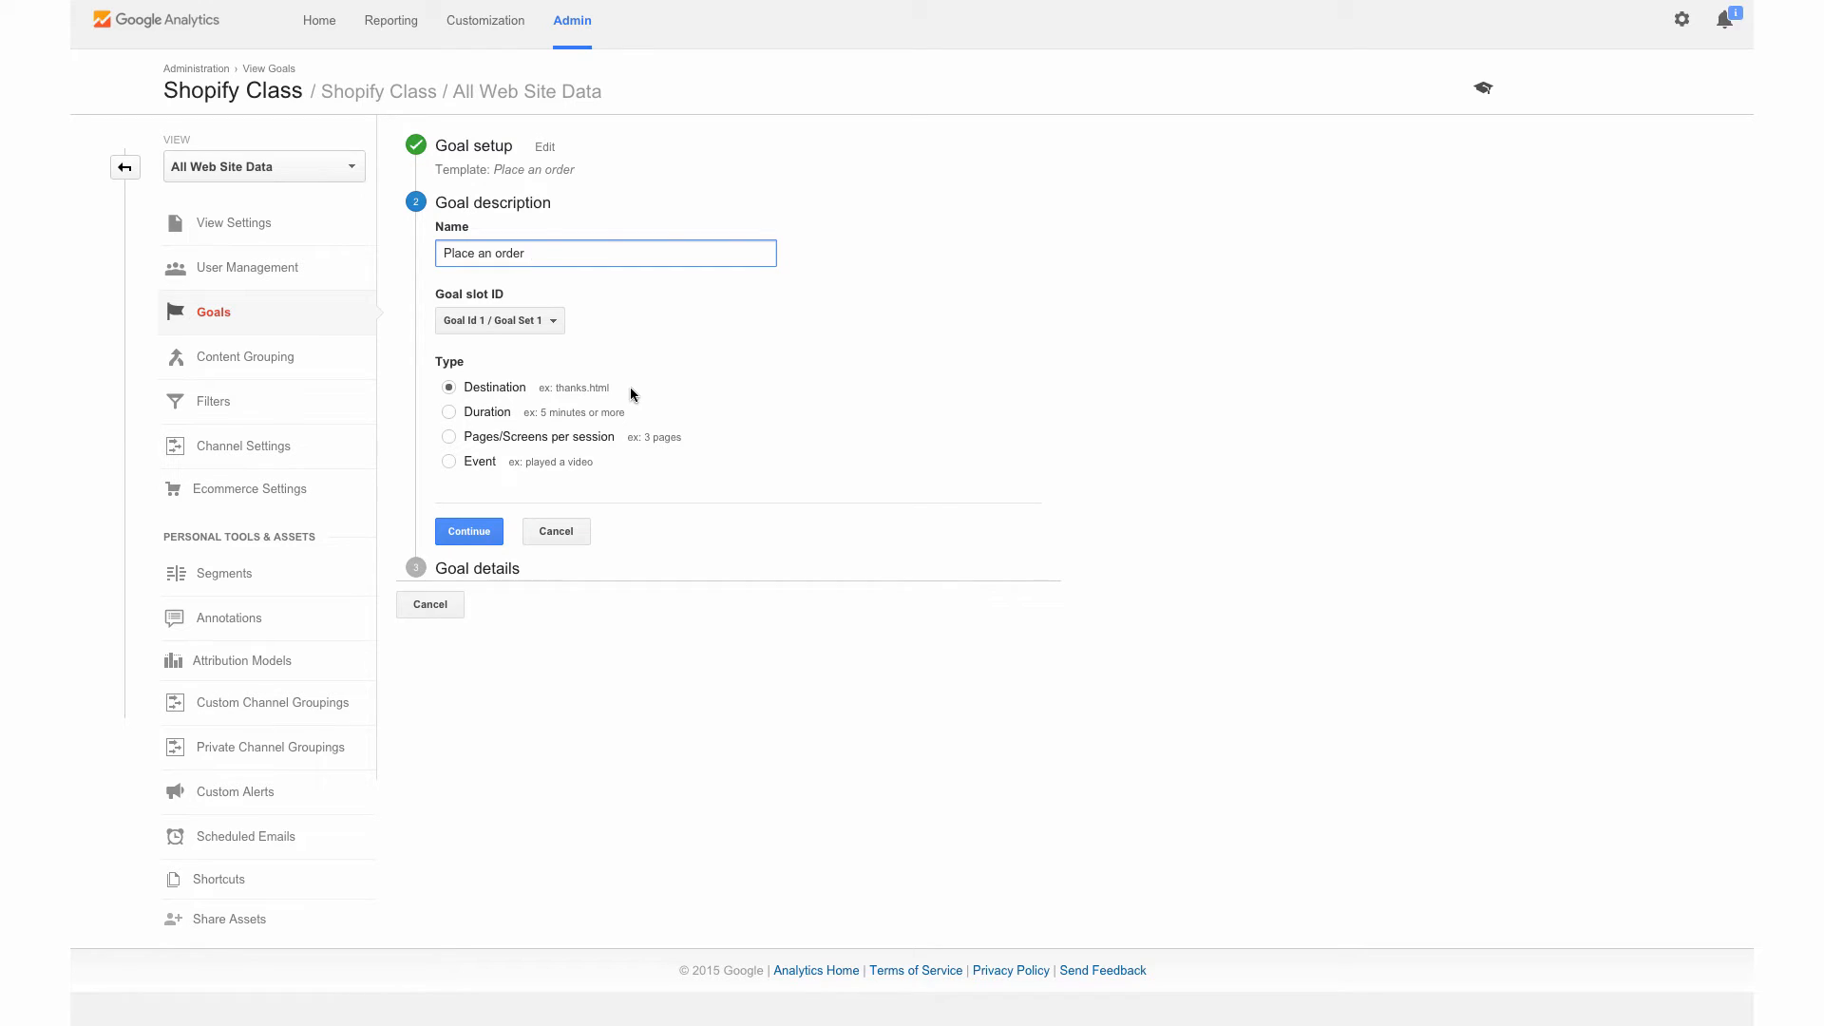
{"action": "mouse_move", "coordinate": [614, 397]}
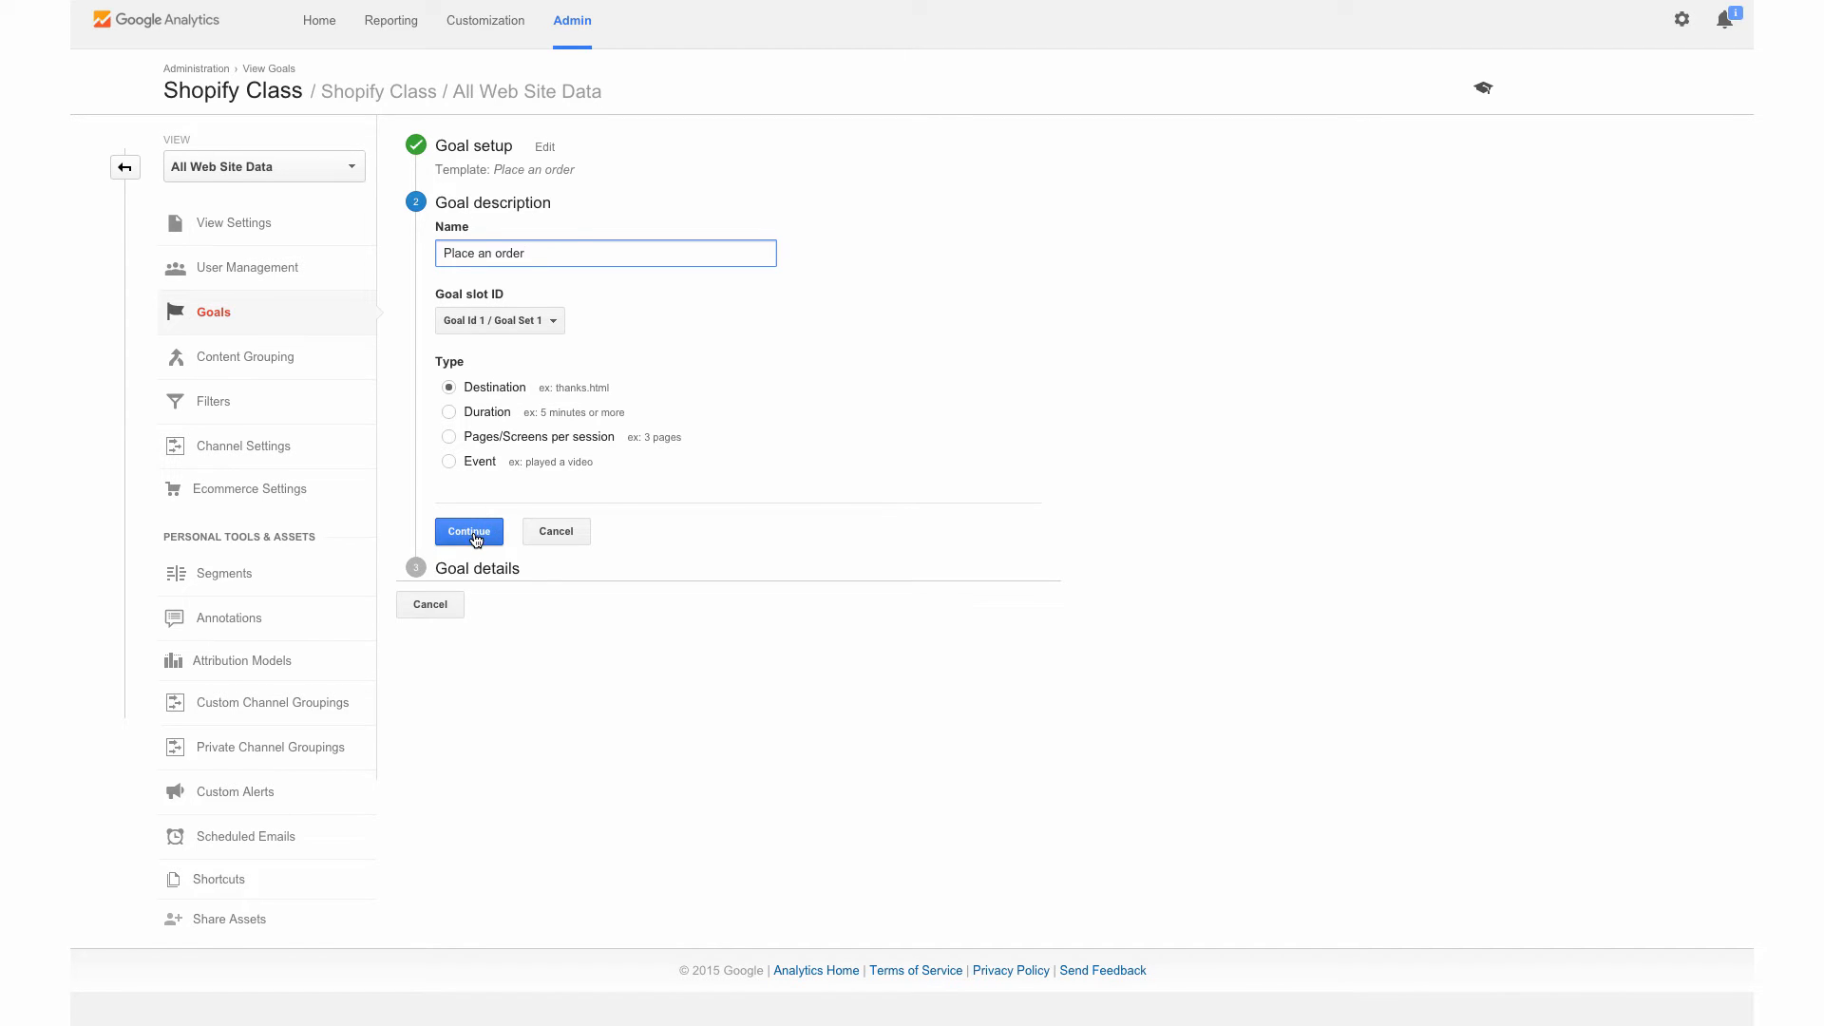
Step: Continue to Goal details and enter /checkout/thank_you as the Equals-to destination
{"action": "left_click", "coordinate": [469, 532]}
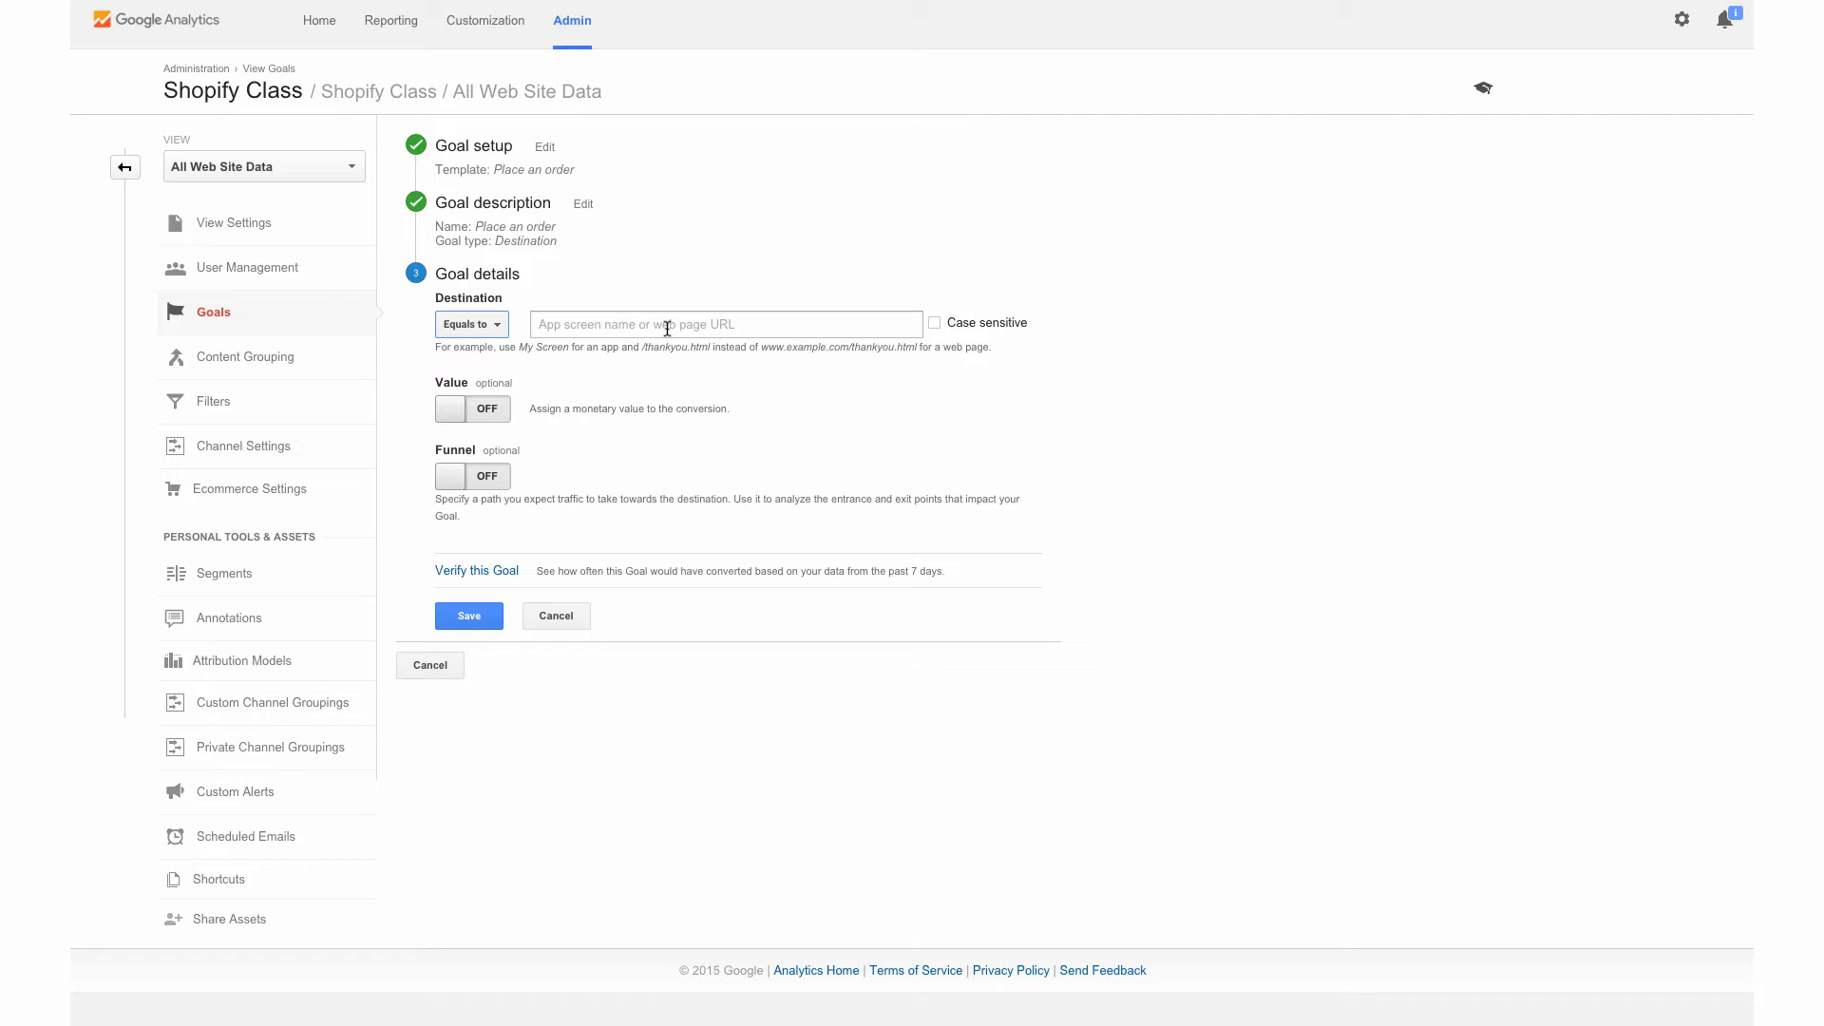
{"action": "left_click", "coordinate": [724, 323]}
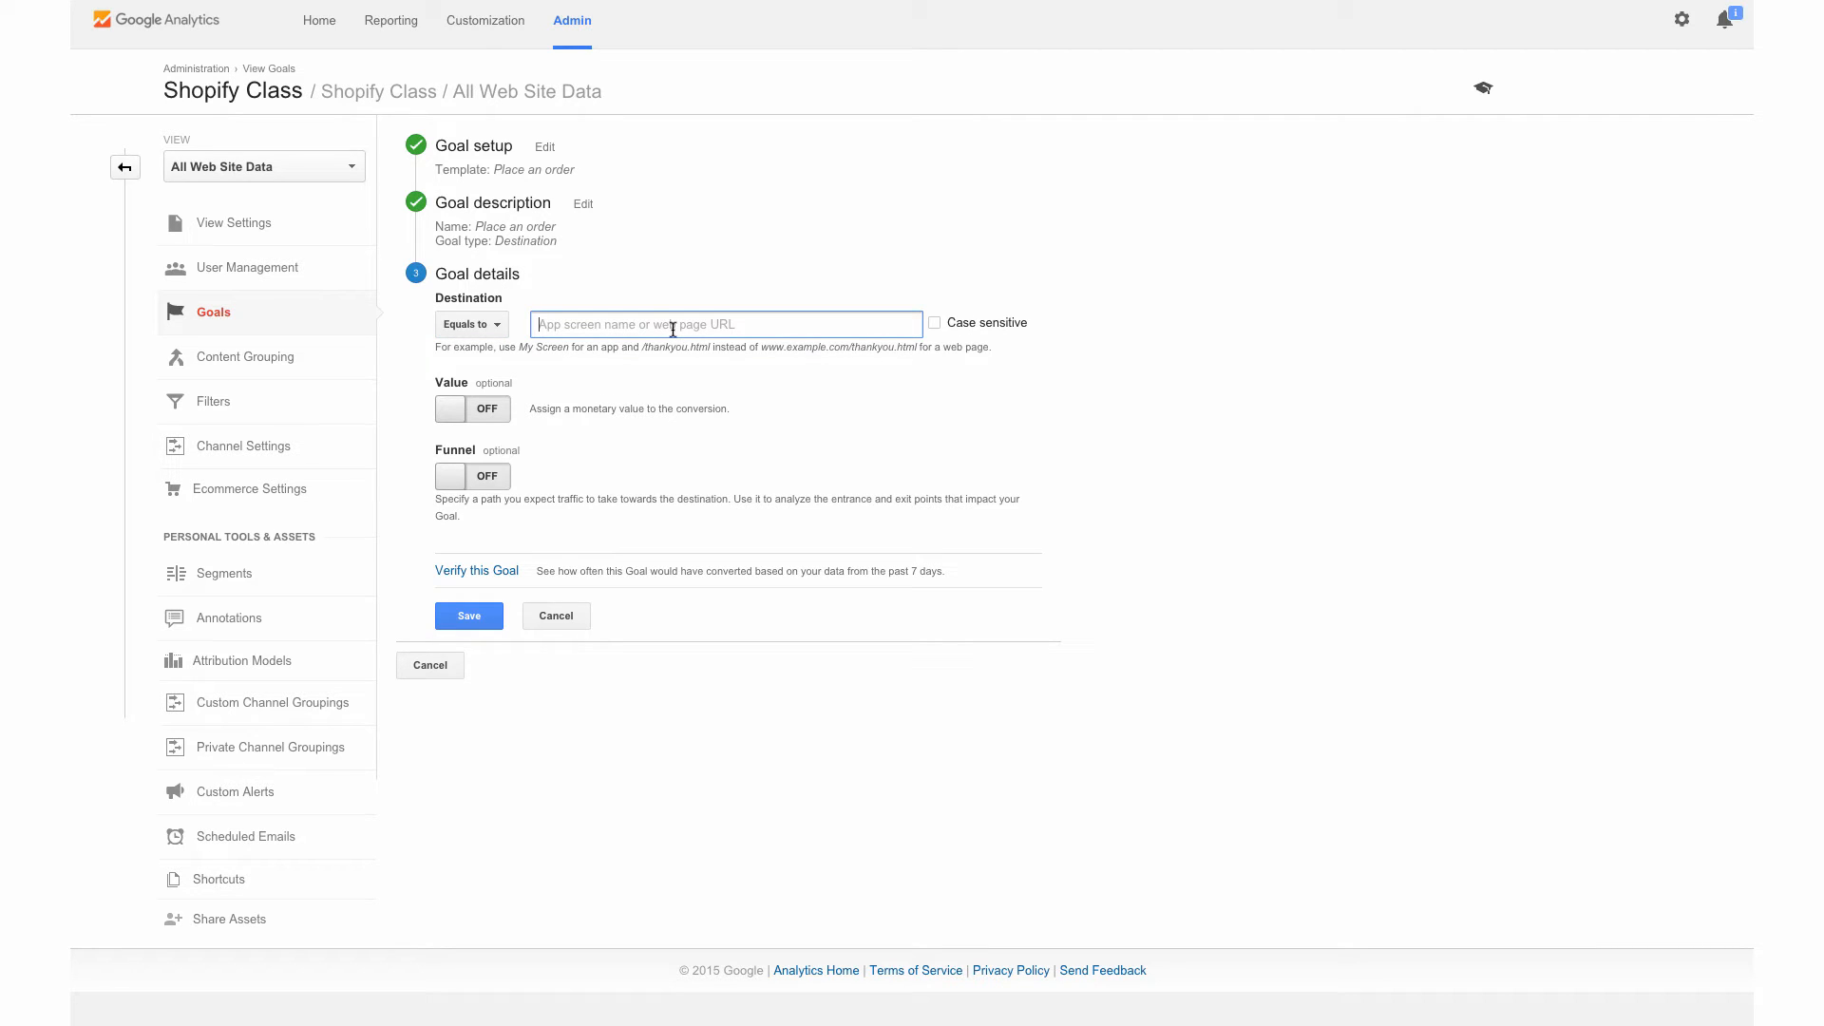
{"action": "type", "text": "/check"}
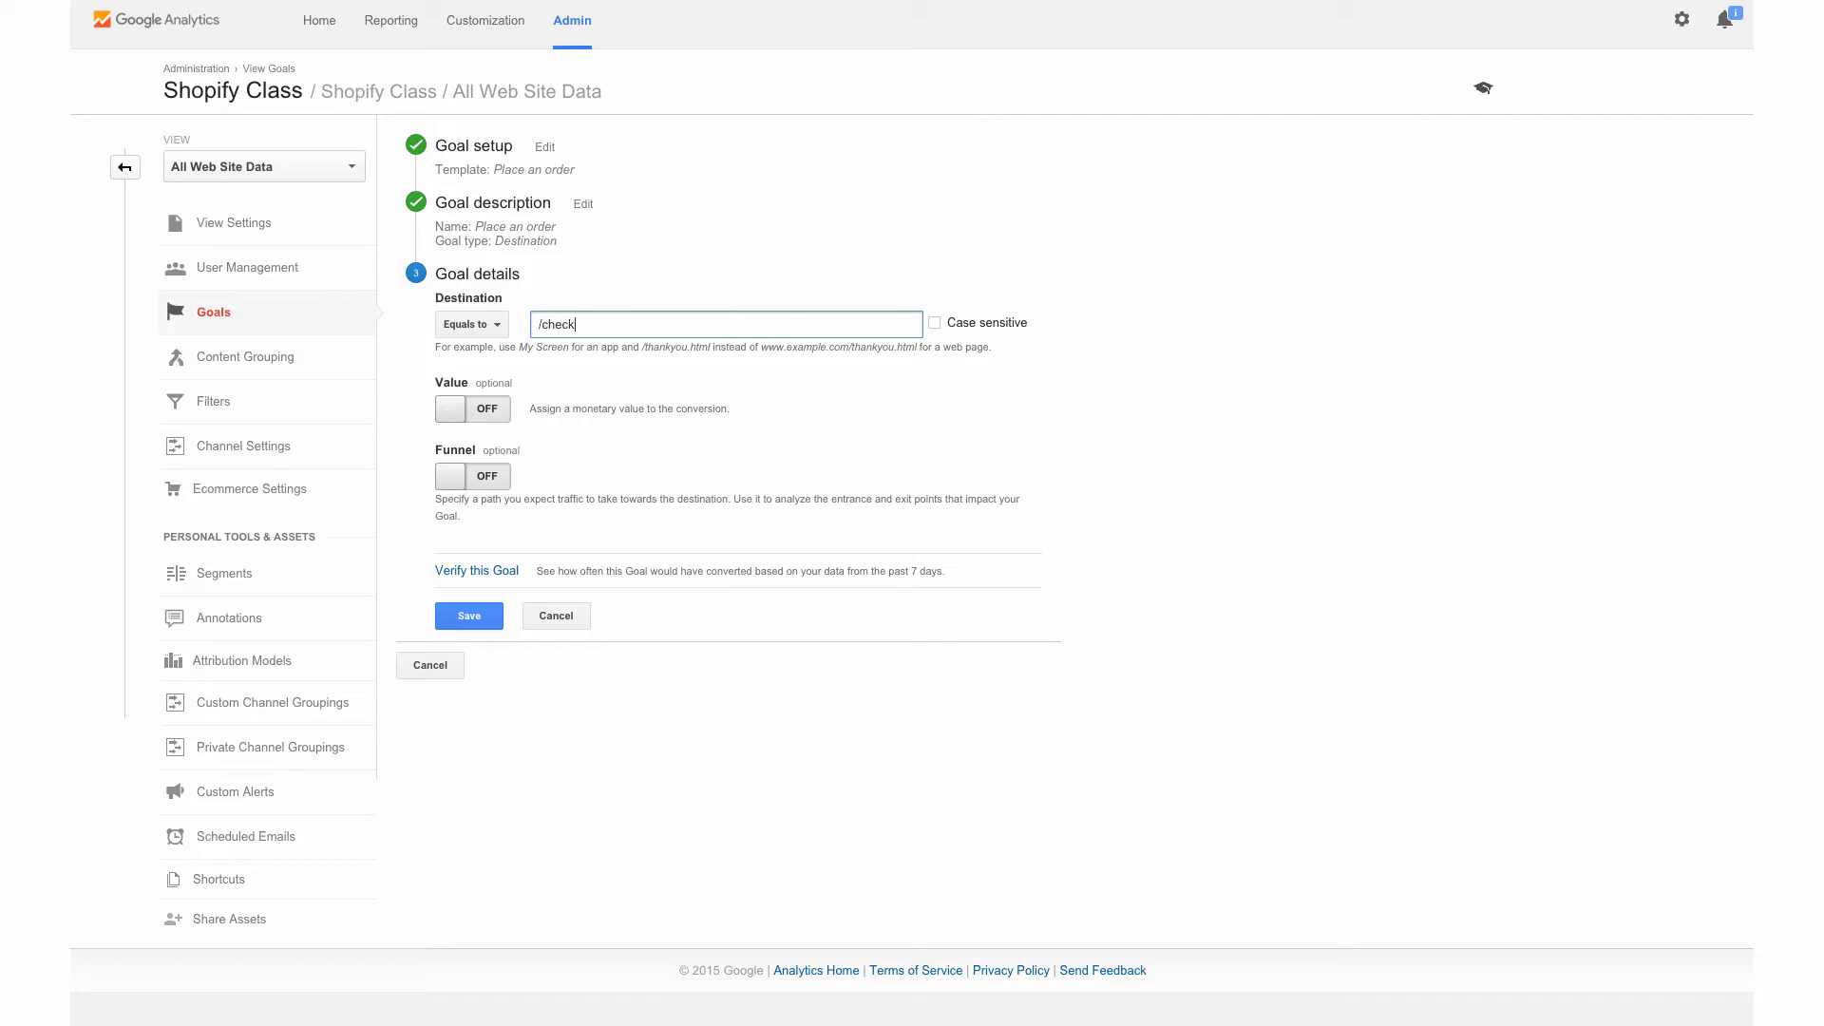
{"action": "type", "text": "out"}
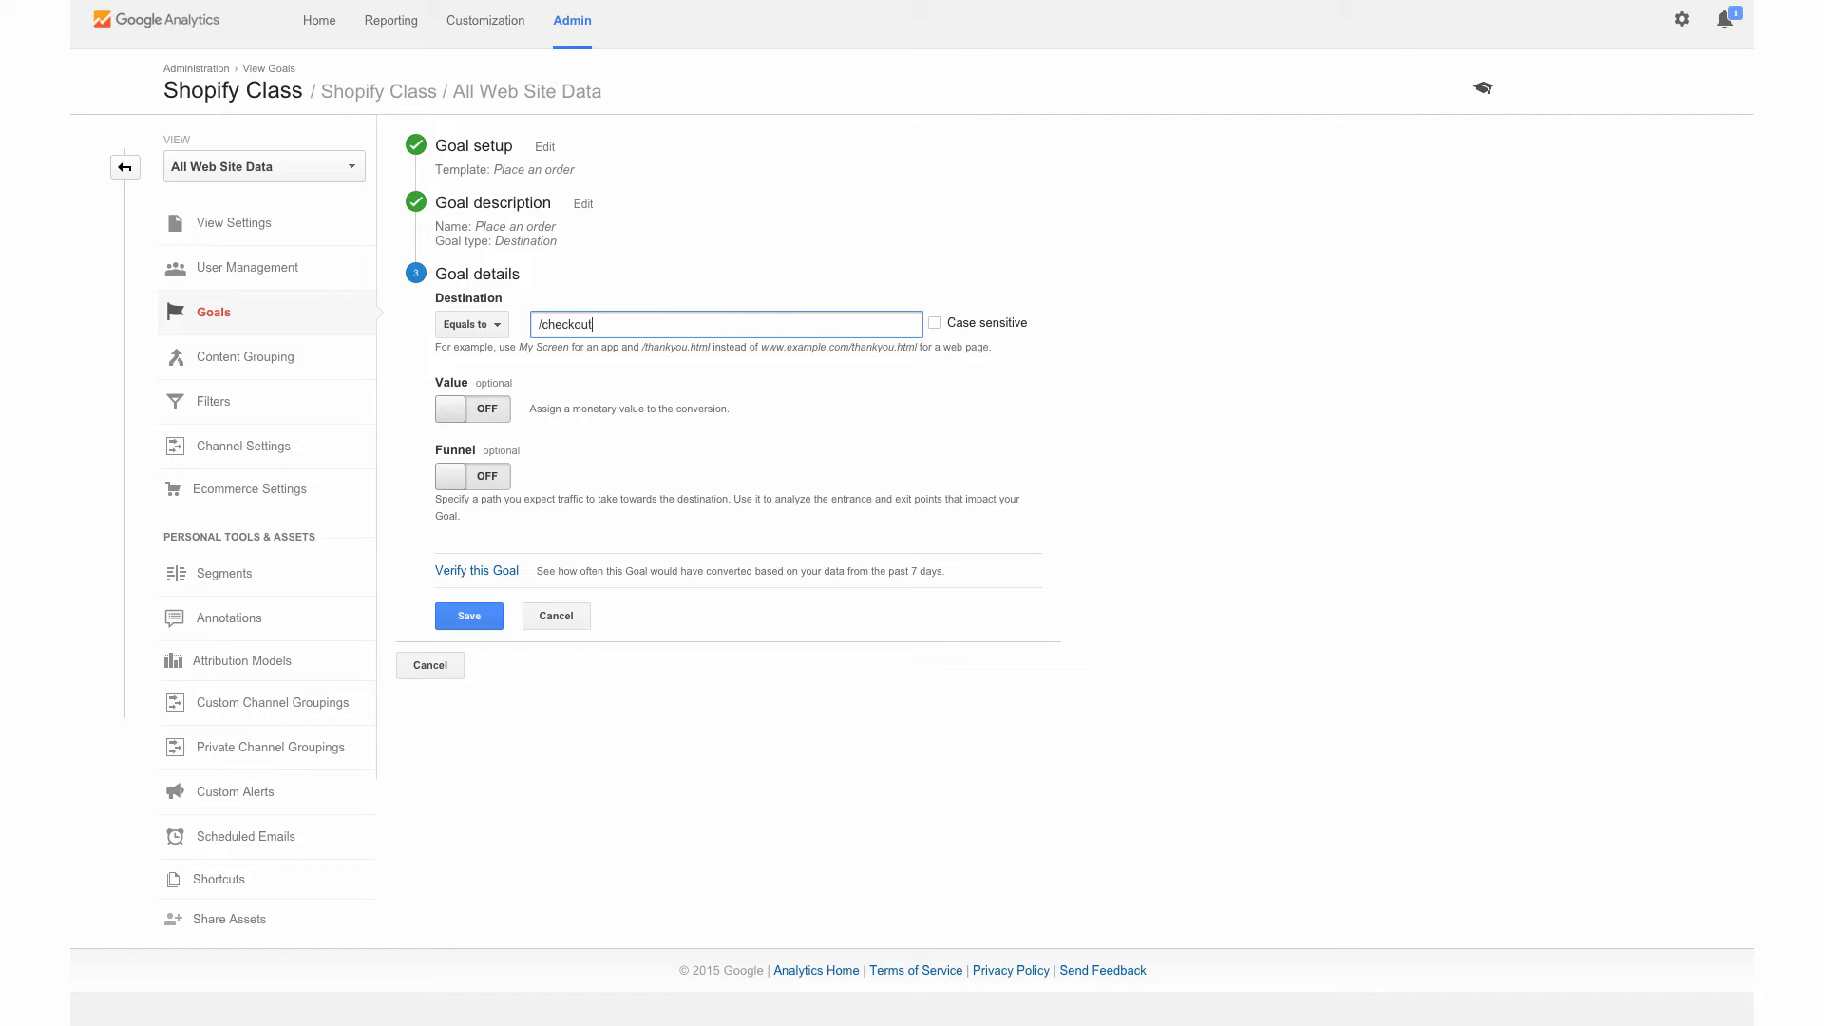
{"action": "type", "text": "/thank_"}
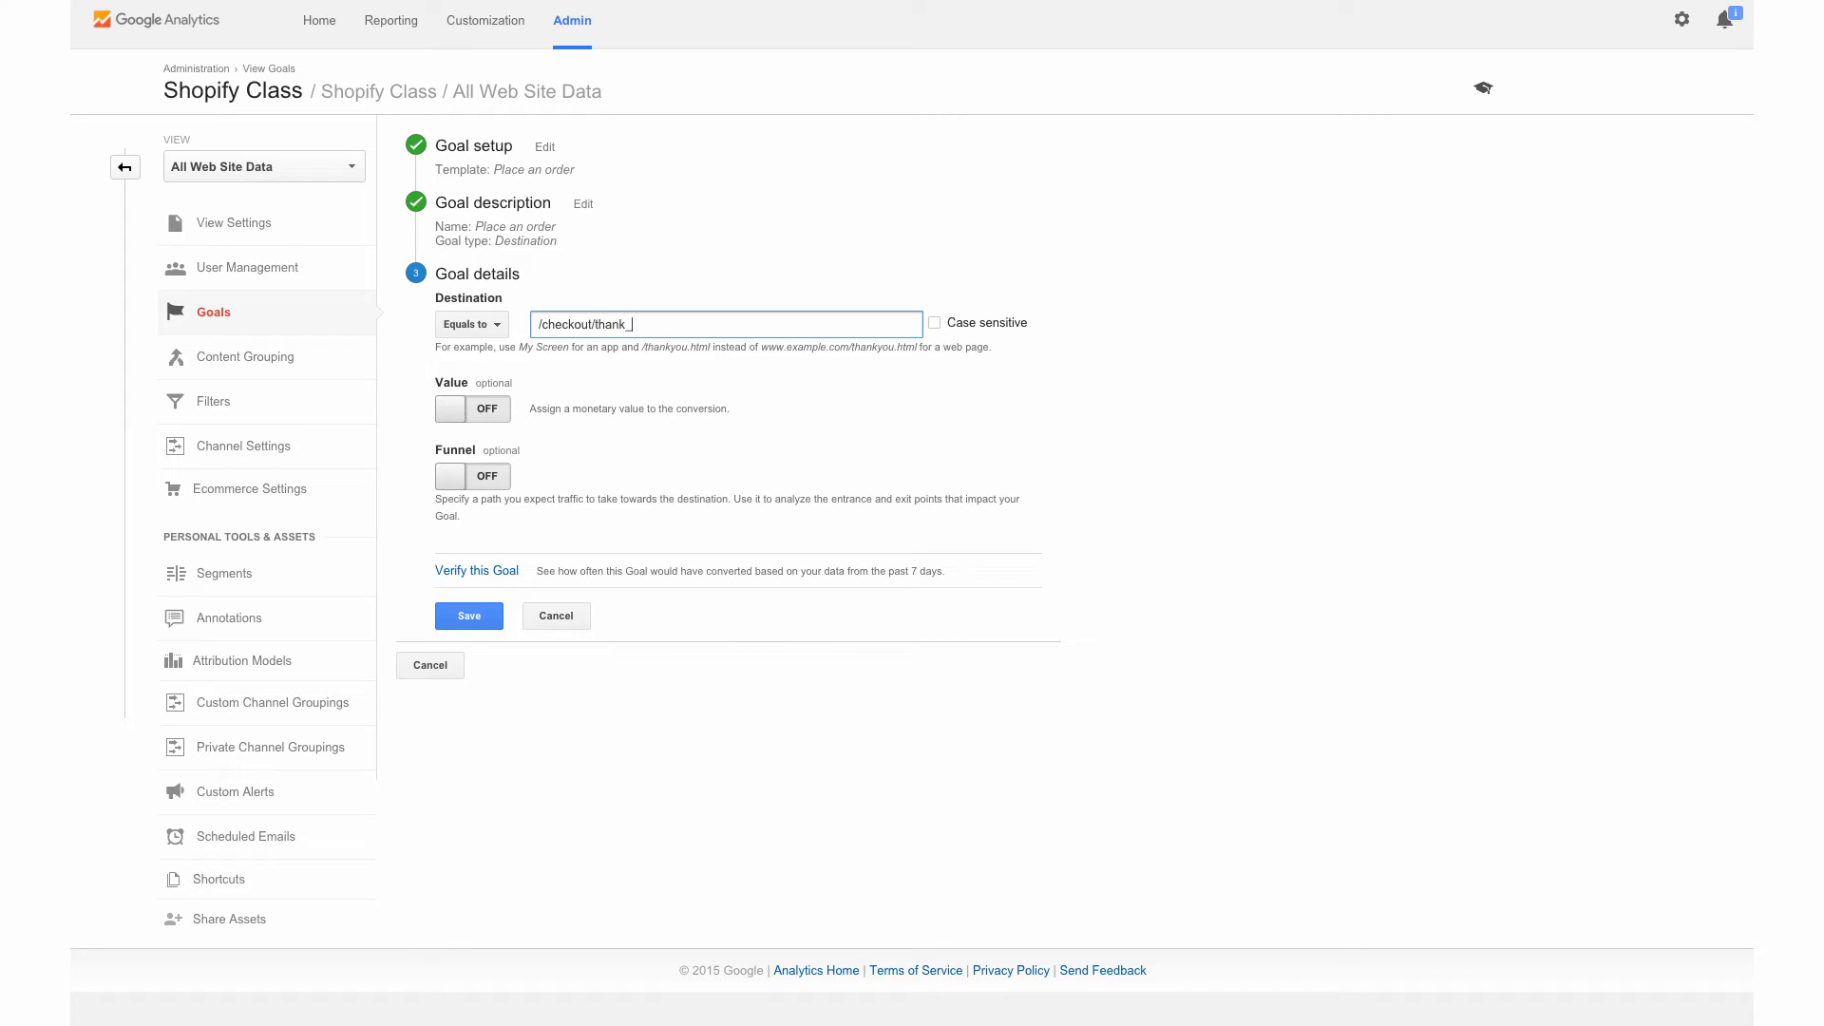
{"action": "type", "text": "you"}
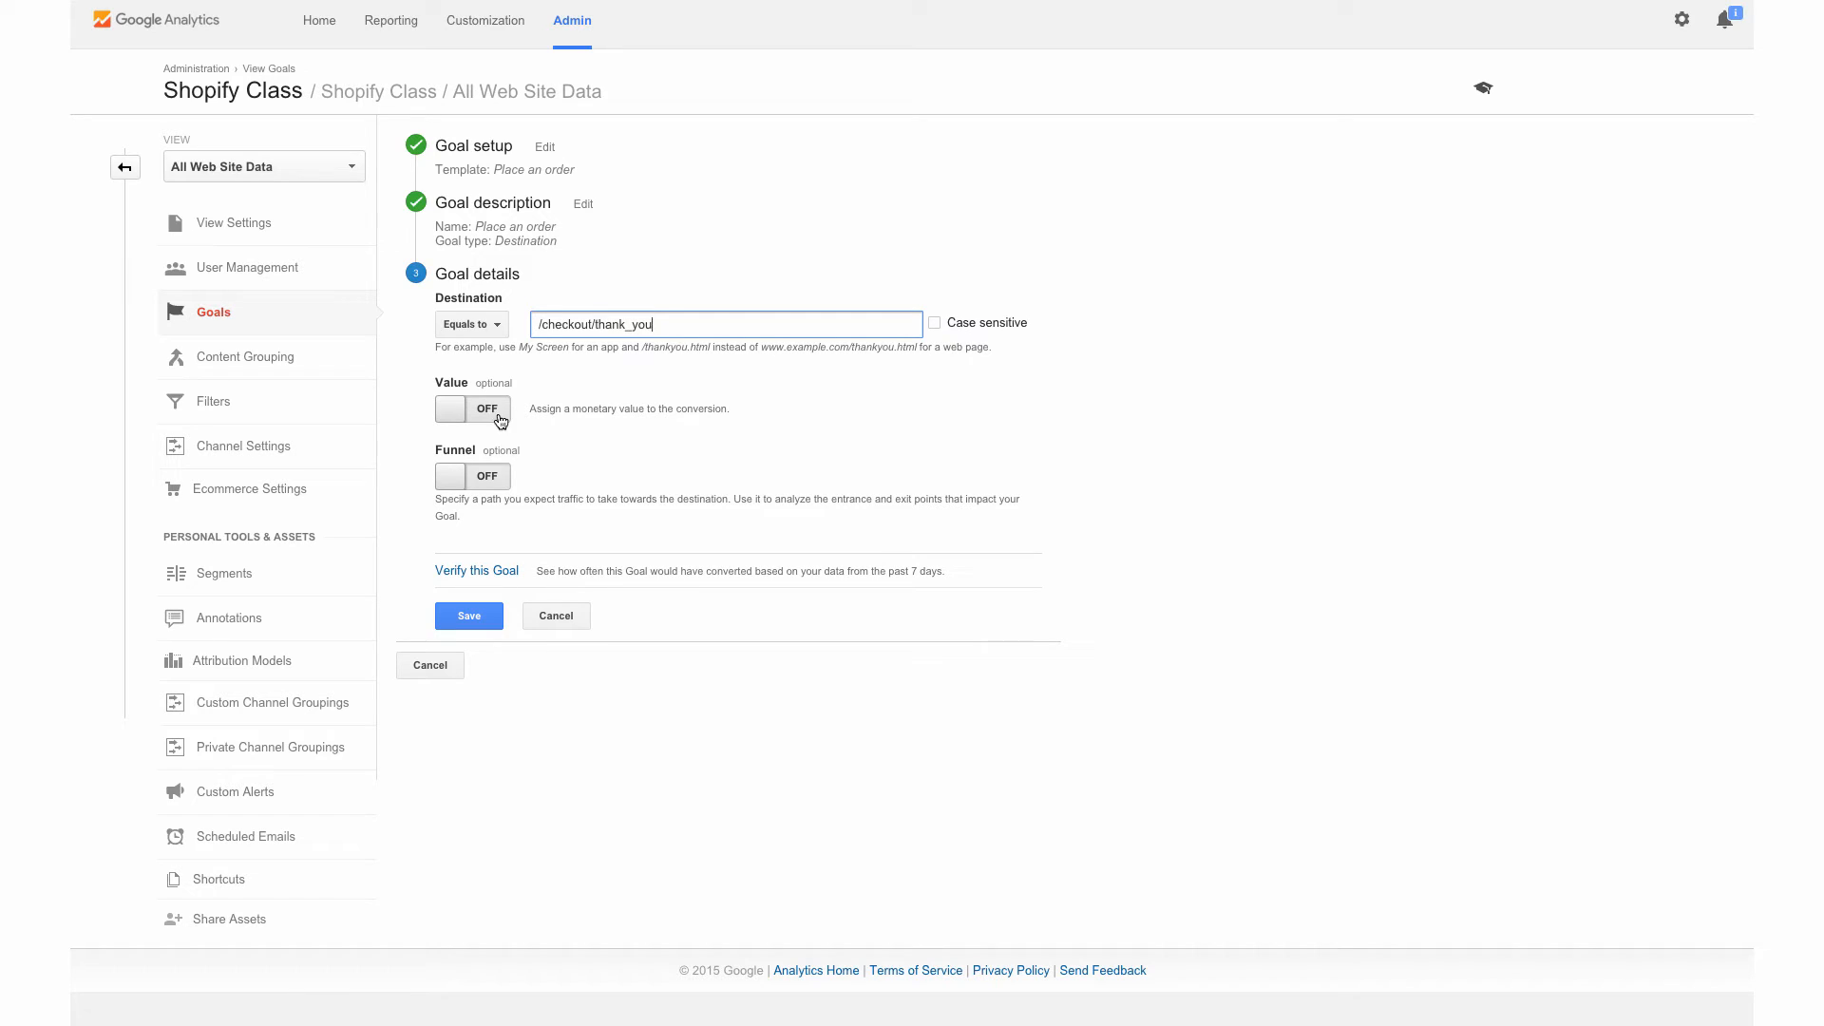
{"action": "mouse_move", "coordinate": [585, 412]}
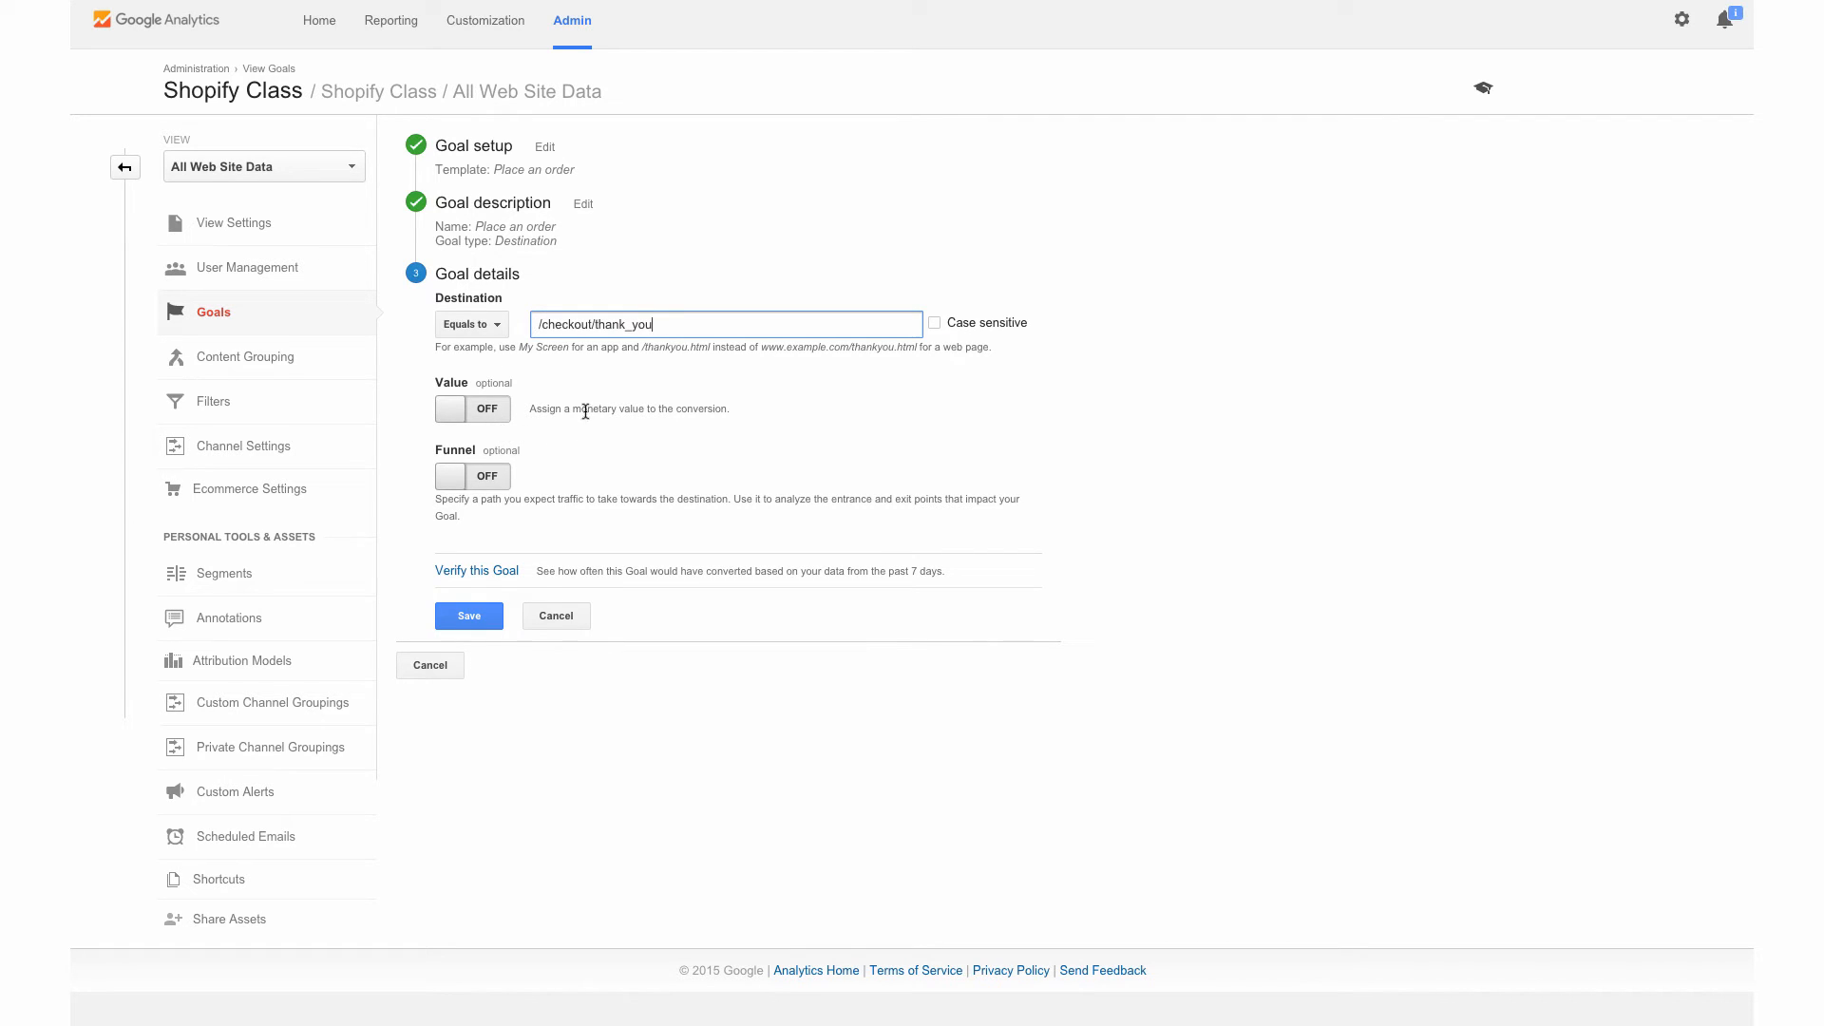
{"action": "mouse_move", "coordinate": [587, 439]}
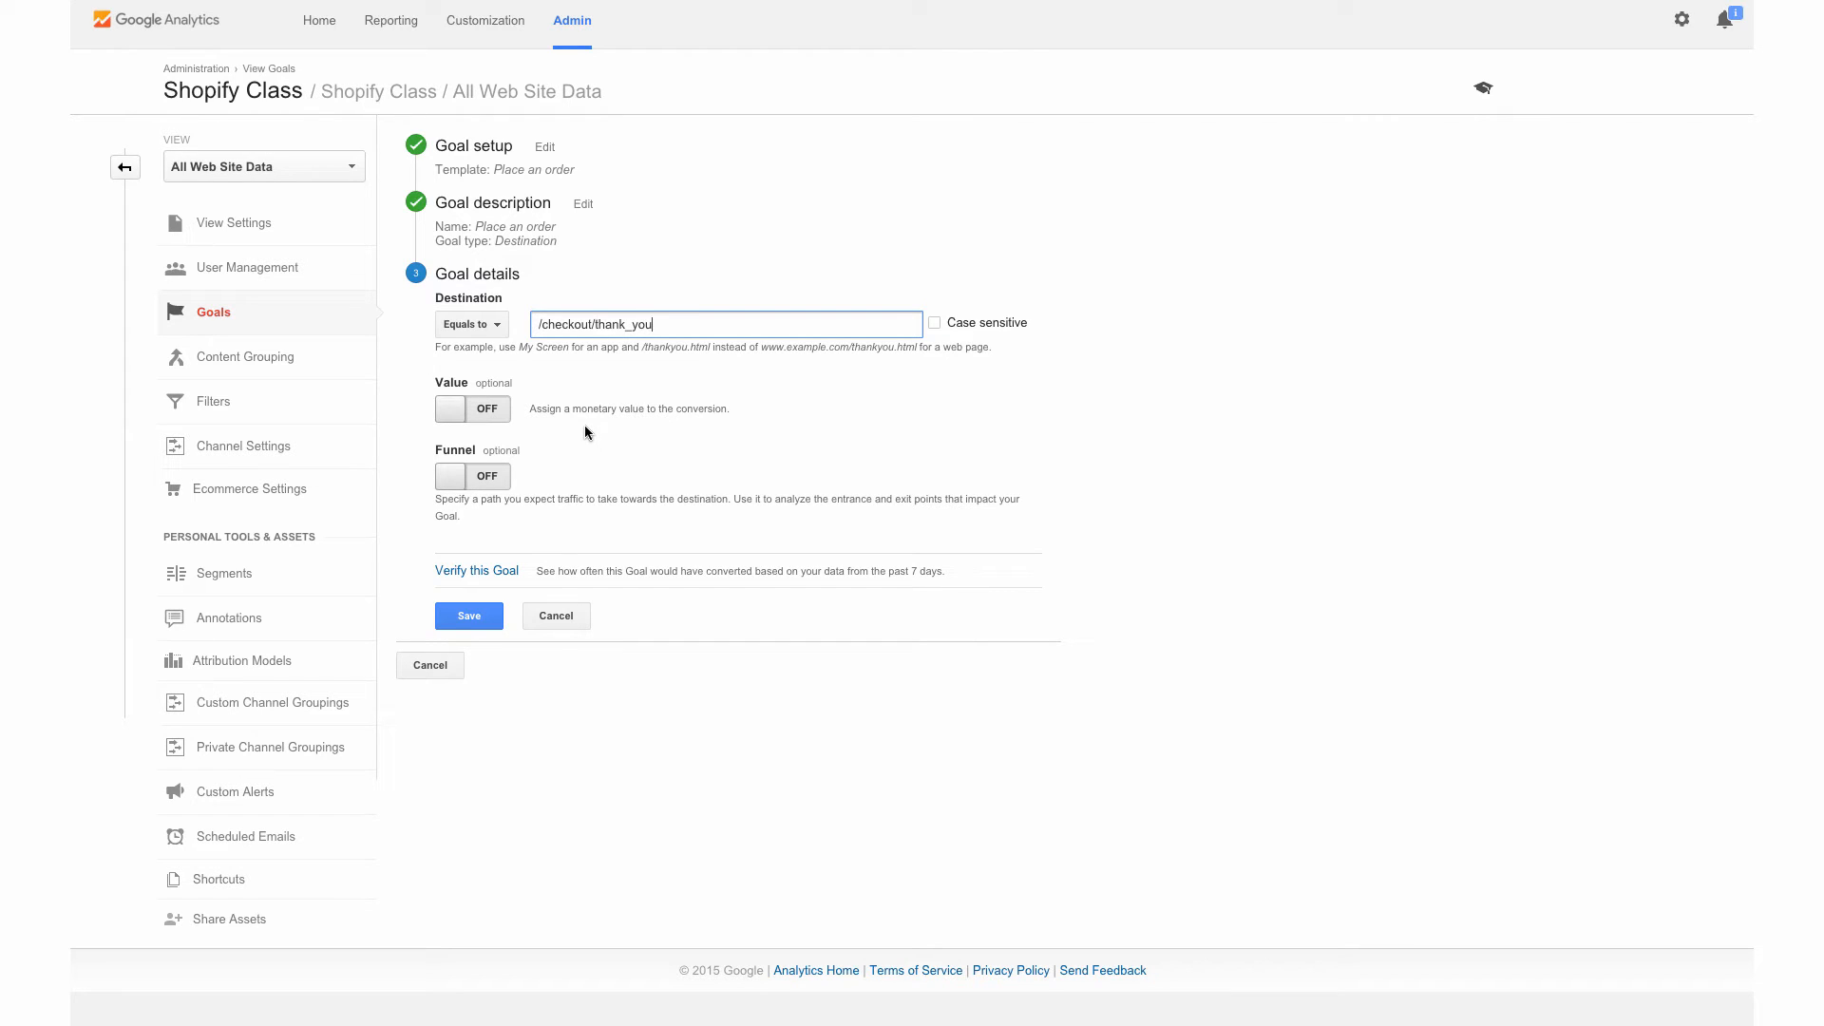
{"action": "mouse_move", "coordinate": [454, 408]}
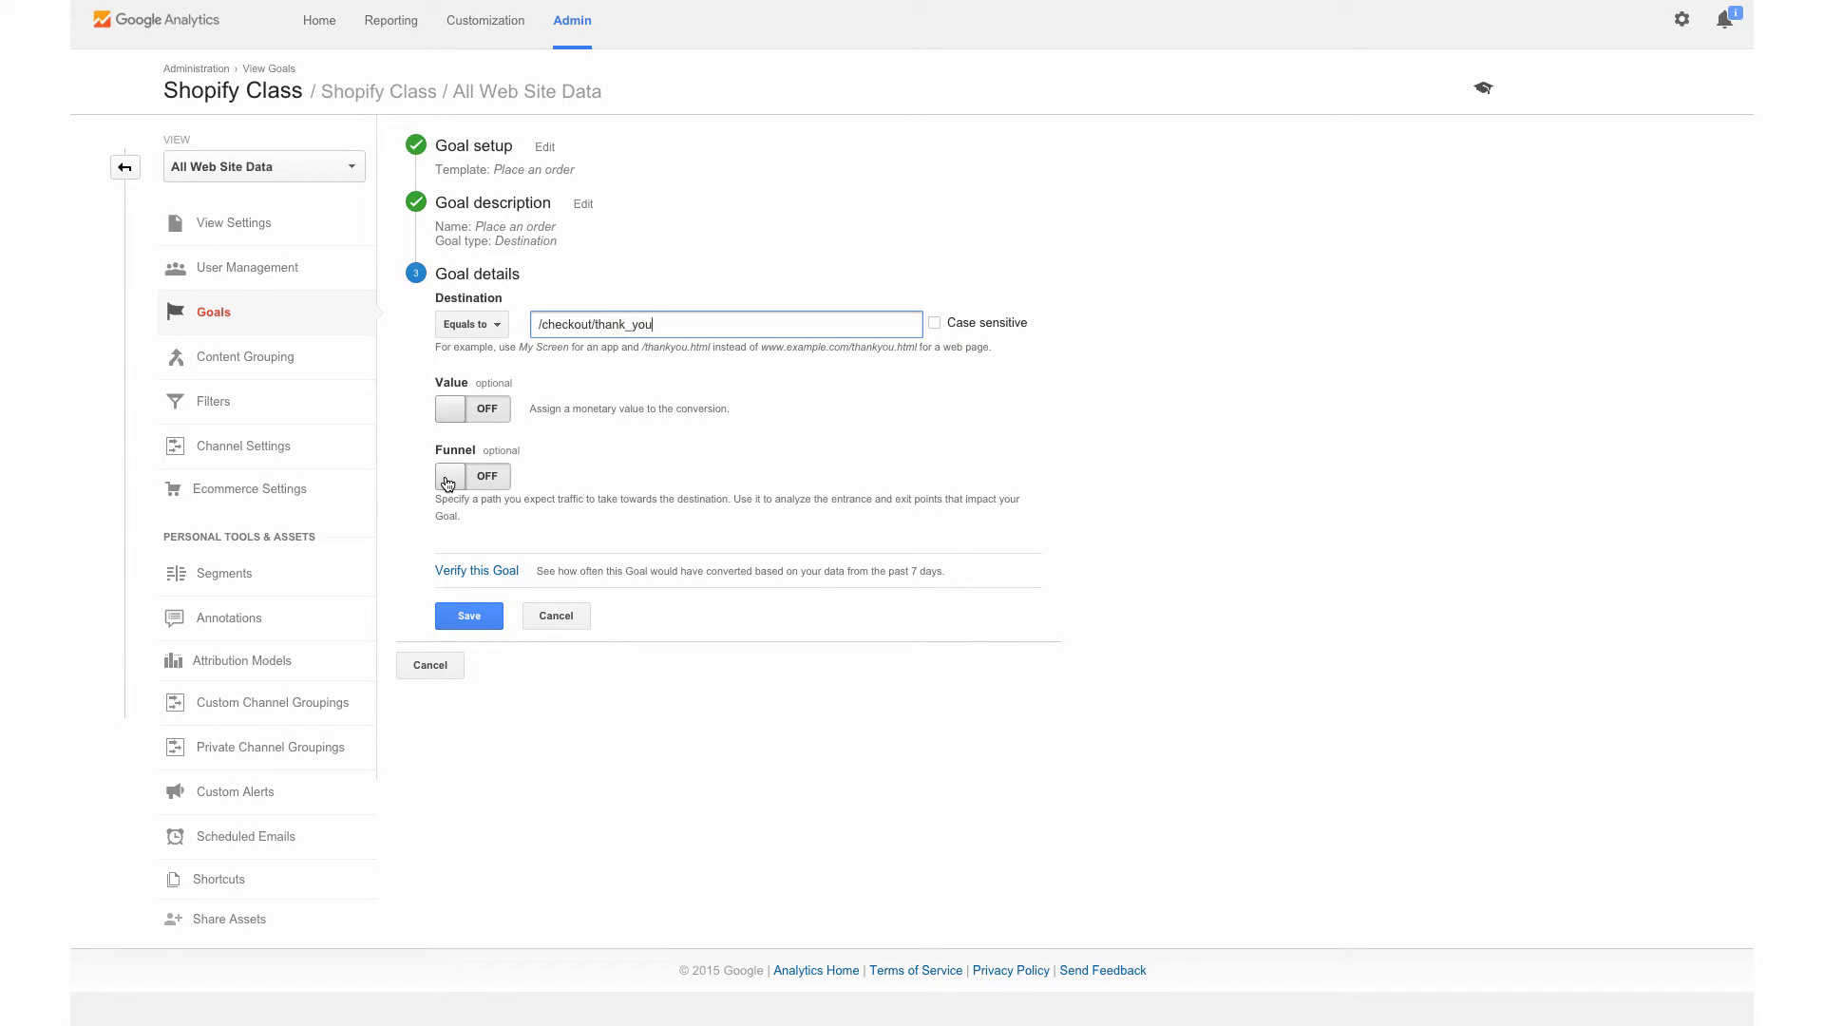
{"action": "mouse_move", "coordinate": [453, 521]}
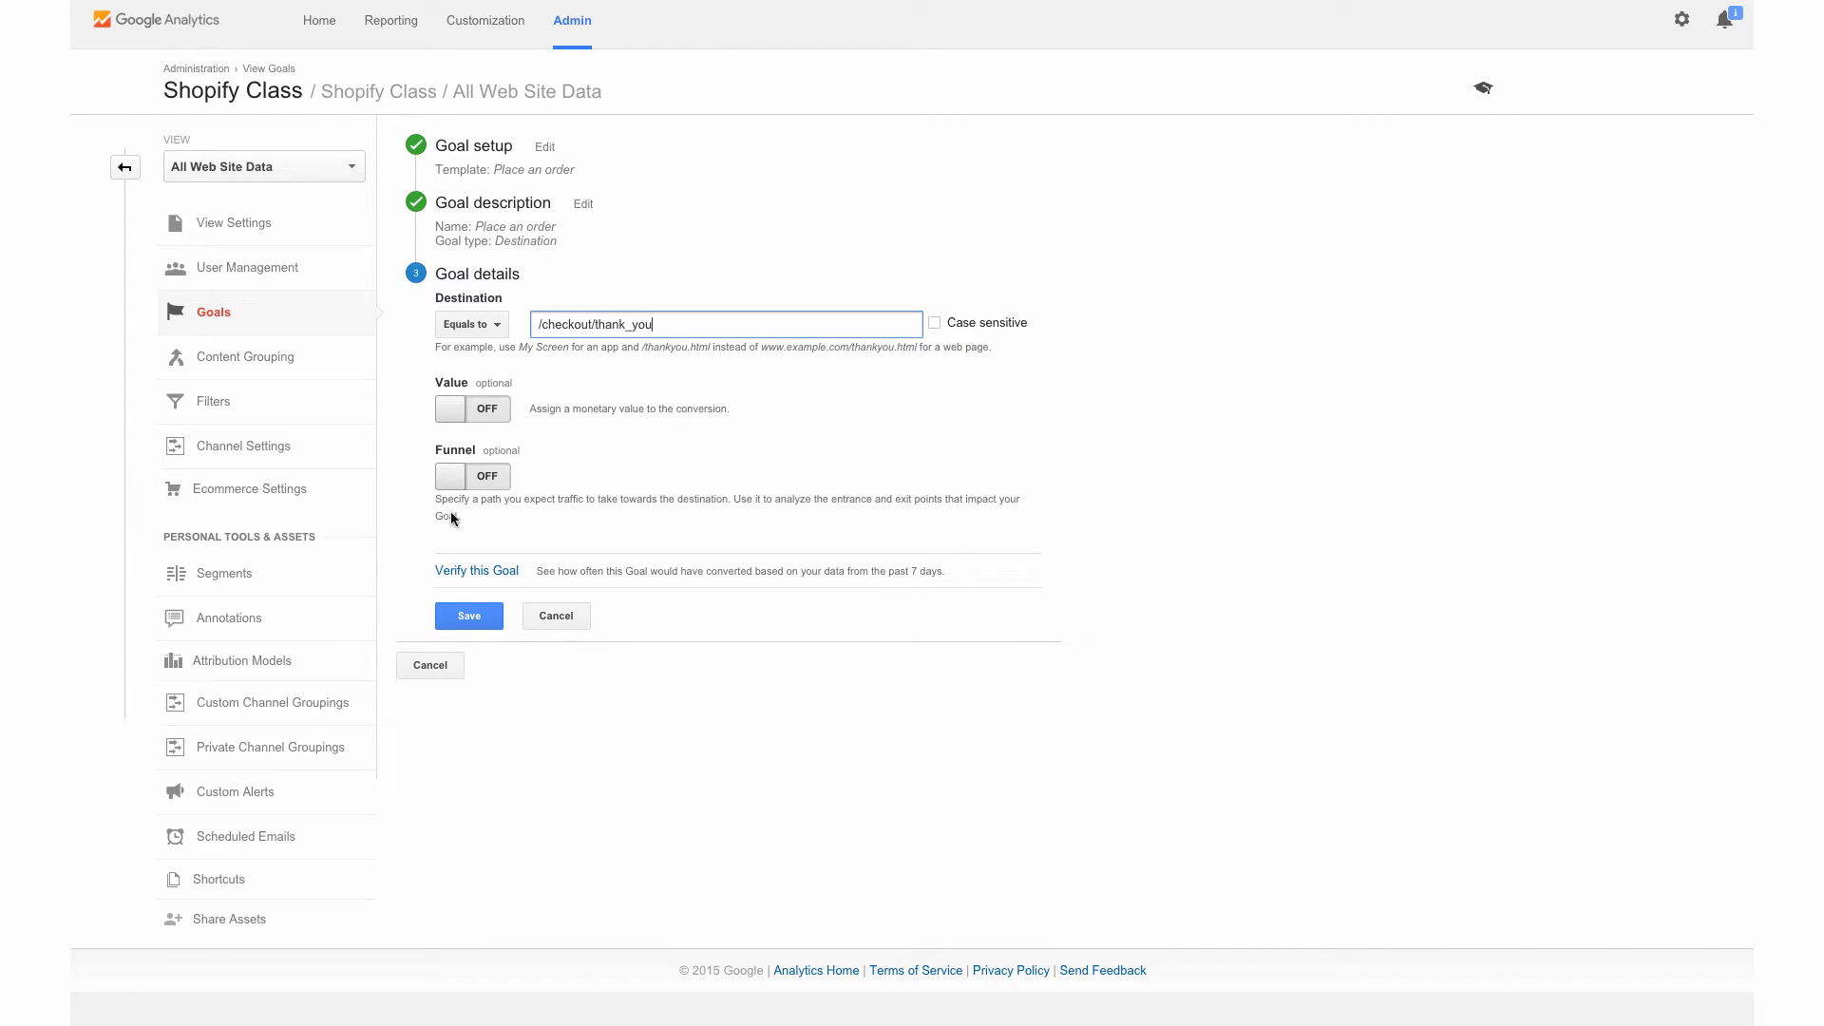
Step: Turn the funnel on and define step 1 'Adds a product to the cart' at /cart
{"action": "left_click", "coordinate": [471, 475]}
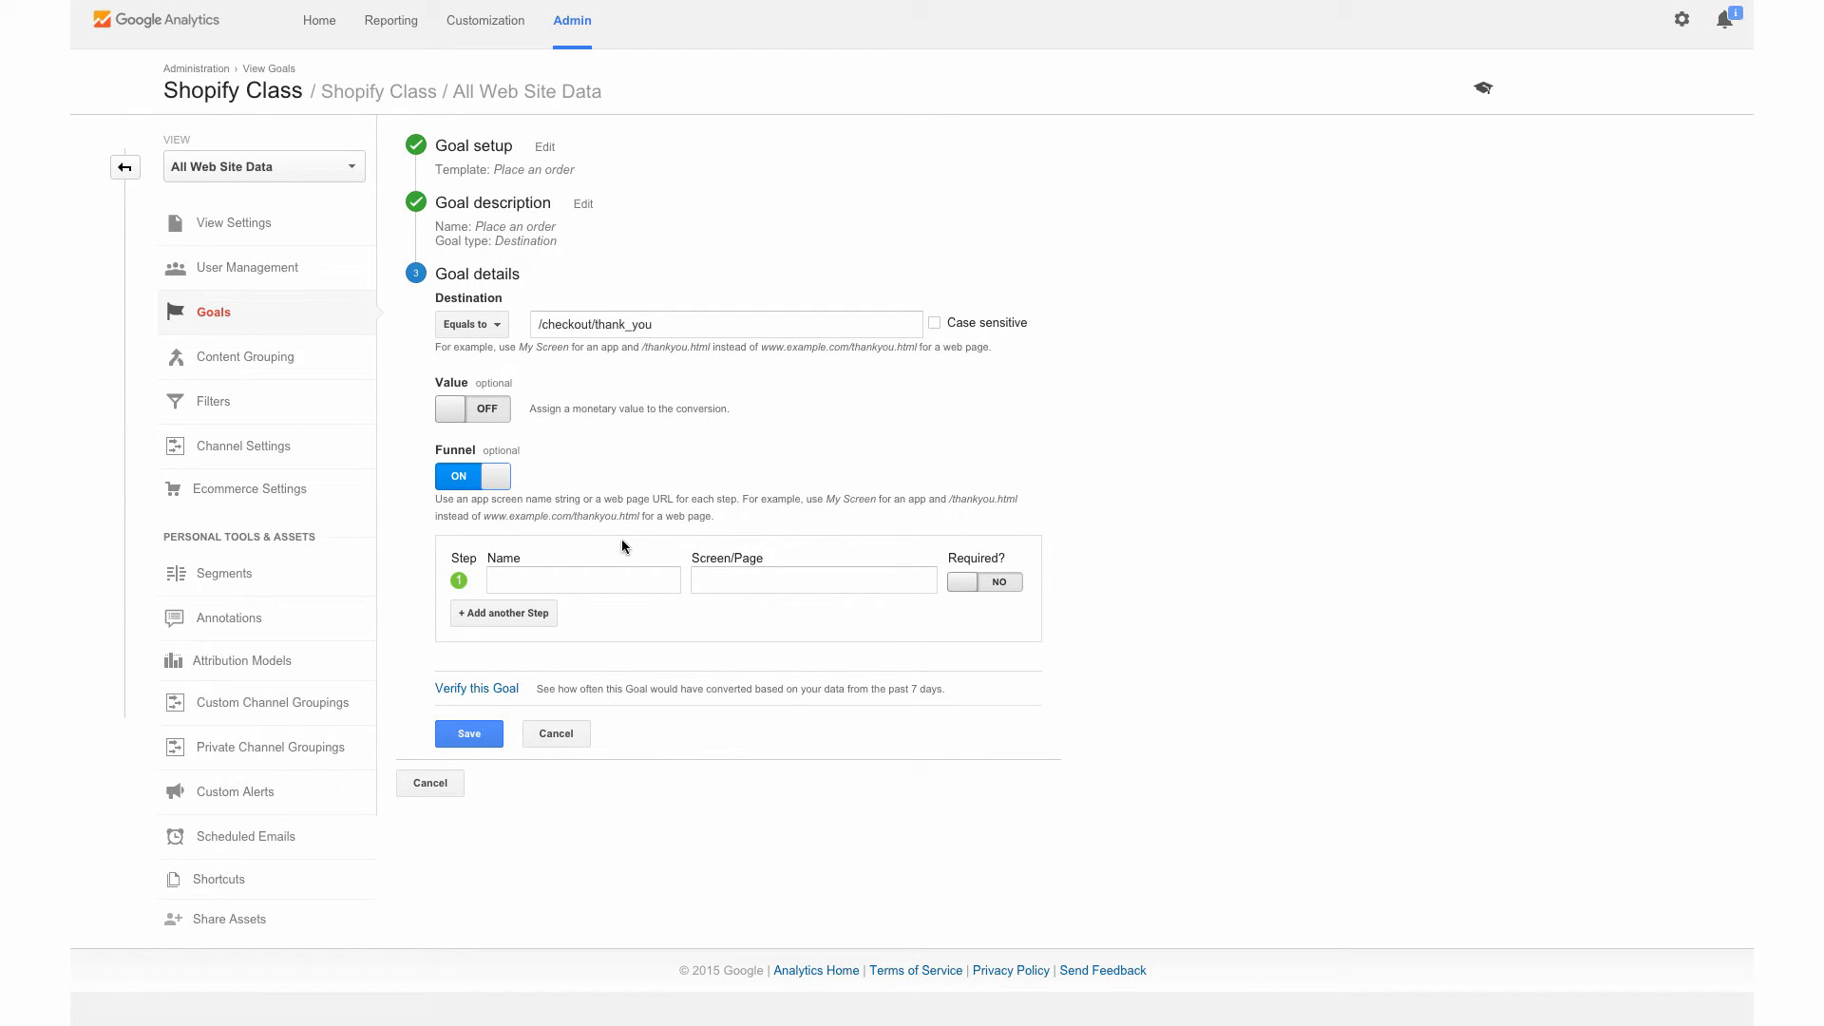
{"action": "mouse_move", "coordinate": [1034, 557]}
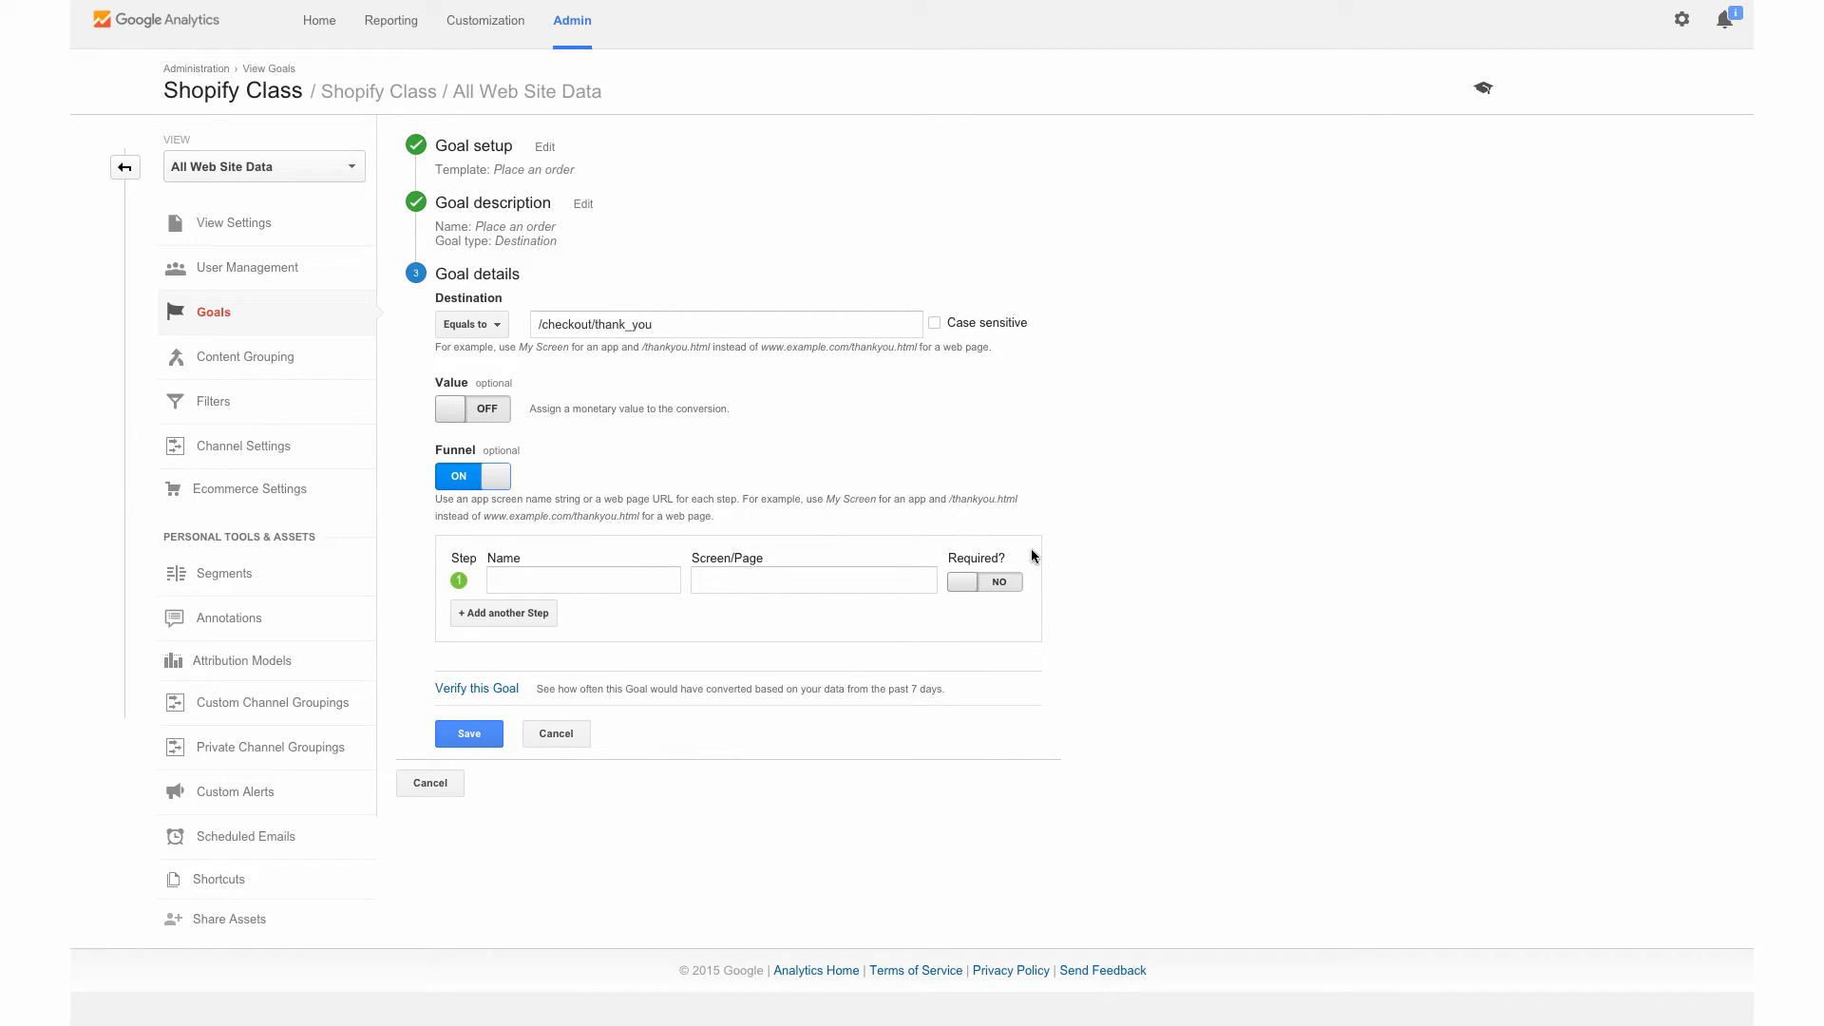
{"action": "left_click", "coordinate": [813, 582]}
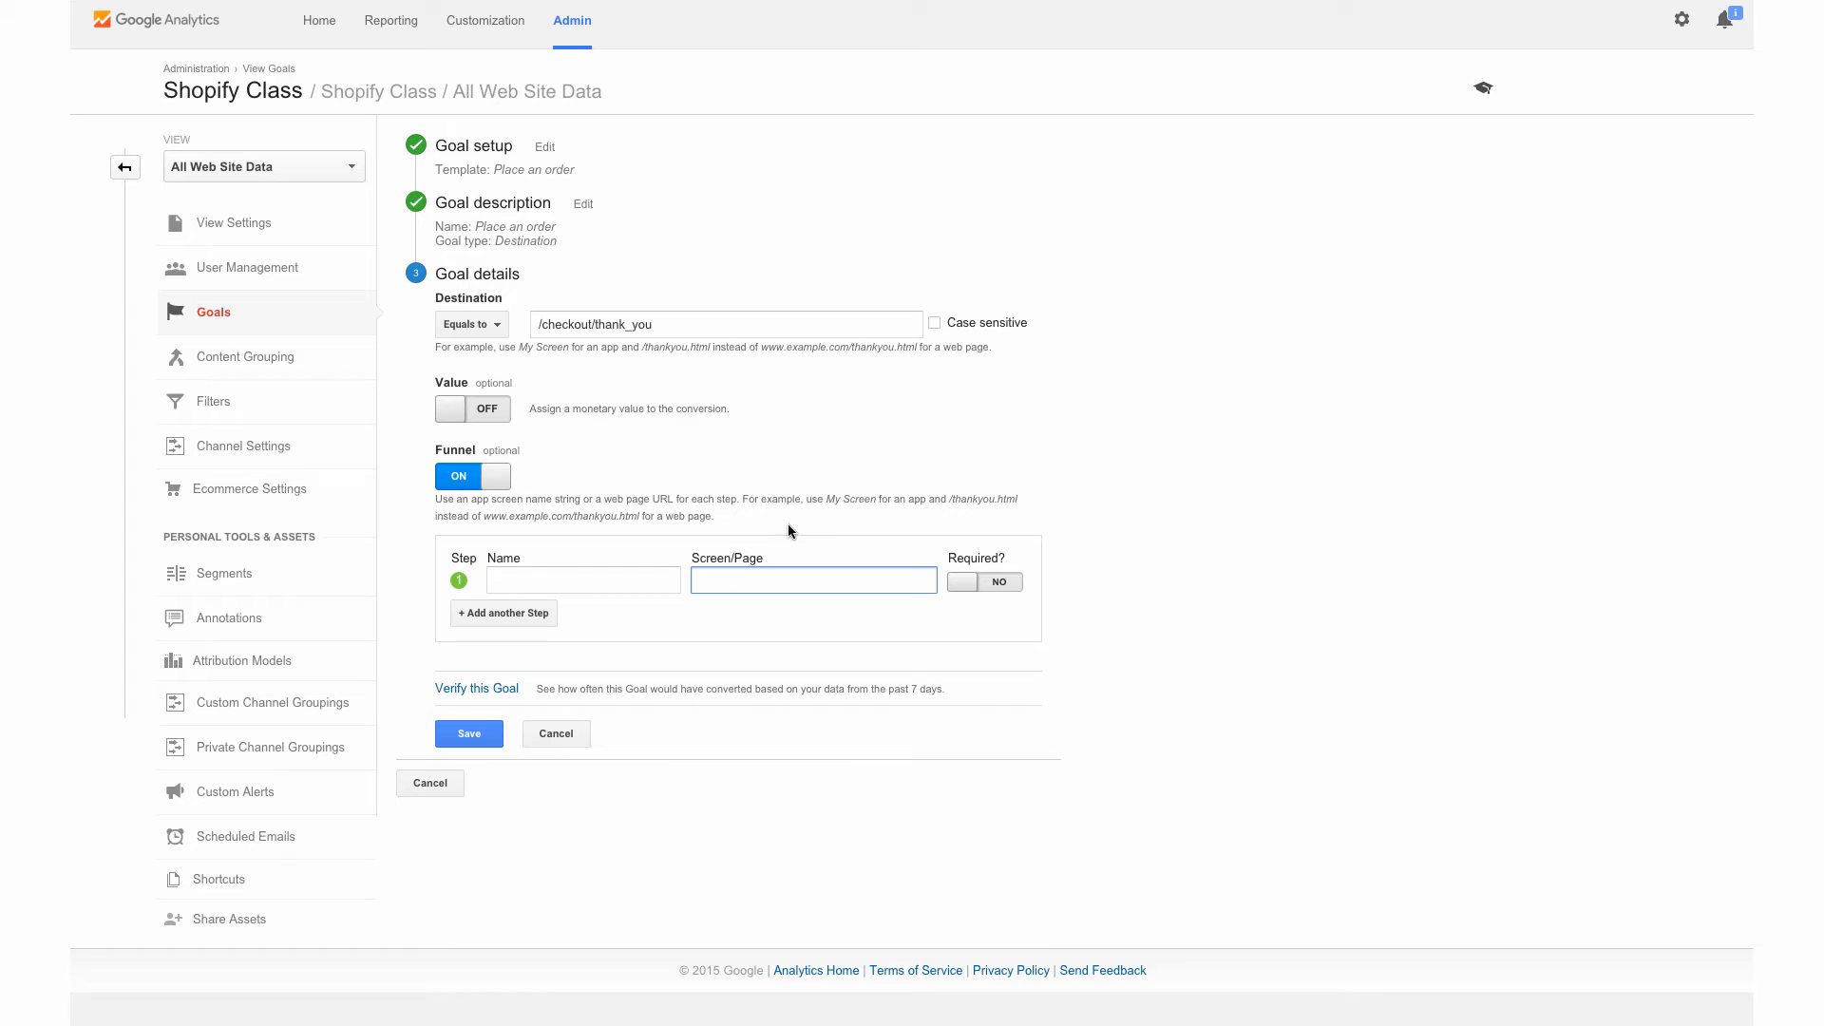
{"action": "type", "text": "/cart"}
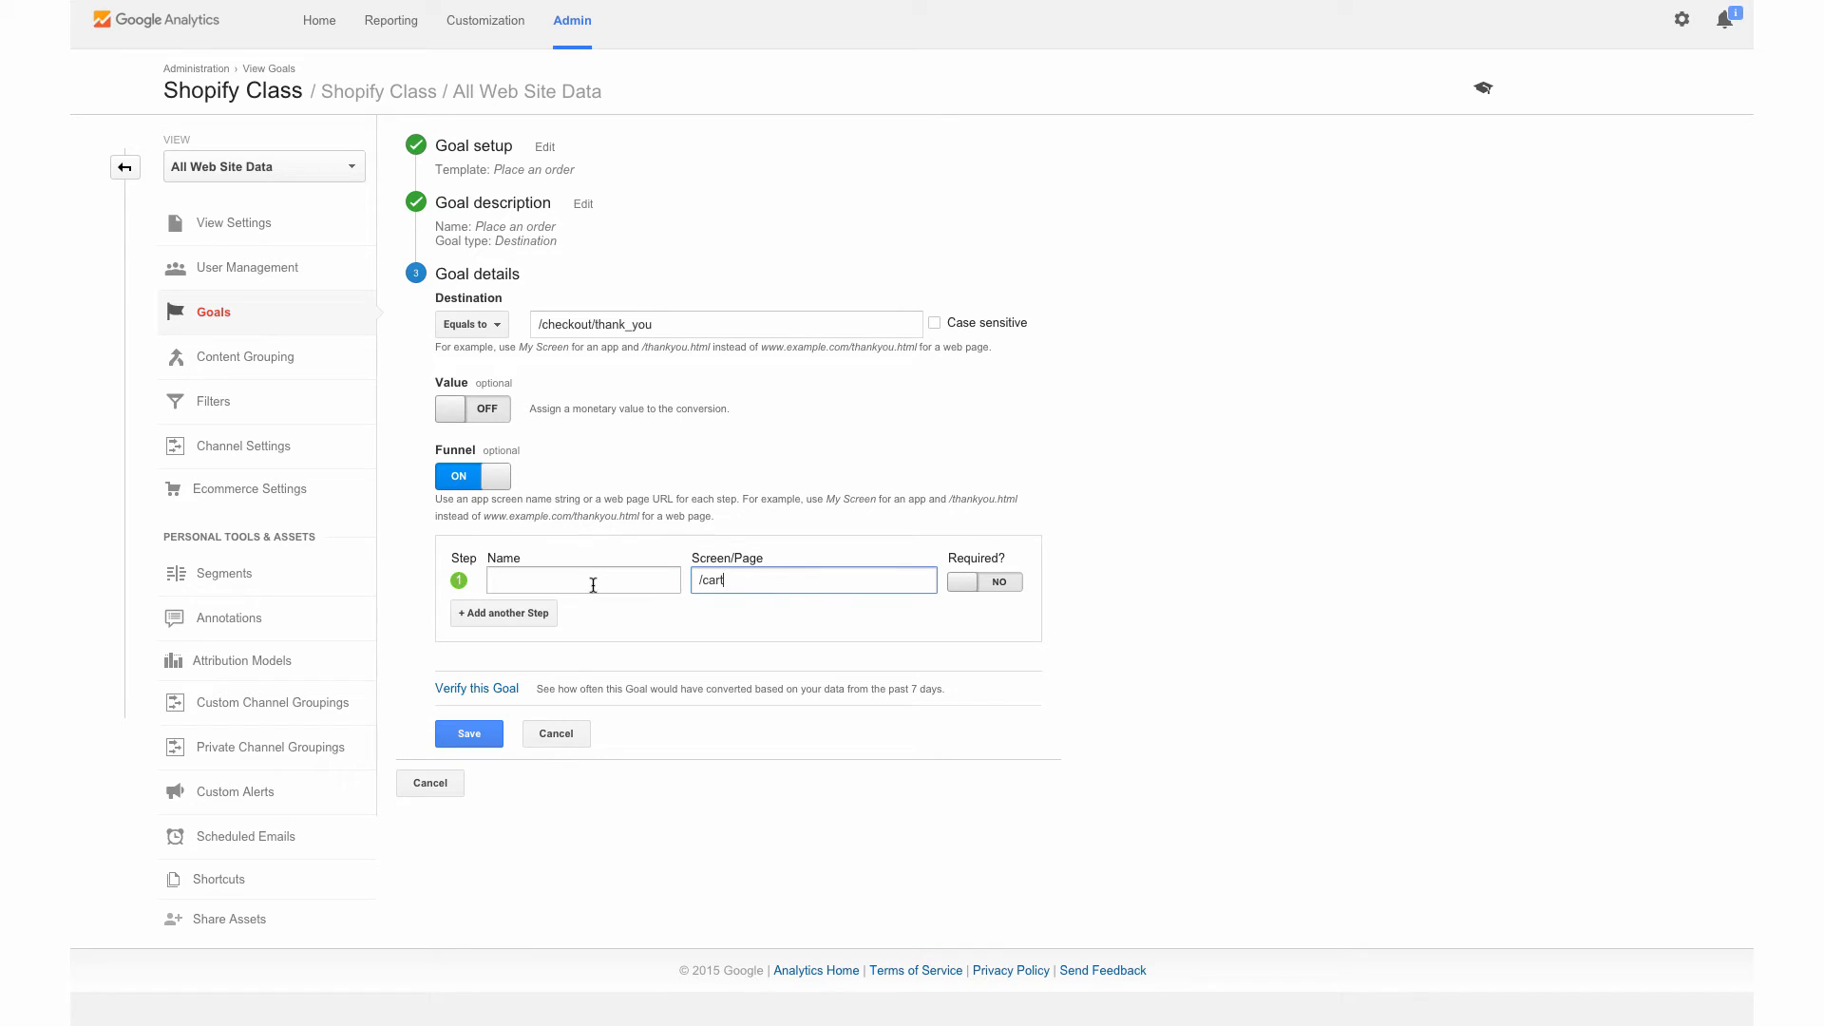
{"action": "left_click", "coordinate": [581, 581]}
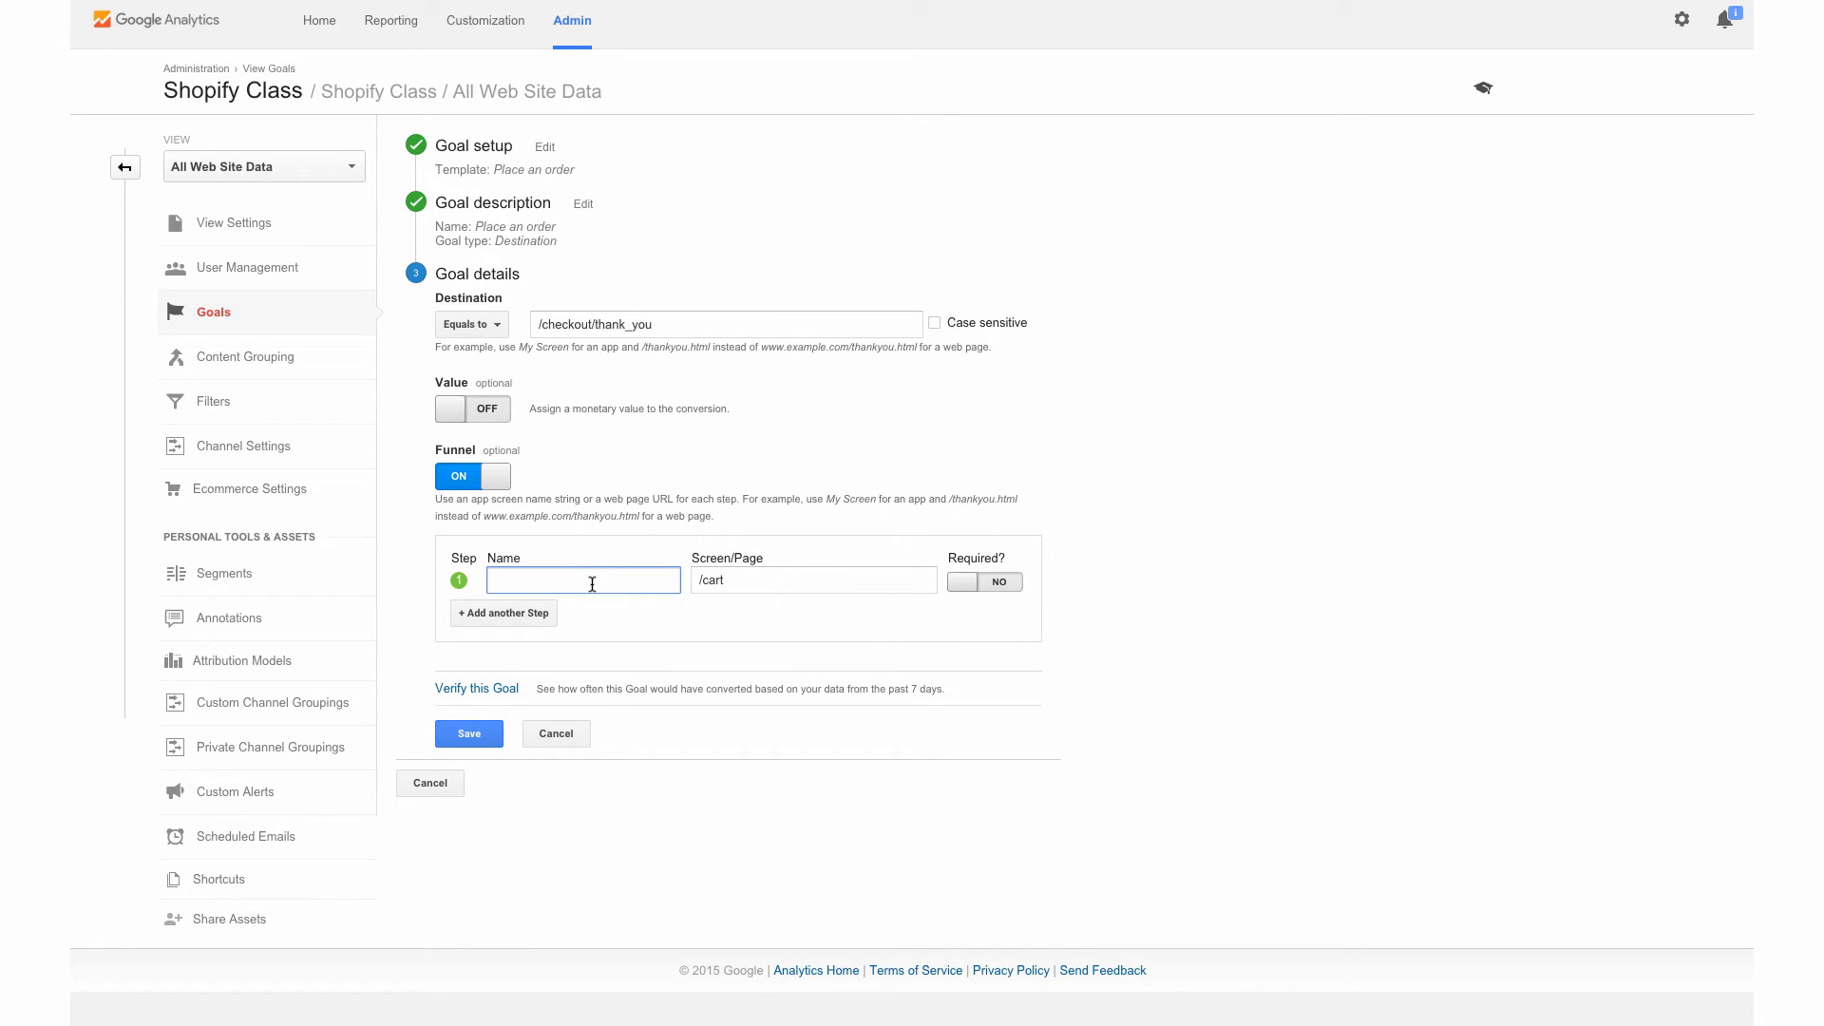
{"action": "type", "text": "Adds"}
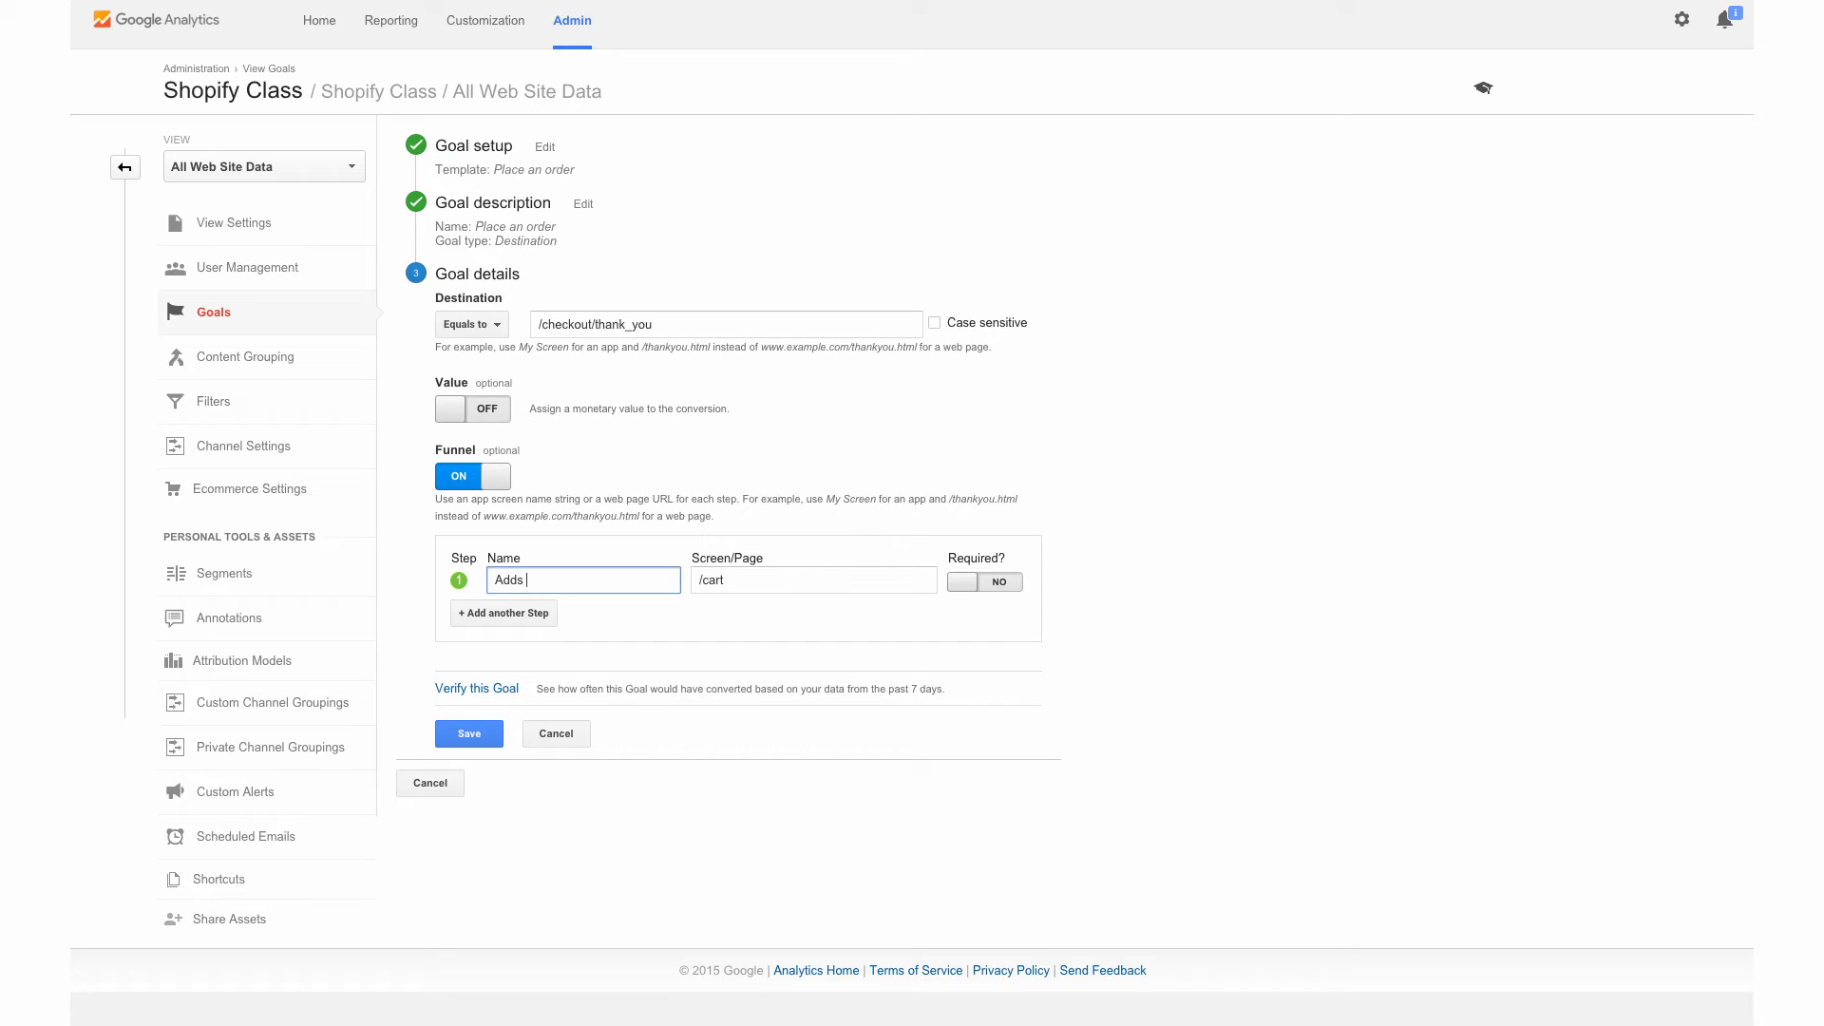
{"action": "type", "text": "a product"}
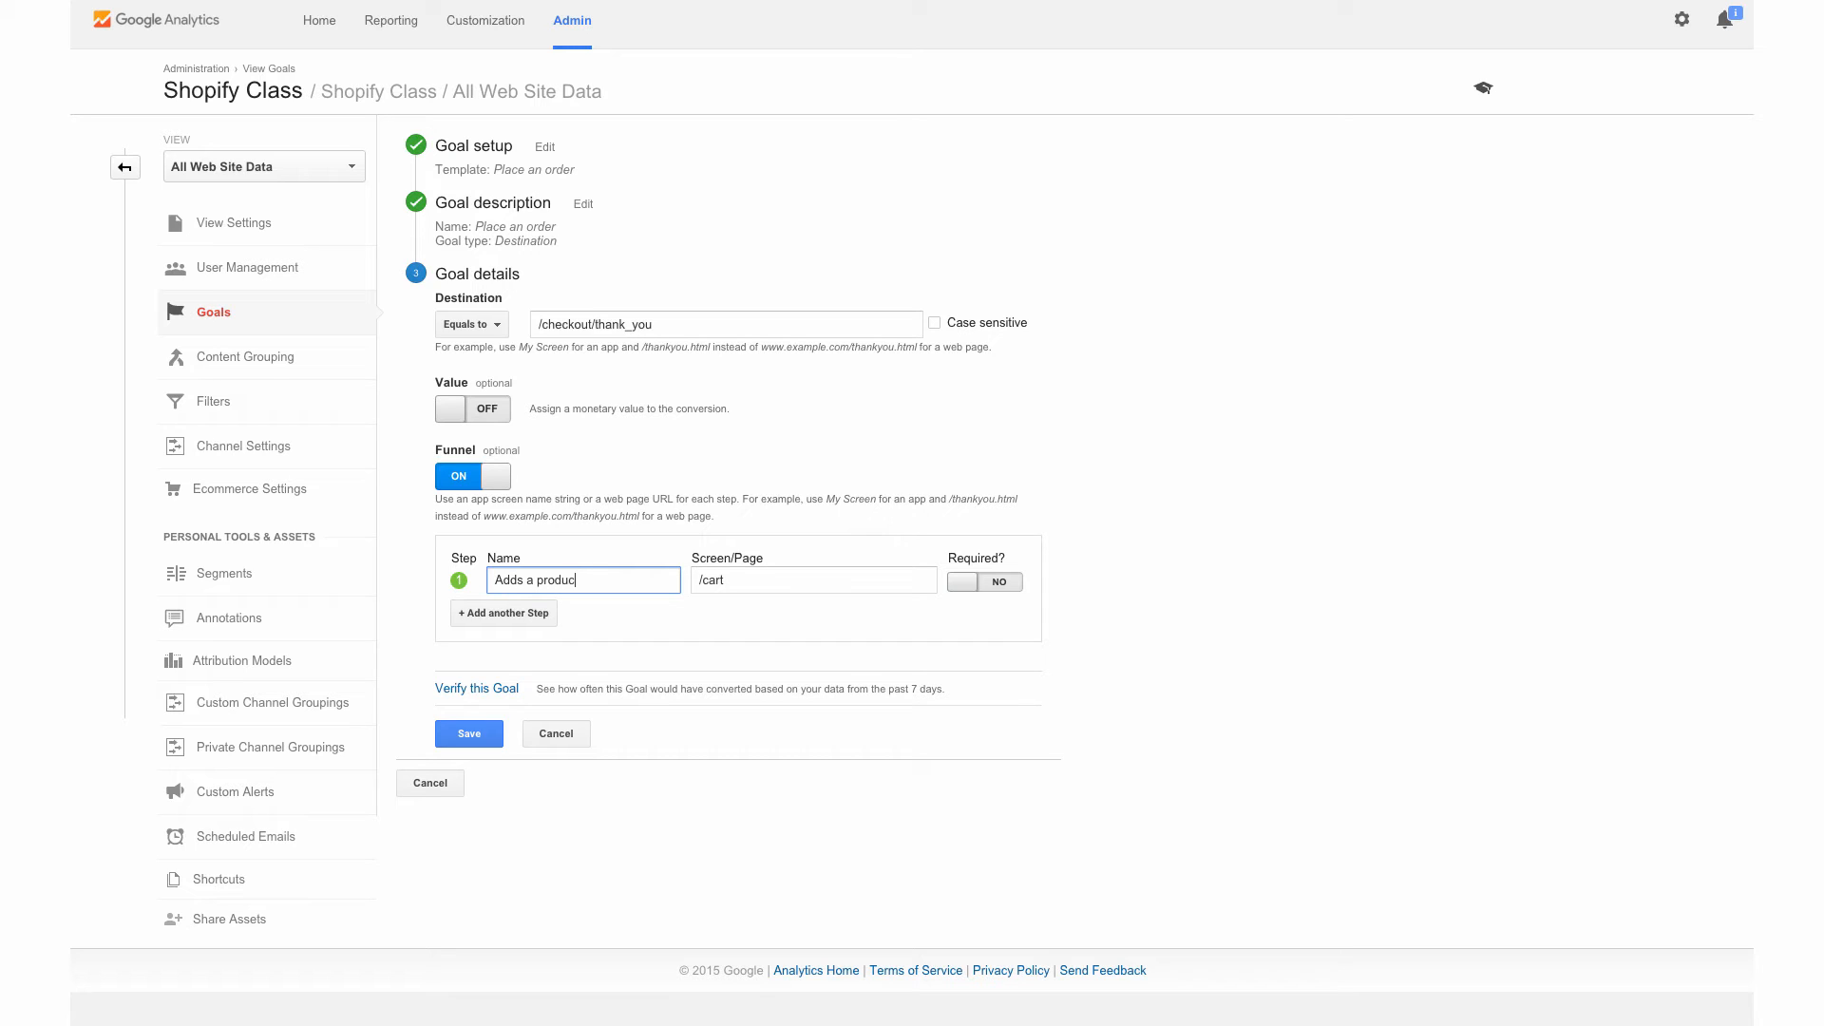
{"action": "type", "text": "t to the ca"}
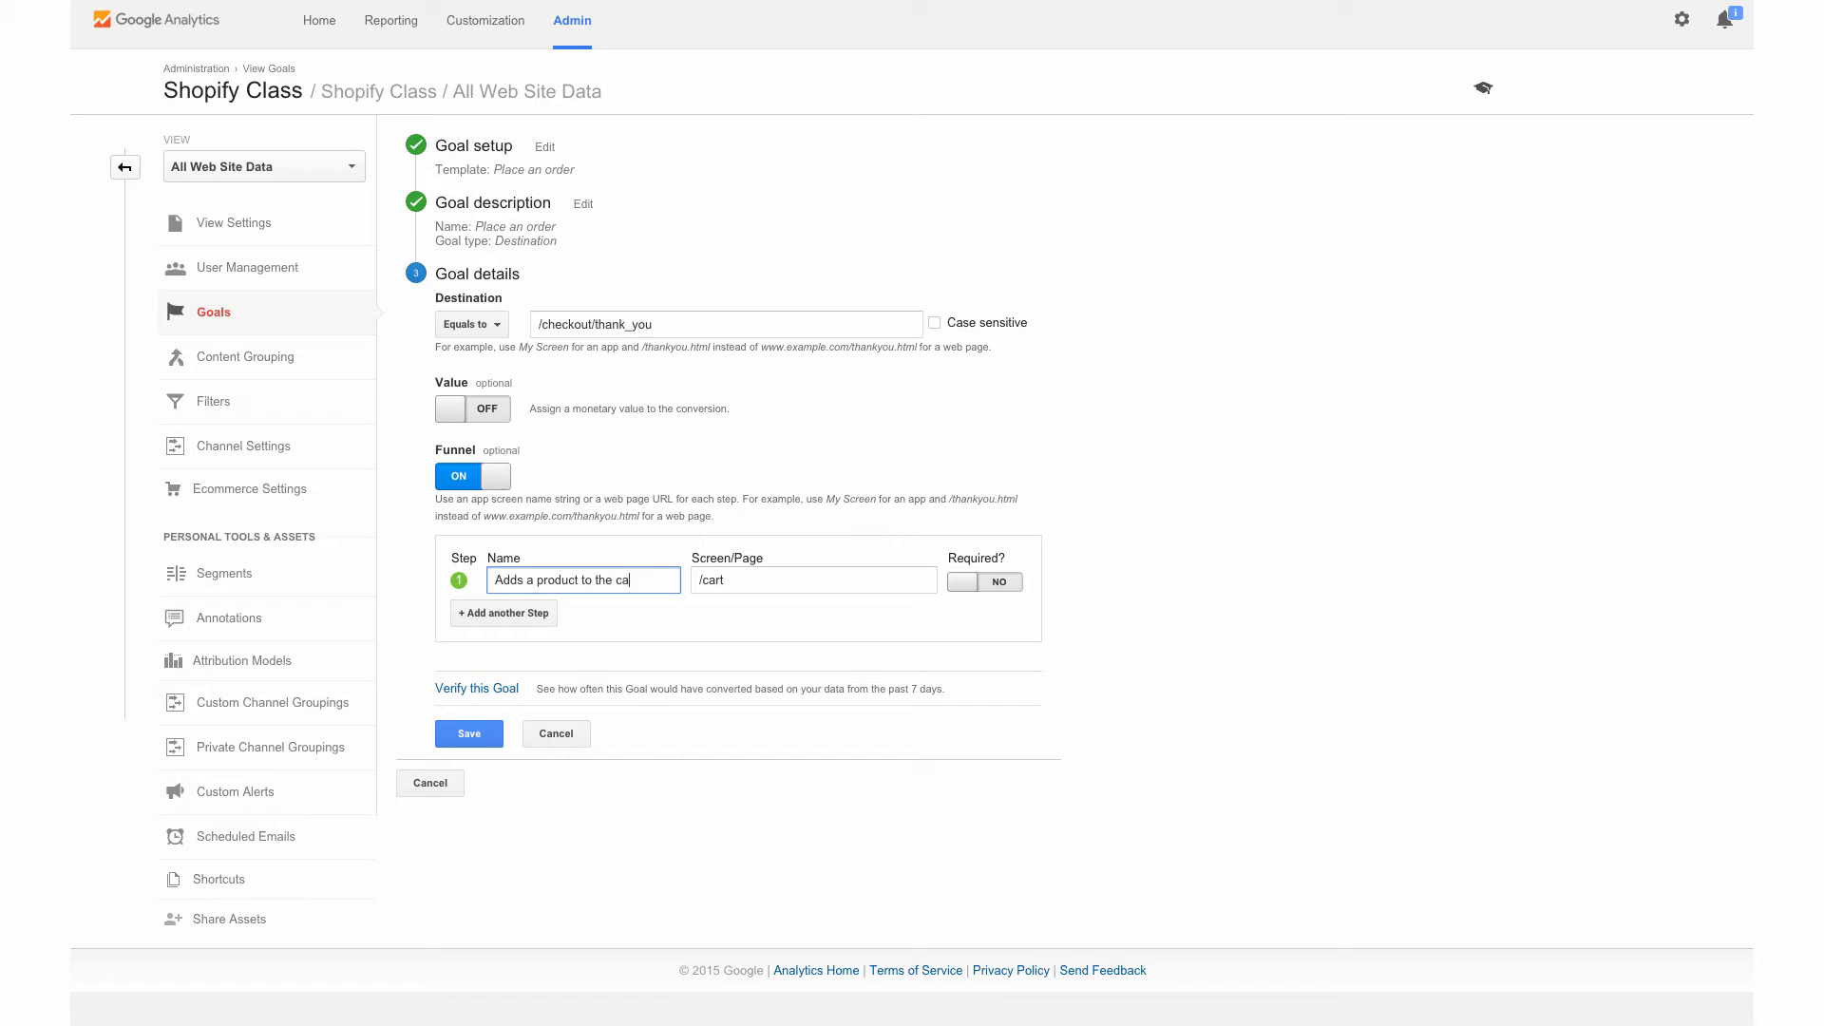
{"action": "type", "text": "rt"}
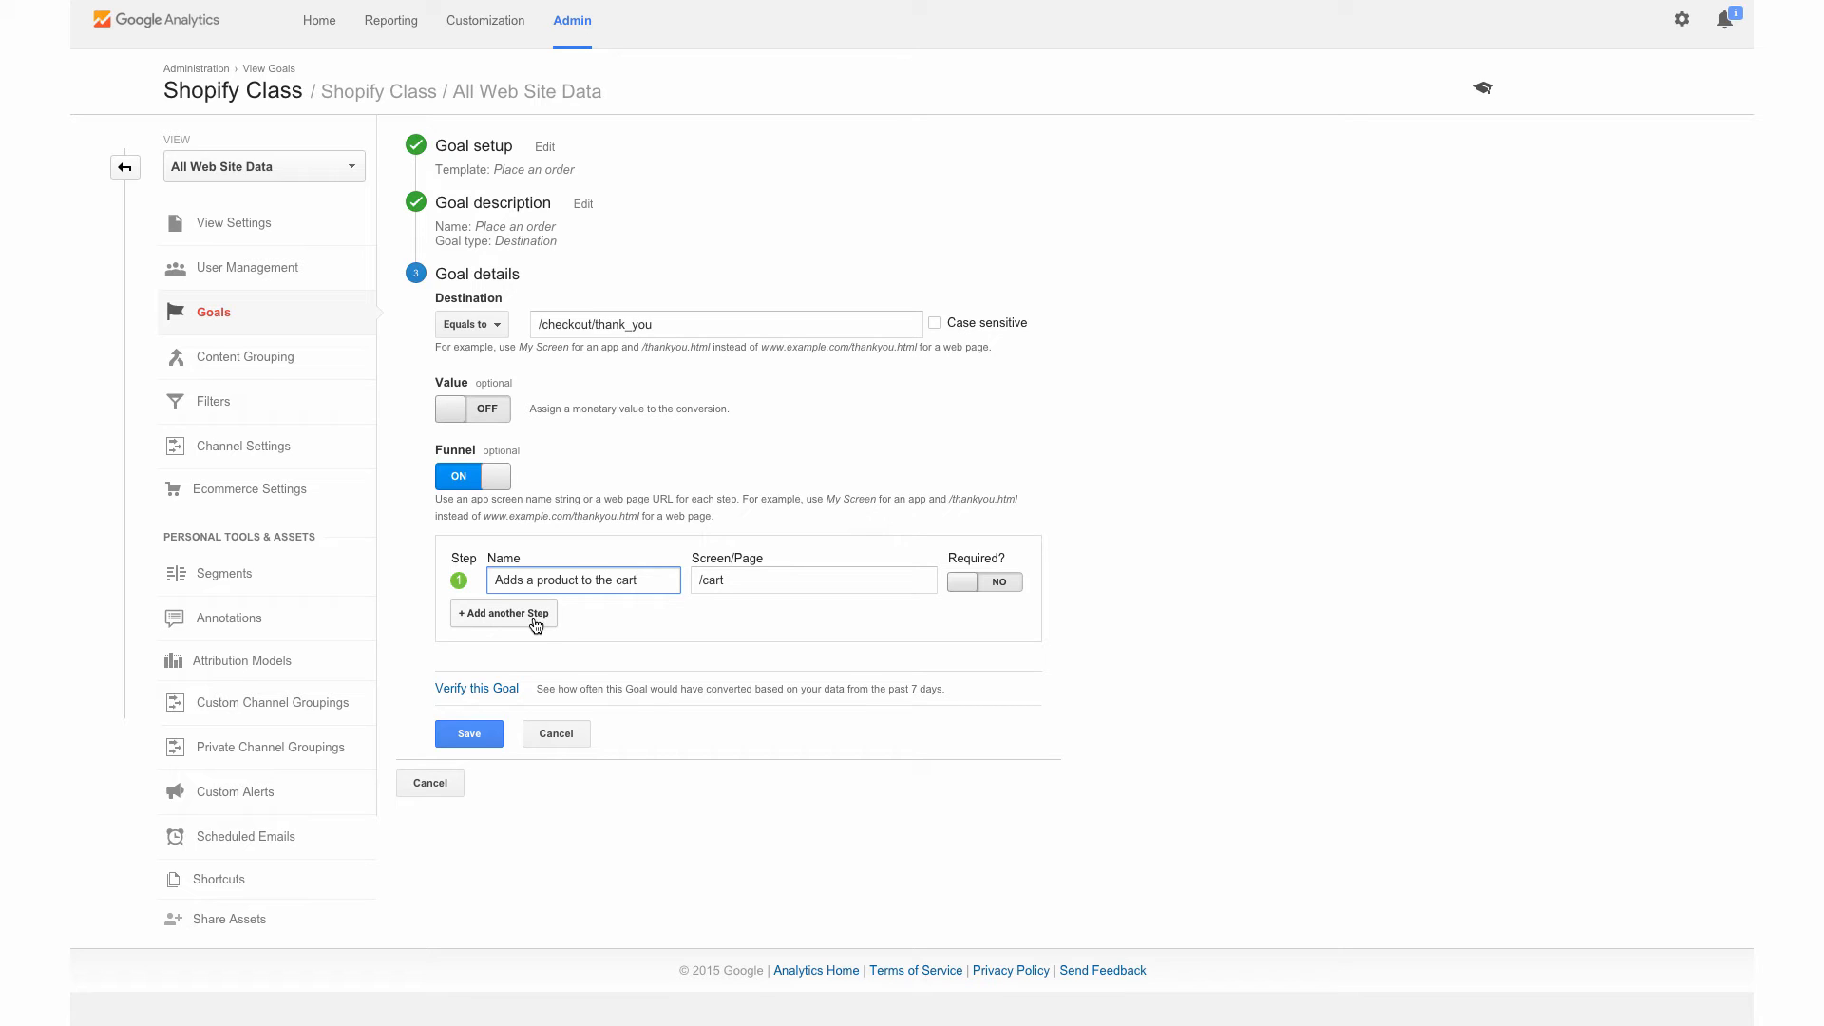
Step: Add step 2 'Provides an address' at /checkout/contact_information
{"action": "left_click", "coordinate": [504, 614]}
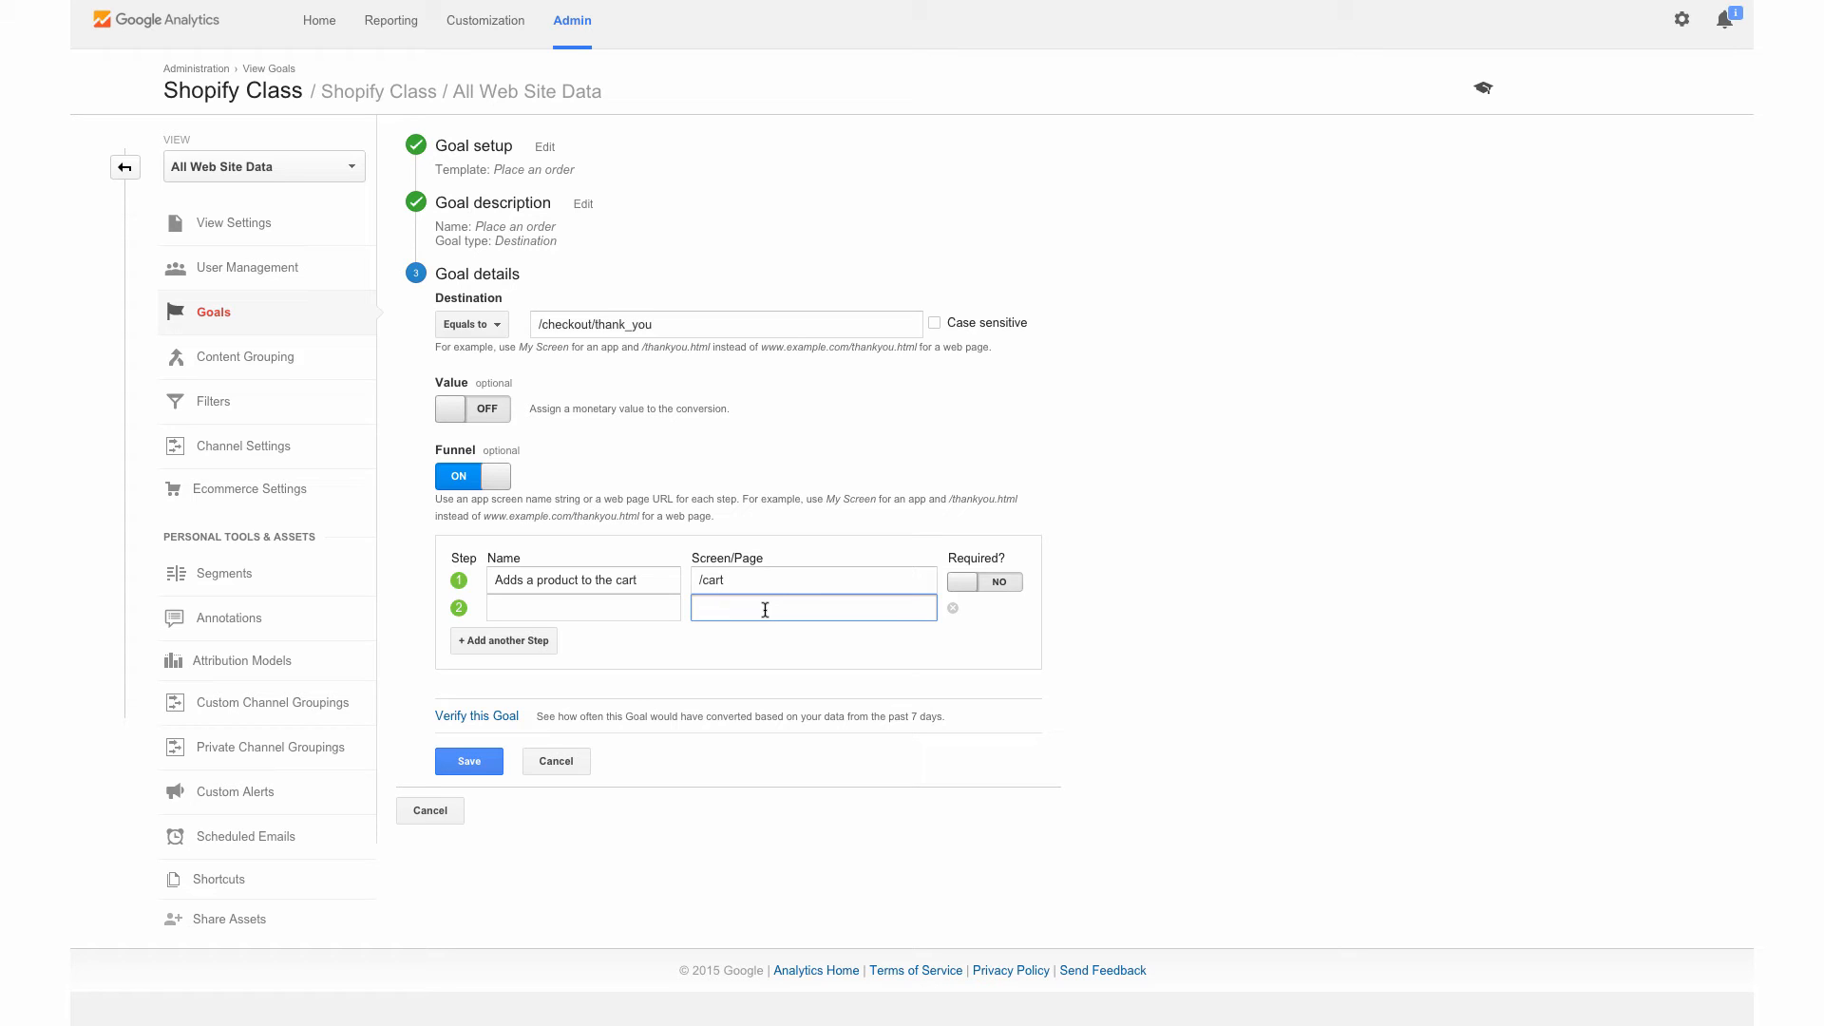
{"action": "type", "text": "/checkout/"}
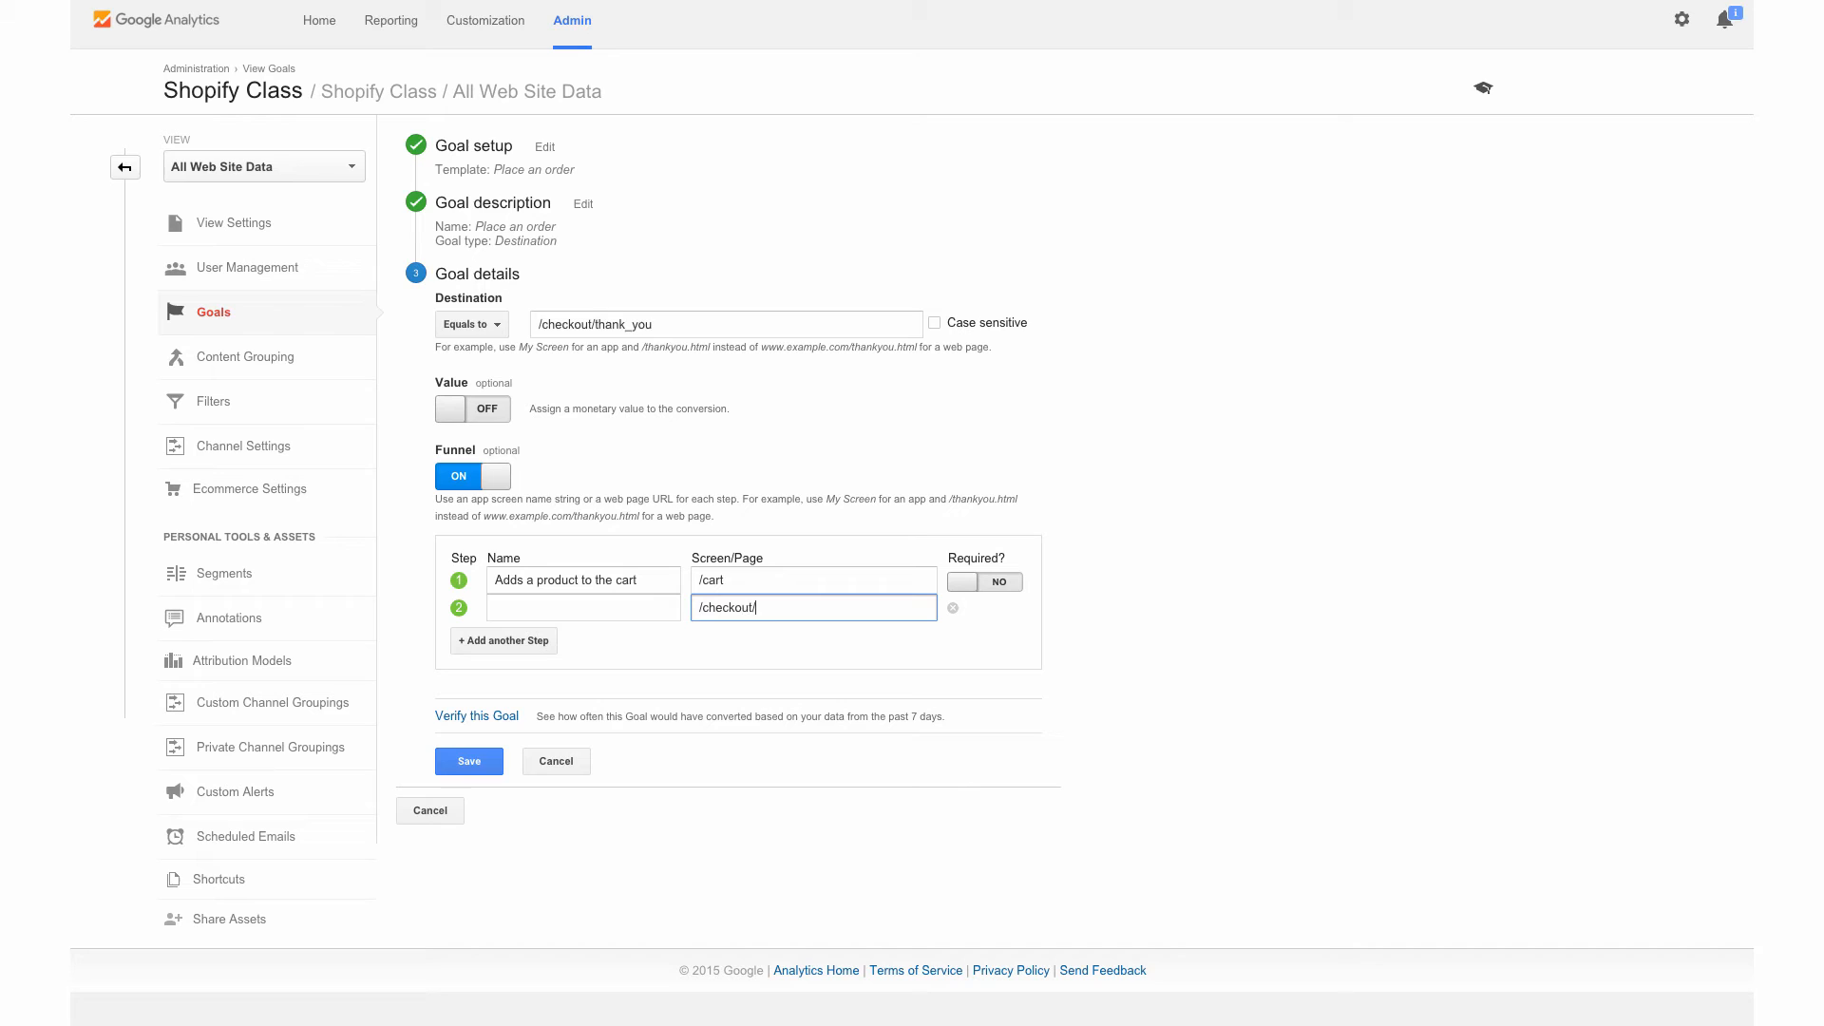
{"action": "type", "text": "cont"}
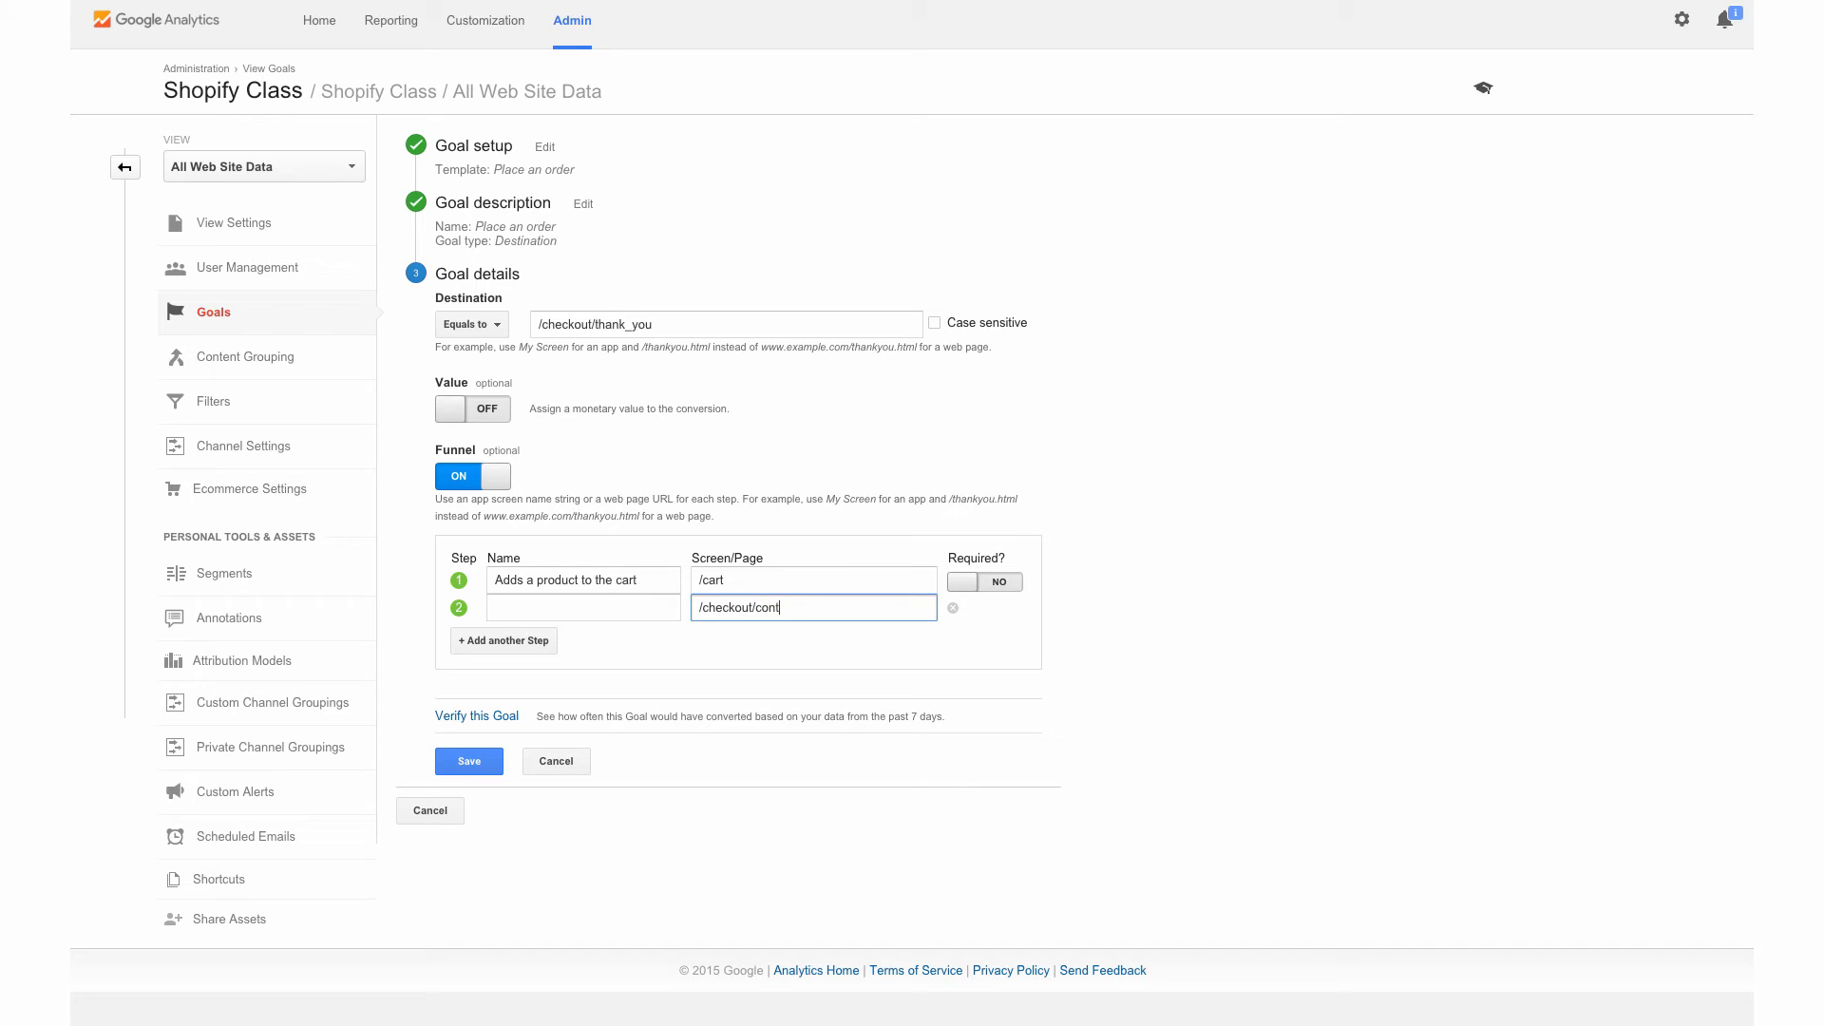
{"action": "type", "text": "act_inf"}
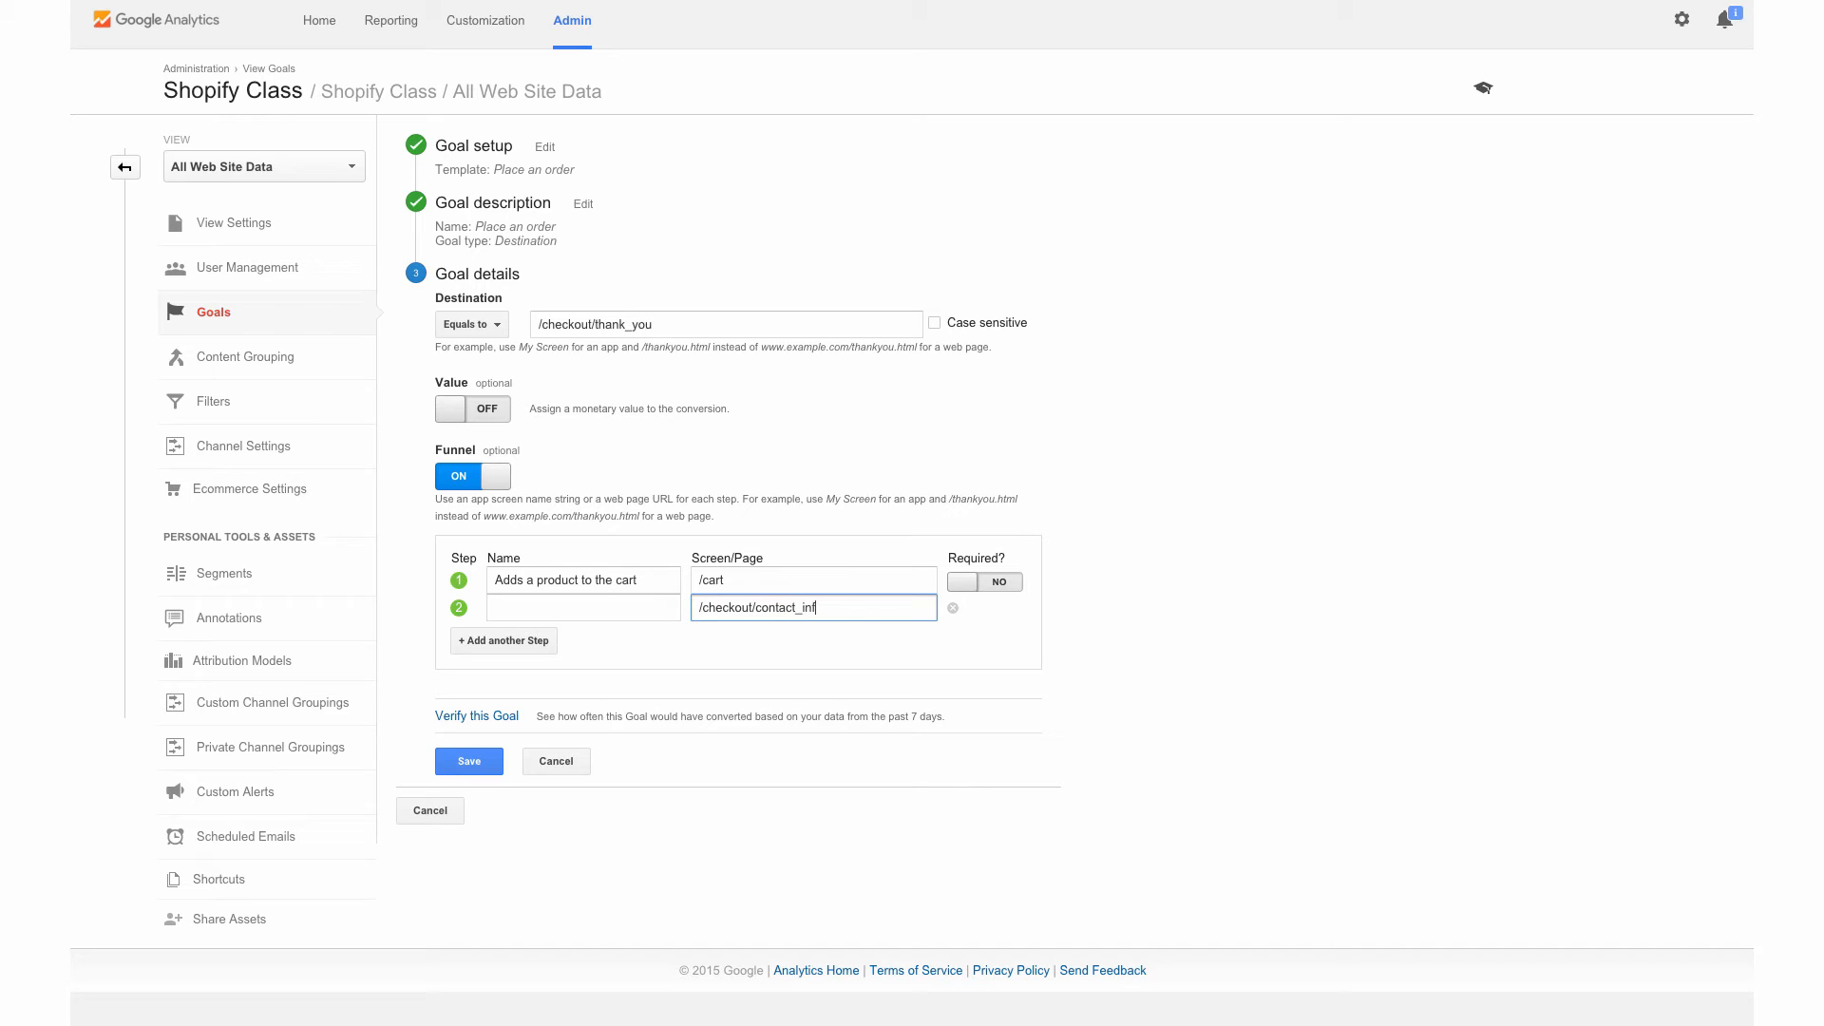
{"action": "type", "text": "ormation"}
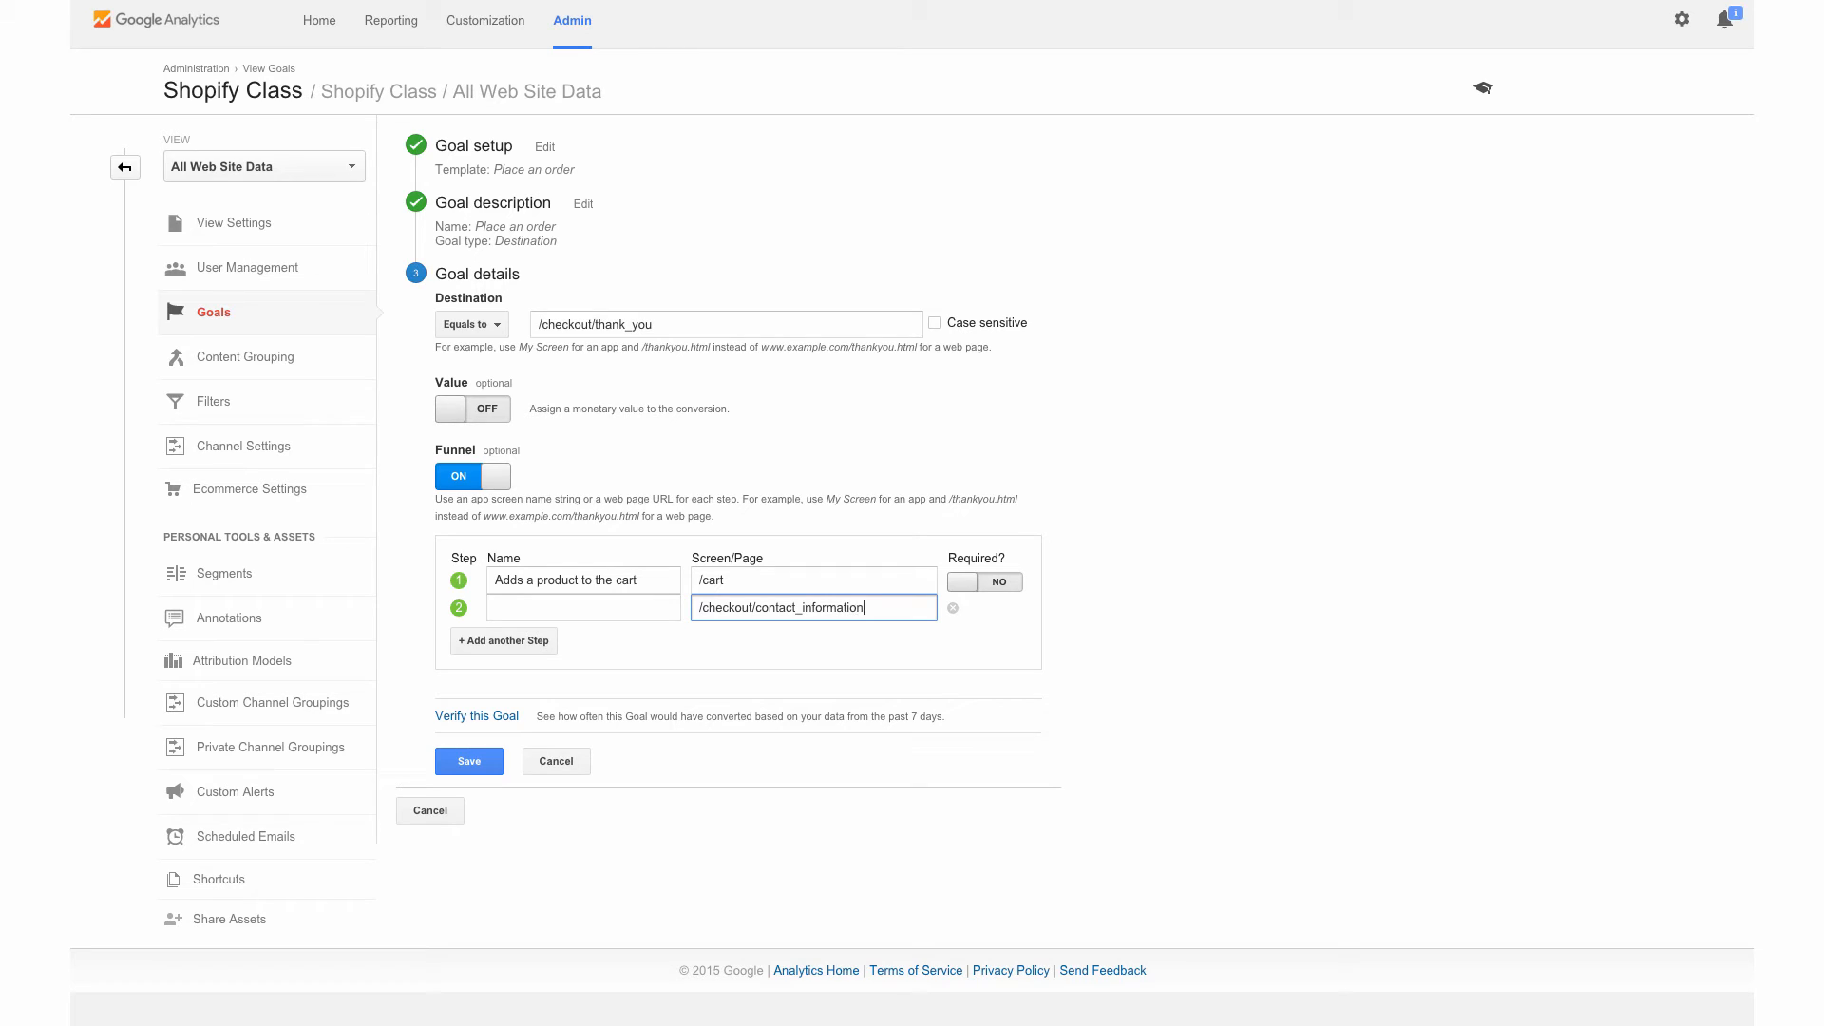
{"action": "left_click", "coordinate": [582, 608]}
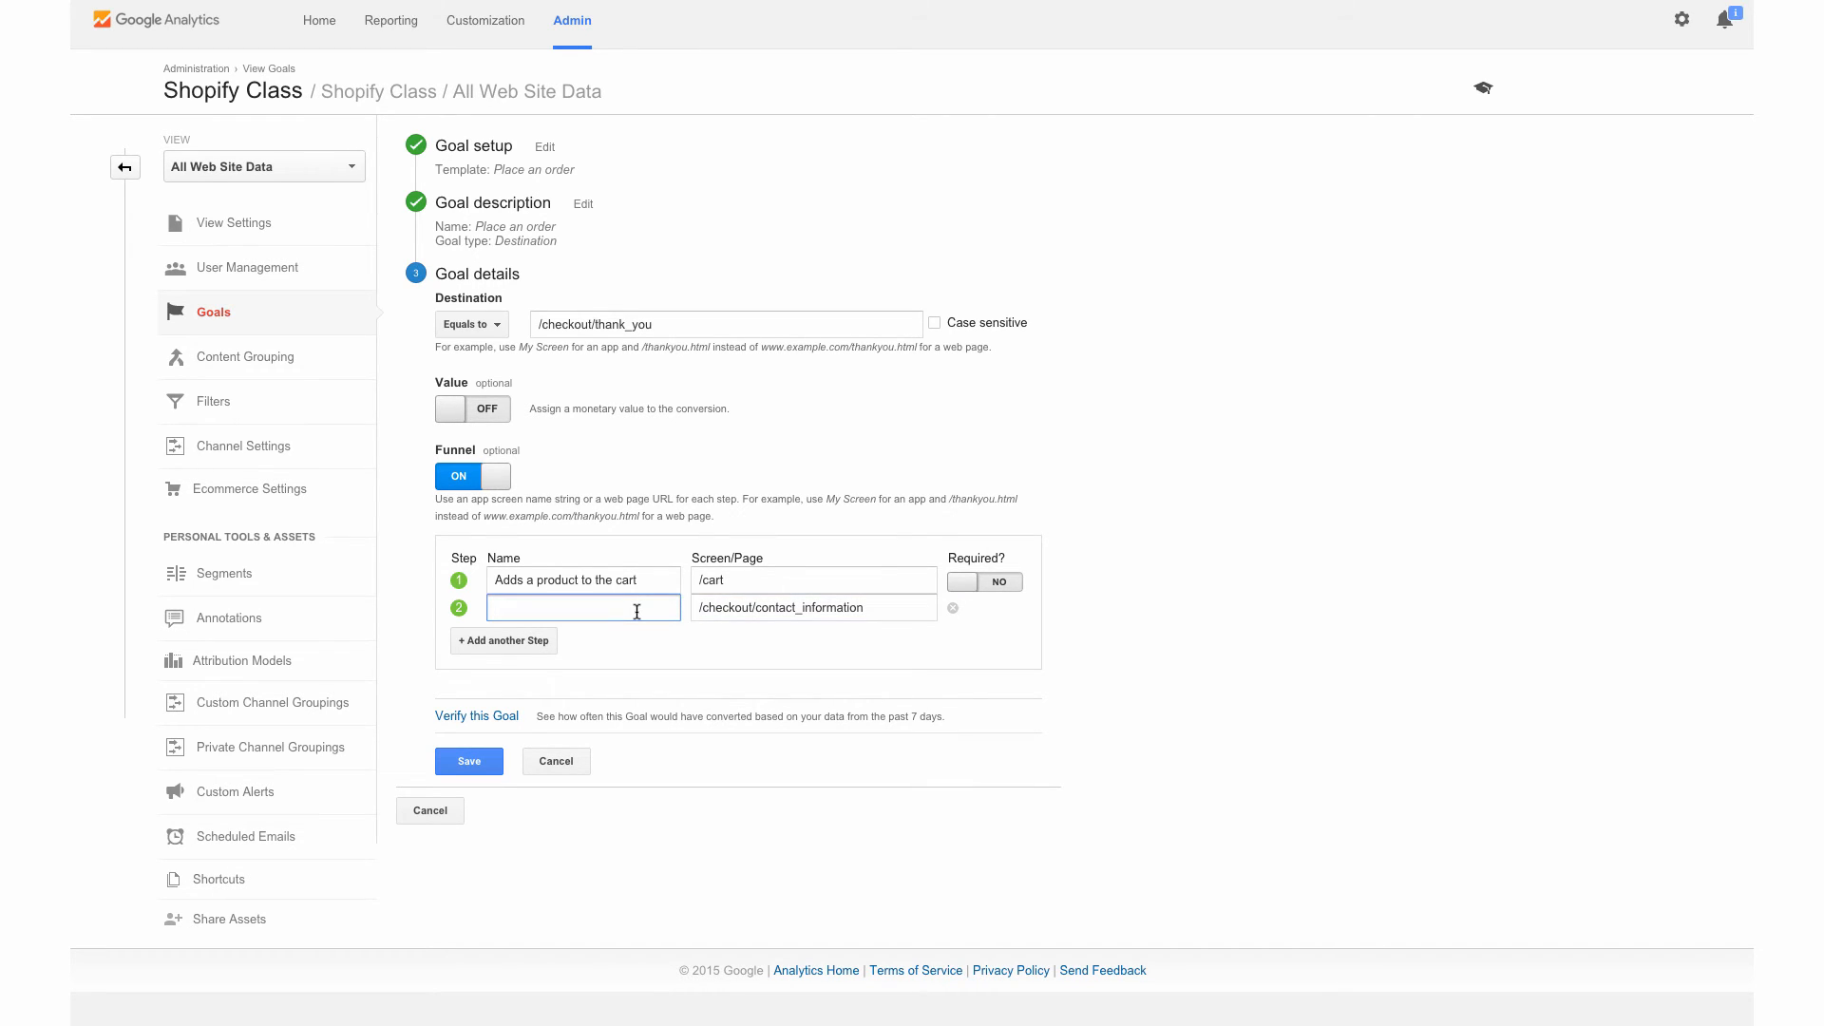
{"action": "type", "text": "Provide"}
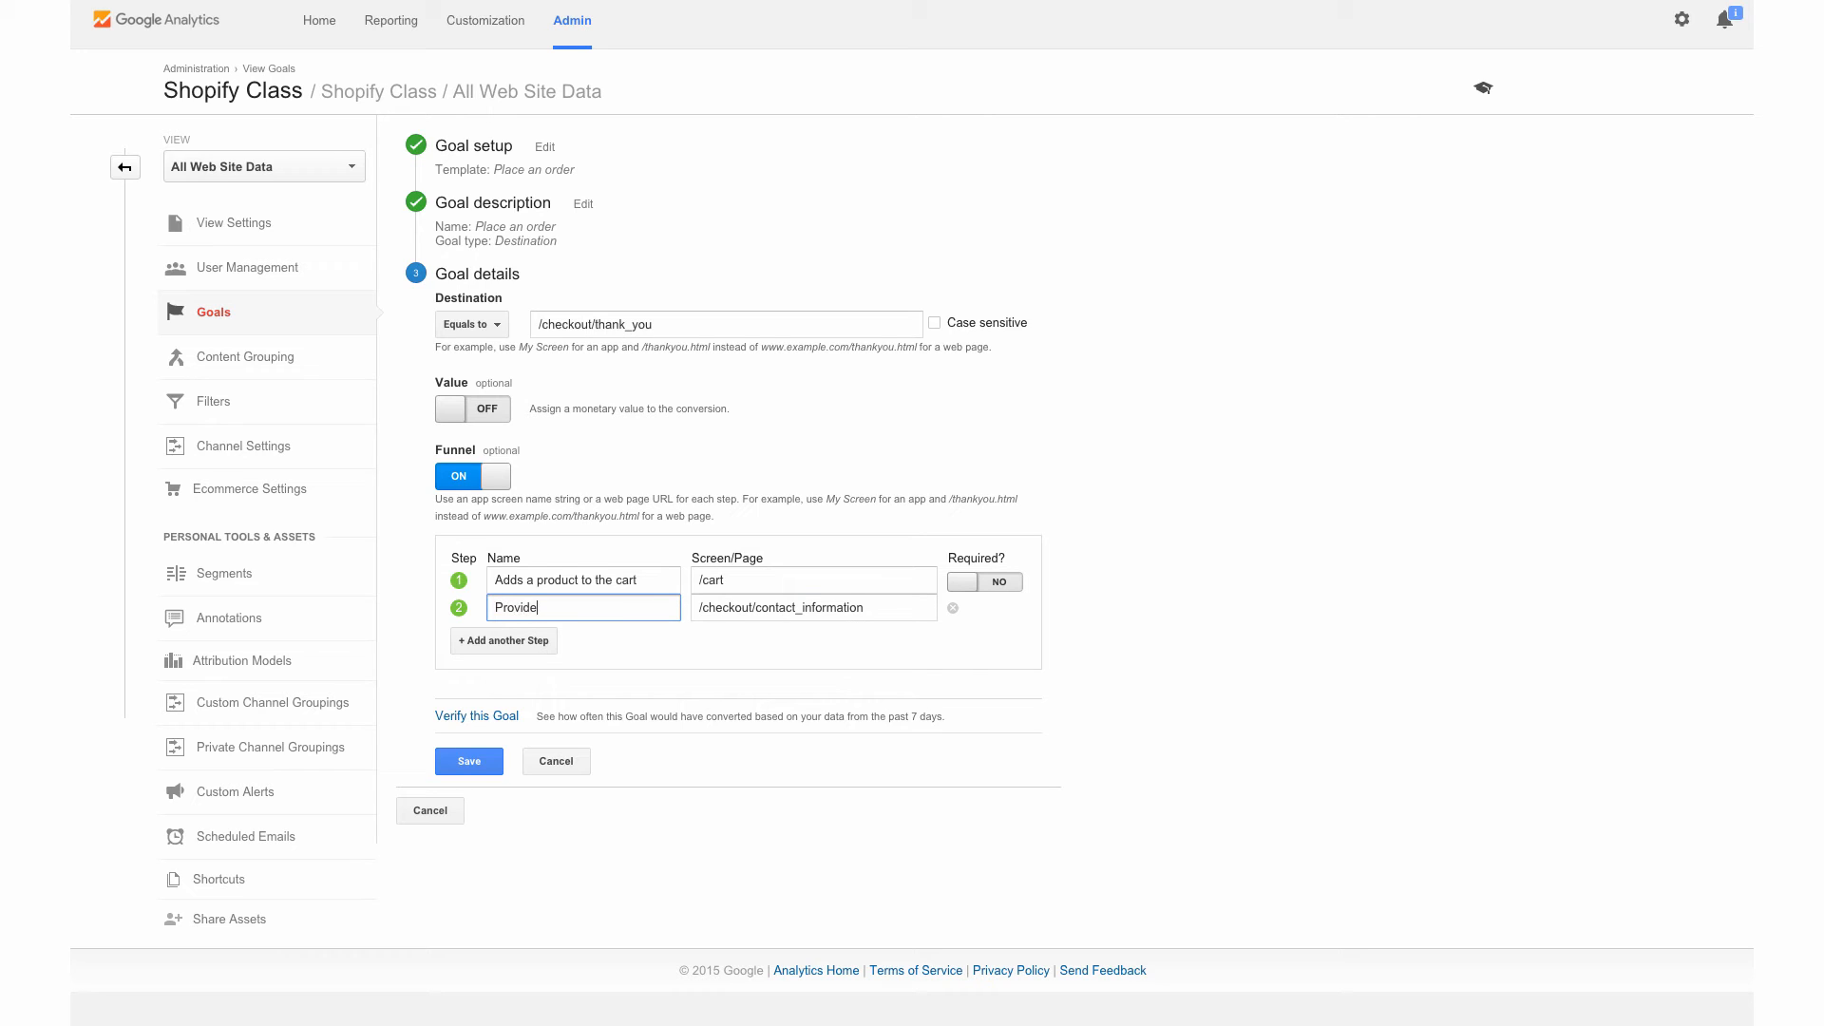
{"action": "type", "text": "s an addre"}
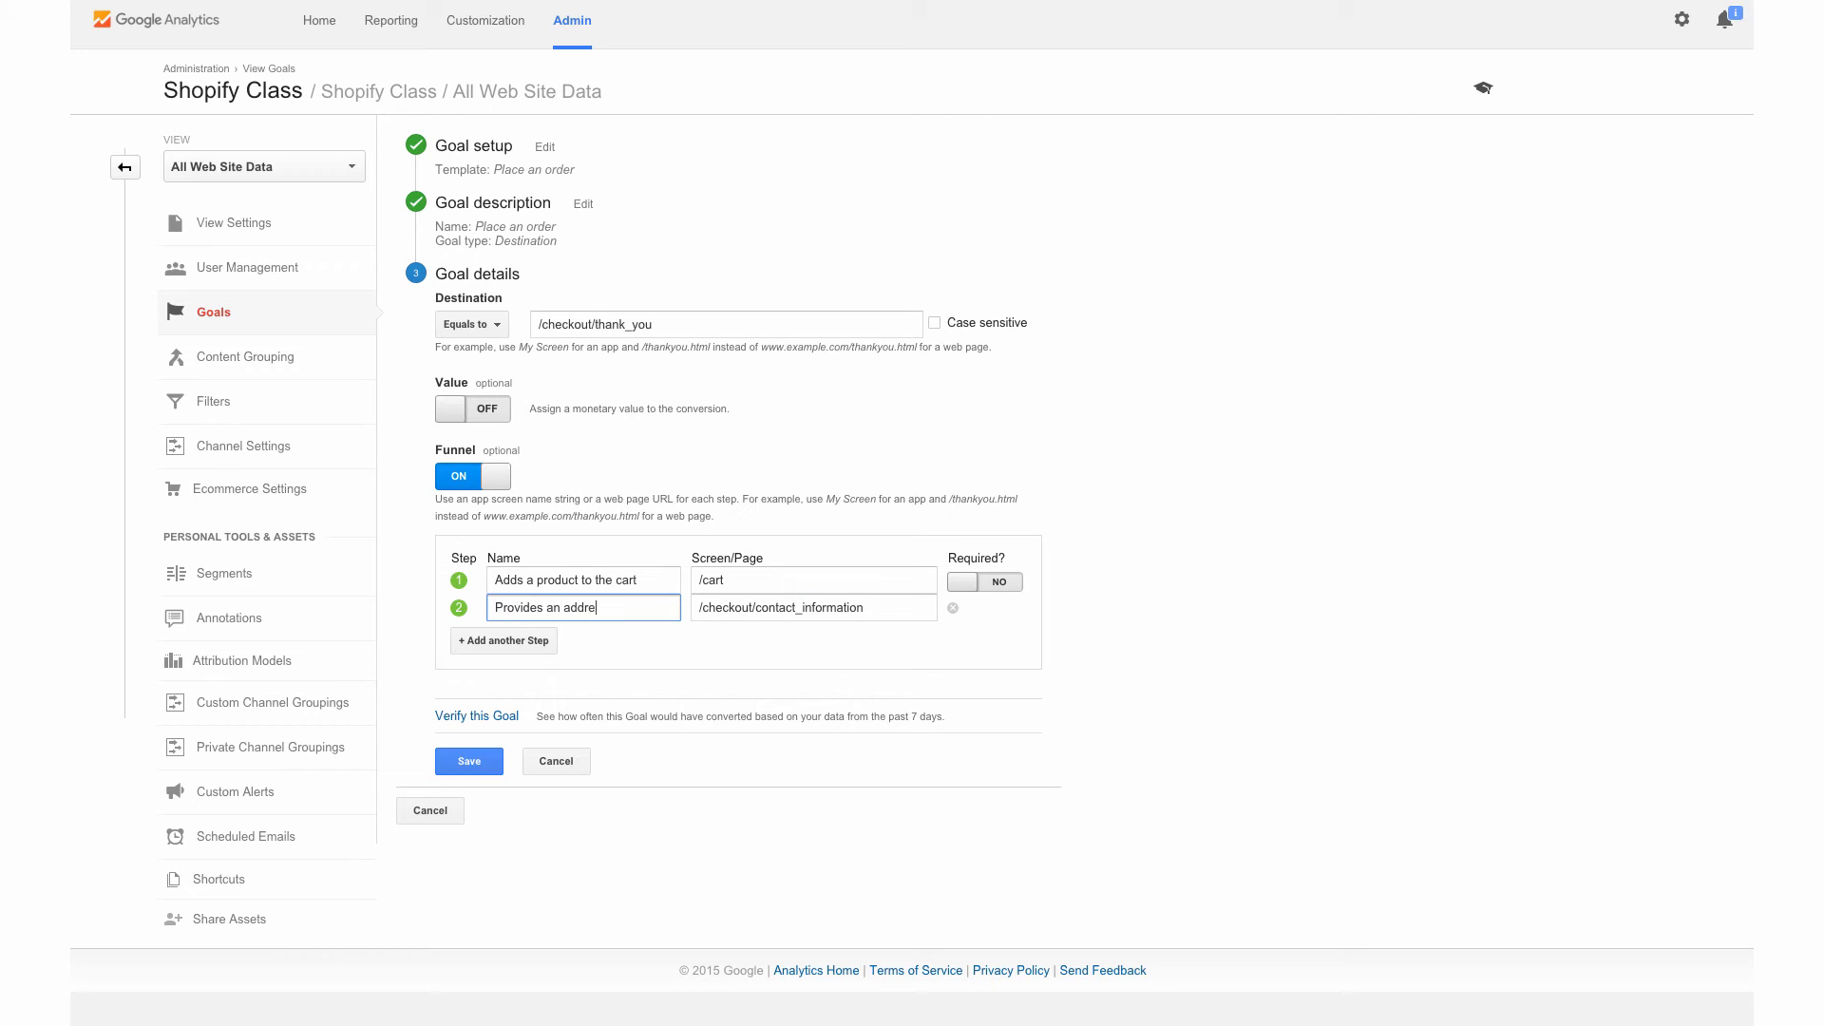
Step: Add step 3 'Confirm shipping' at /checkout/shipping and append an empty fourth step row
{"action": "left_click", "coordinate": [503, 640]}
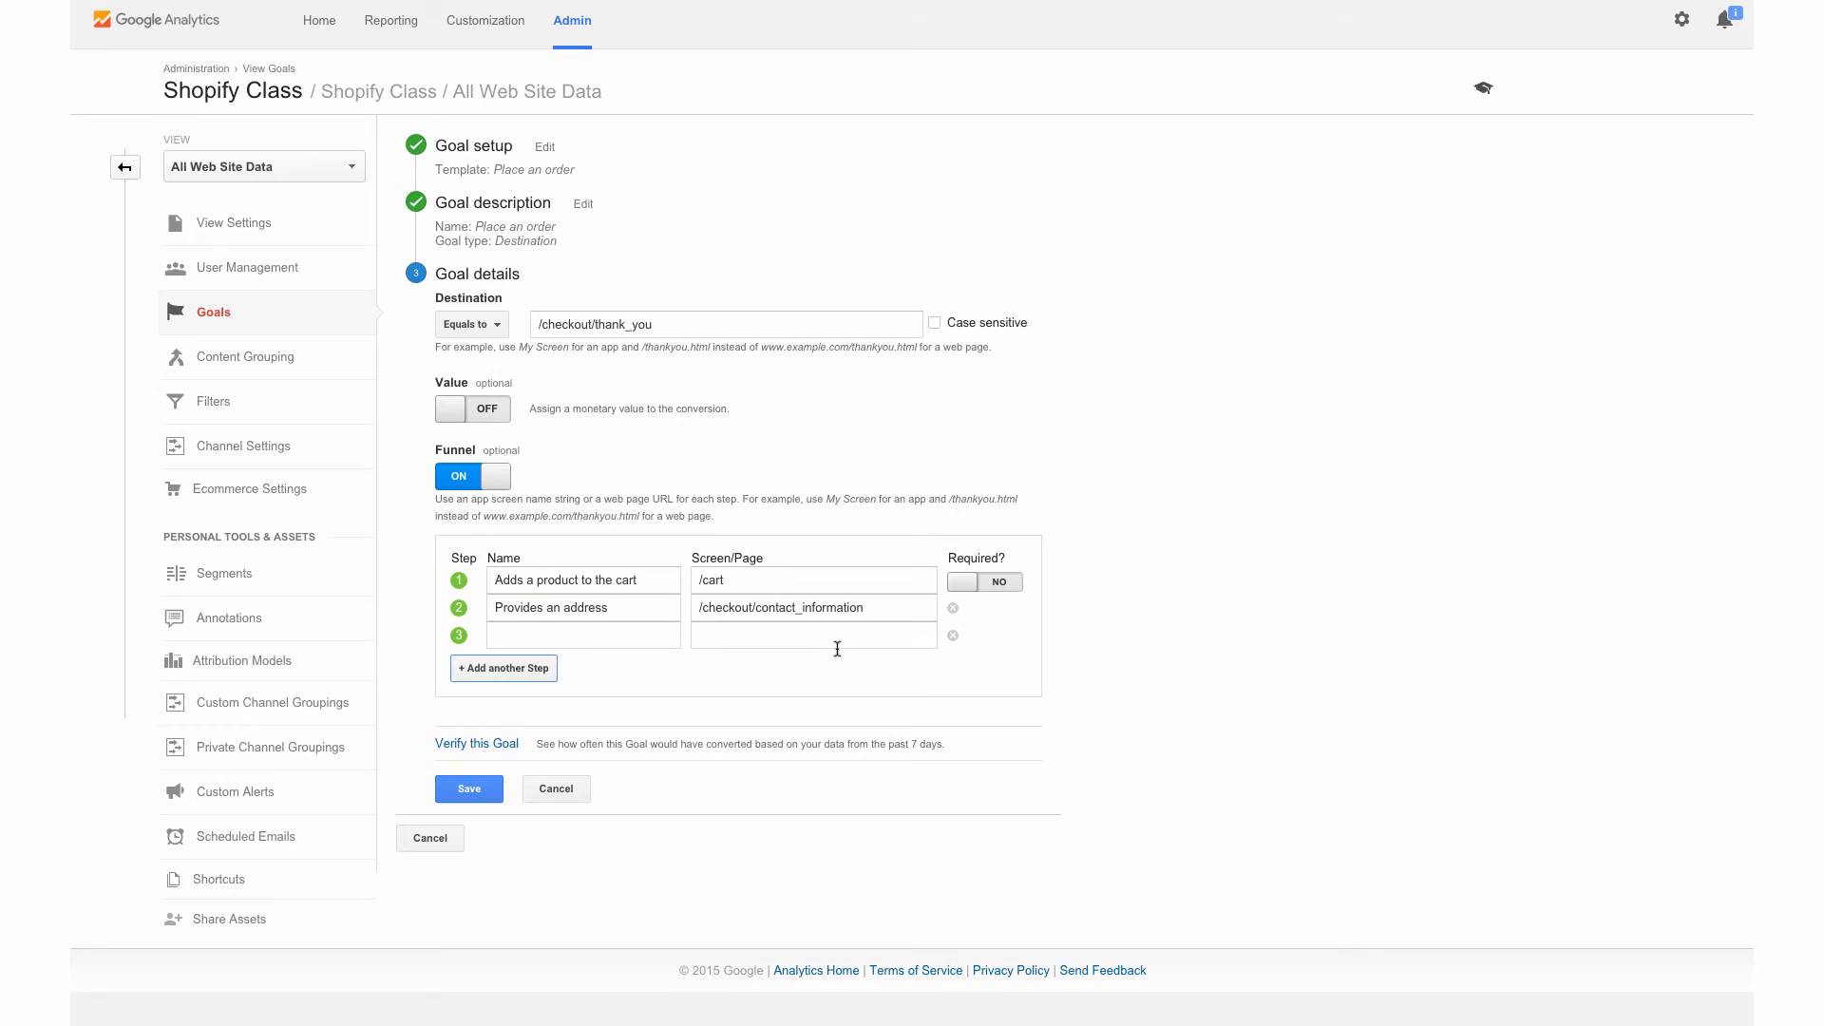
{"action": "left_click", "coordinate": [813, 635]}
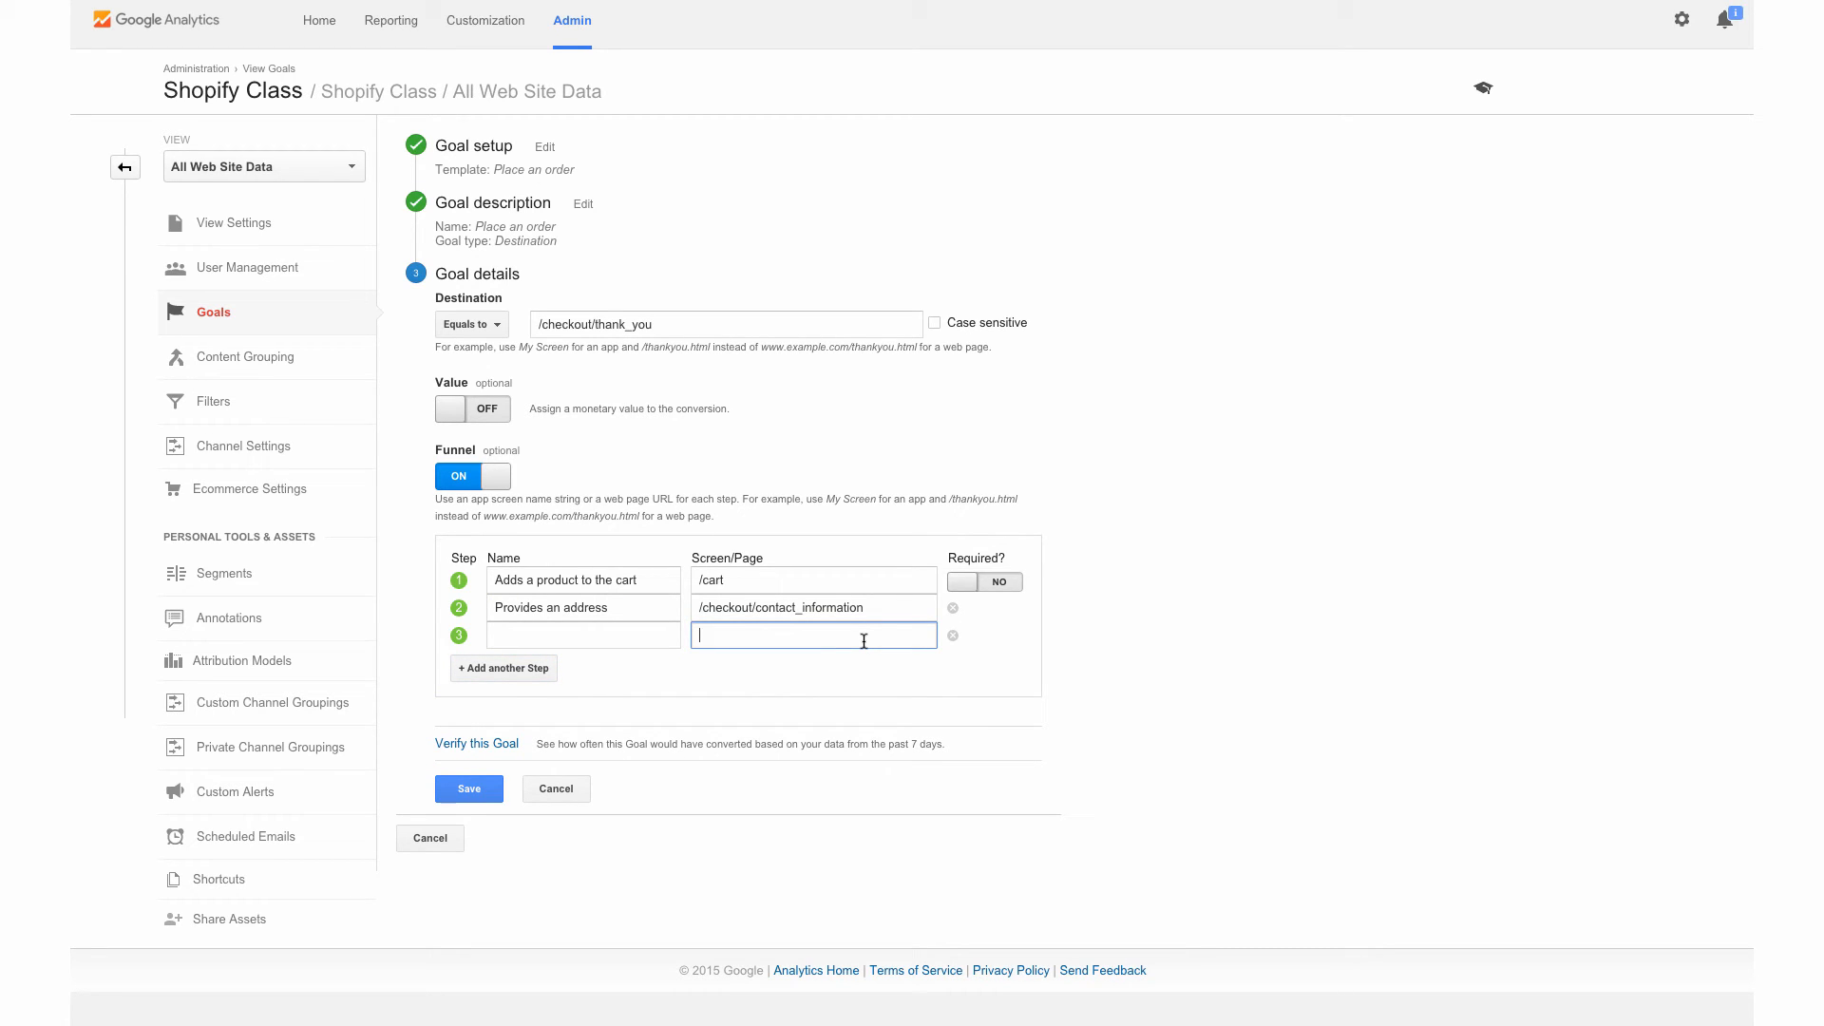
{"action": "type", "text": "/checkout/shipping"}
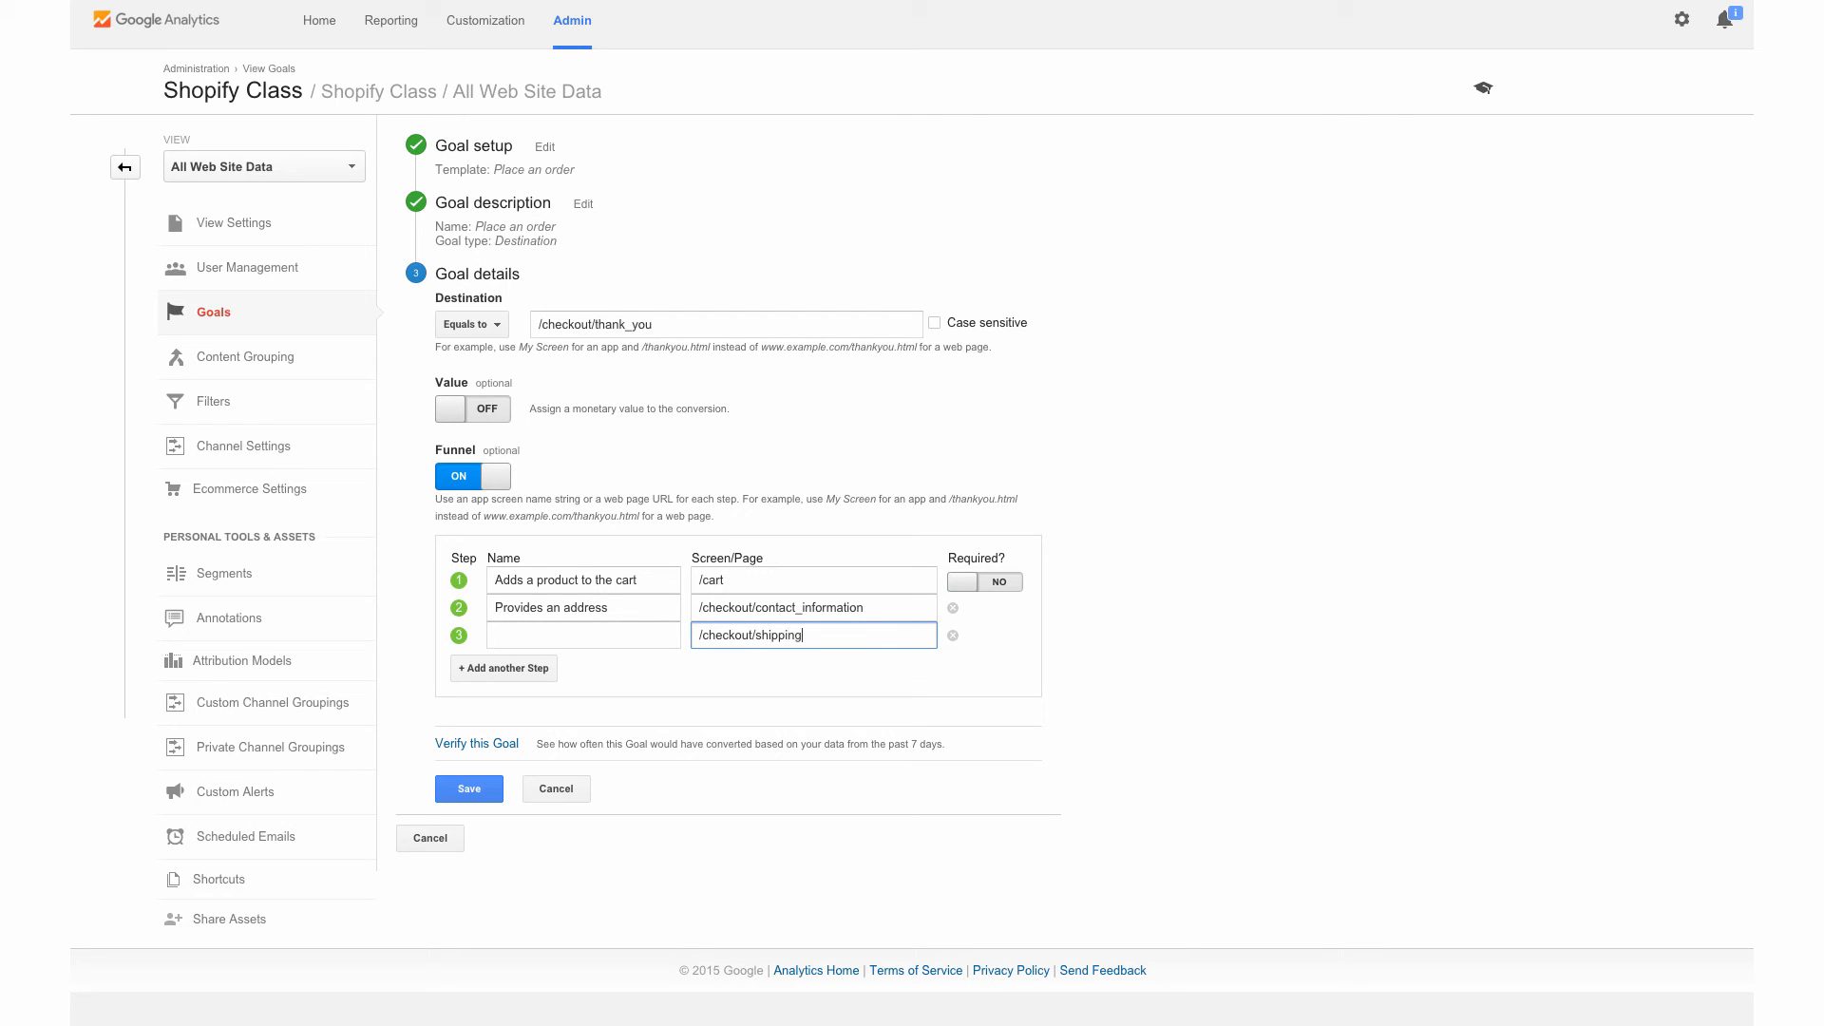
{"action": "mouse_move", "coordinate": [765, 569]}
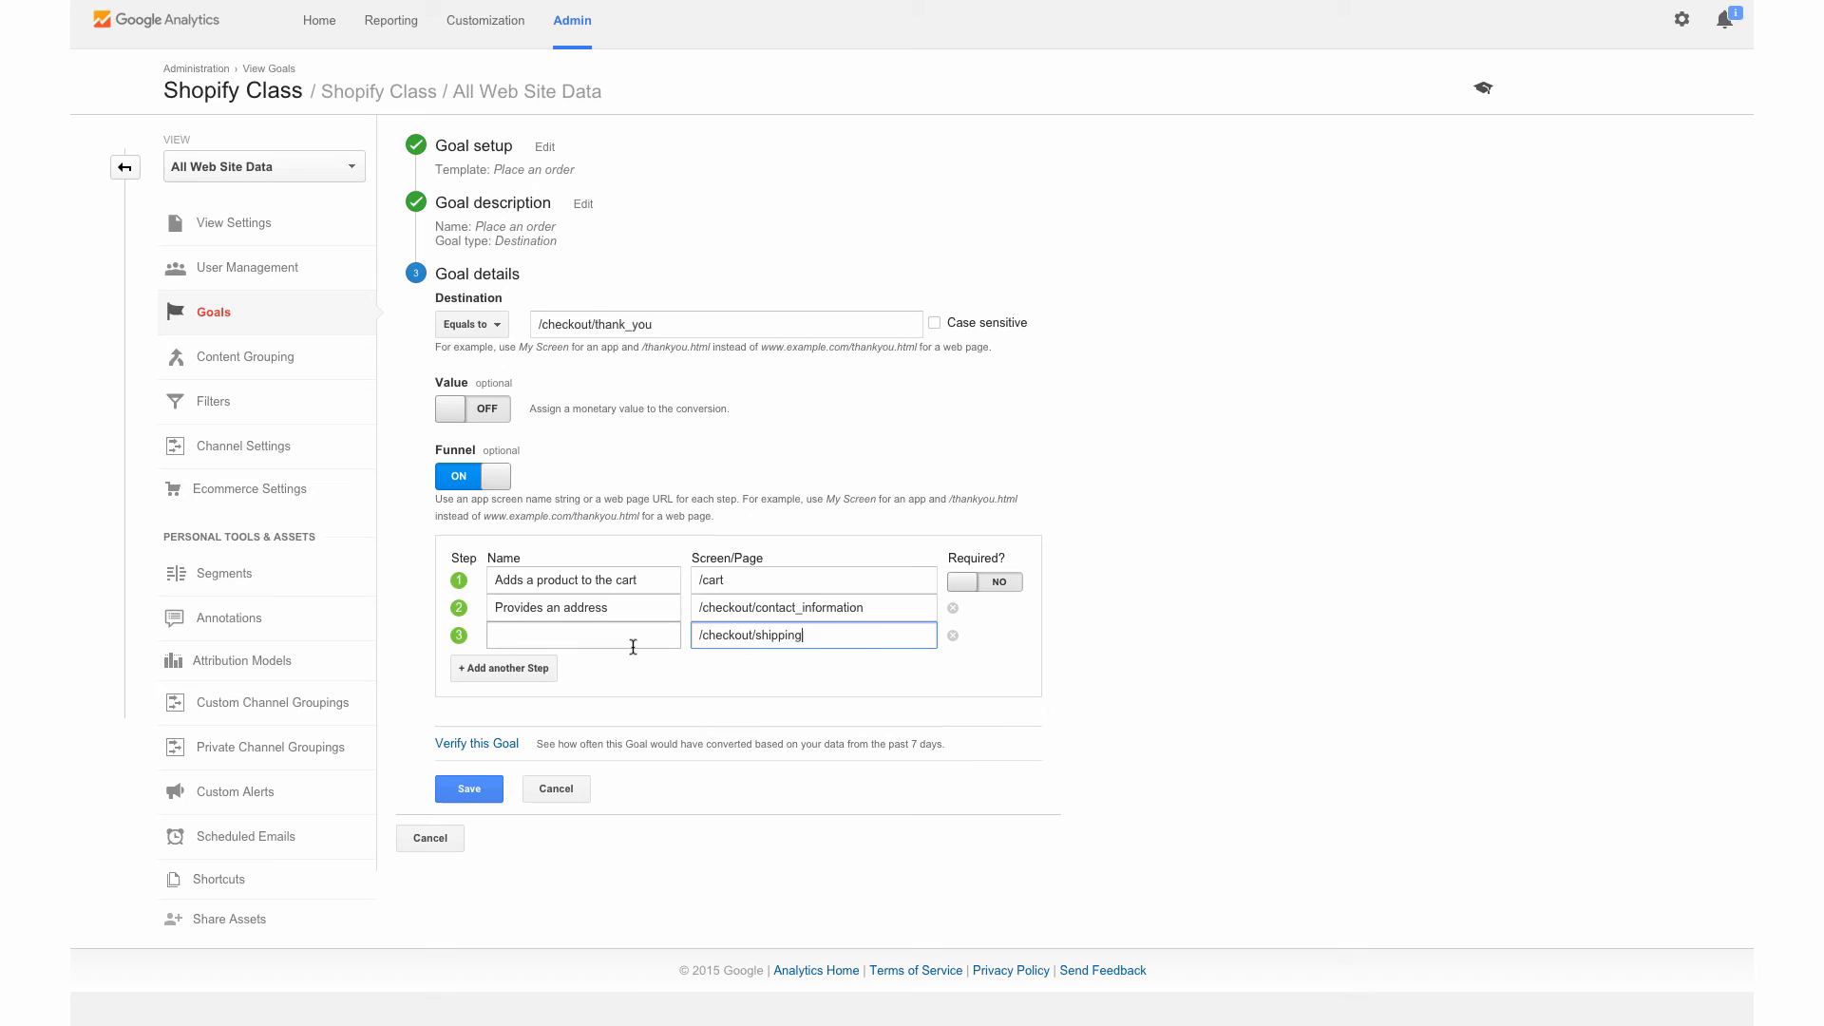
{"action": "left_click", "coordinate": [581, 635]}
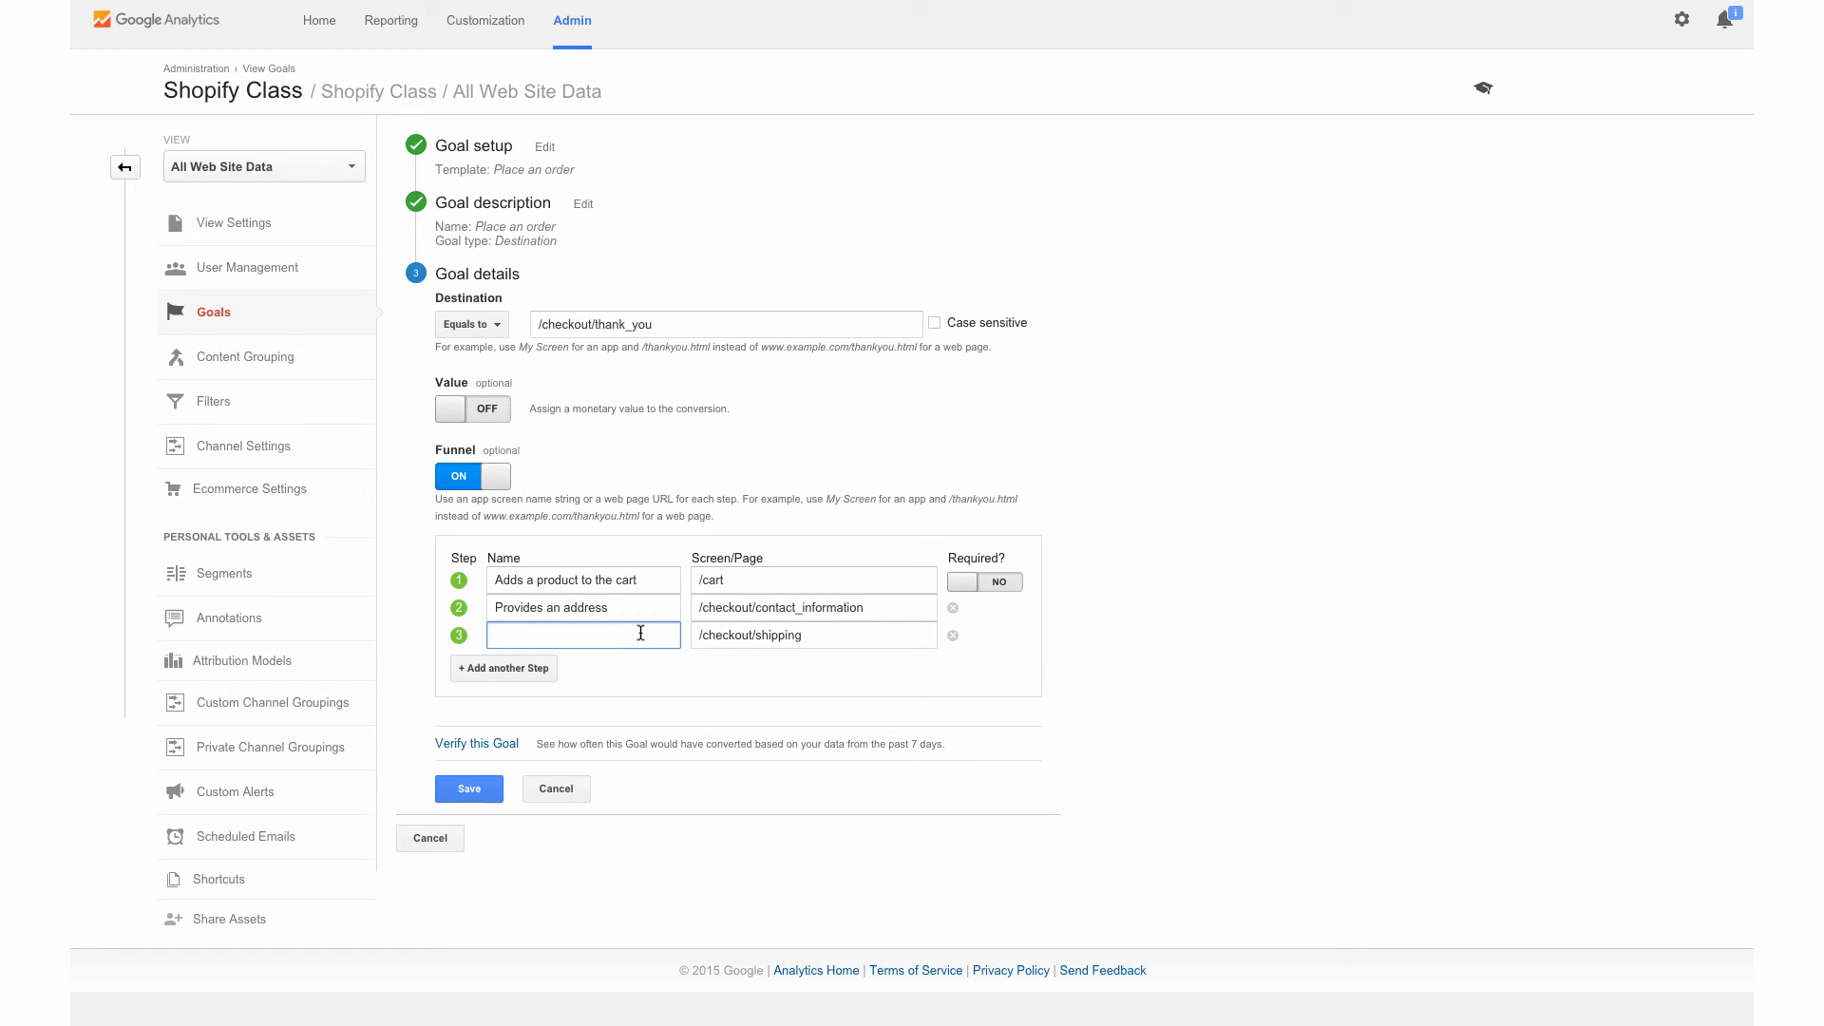
{"action": "type", "text": "Confirms s"}
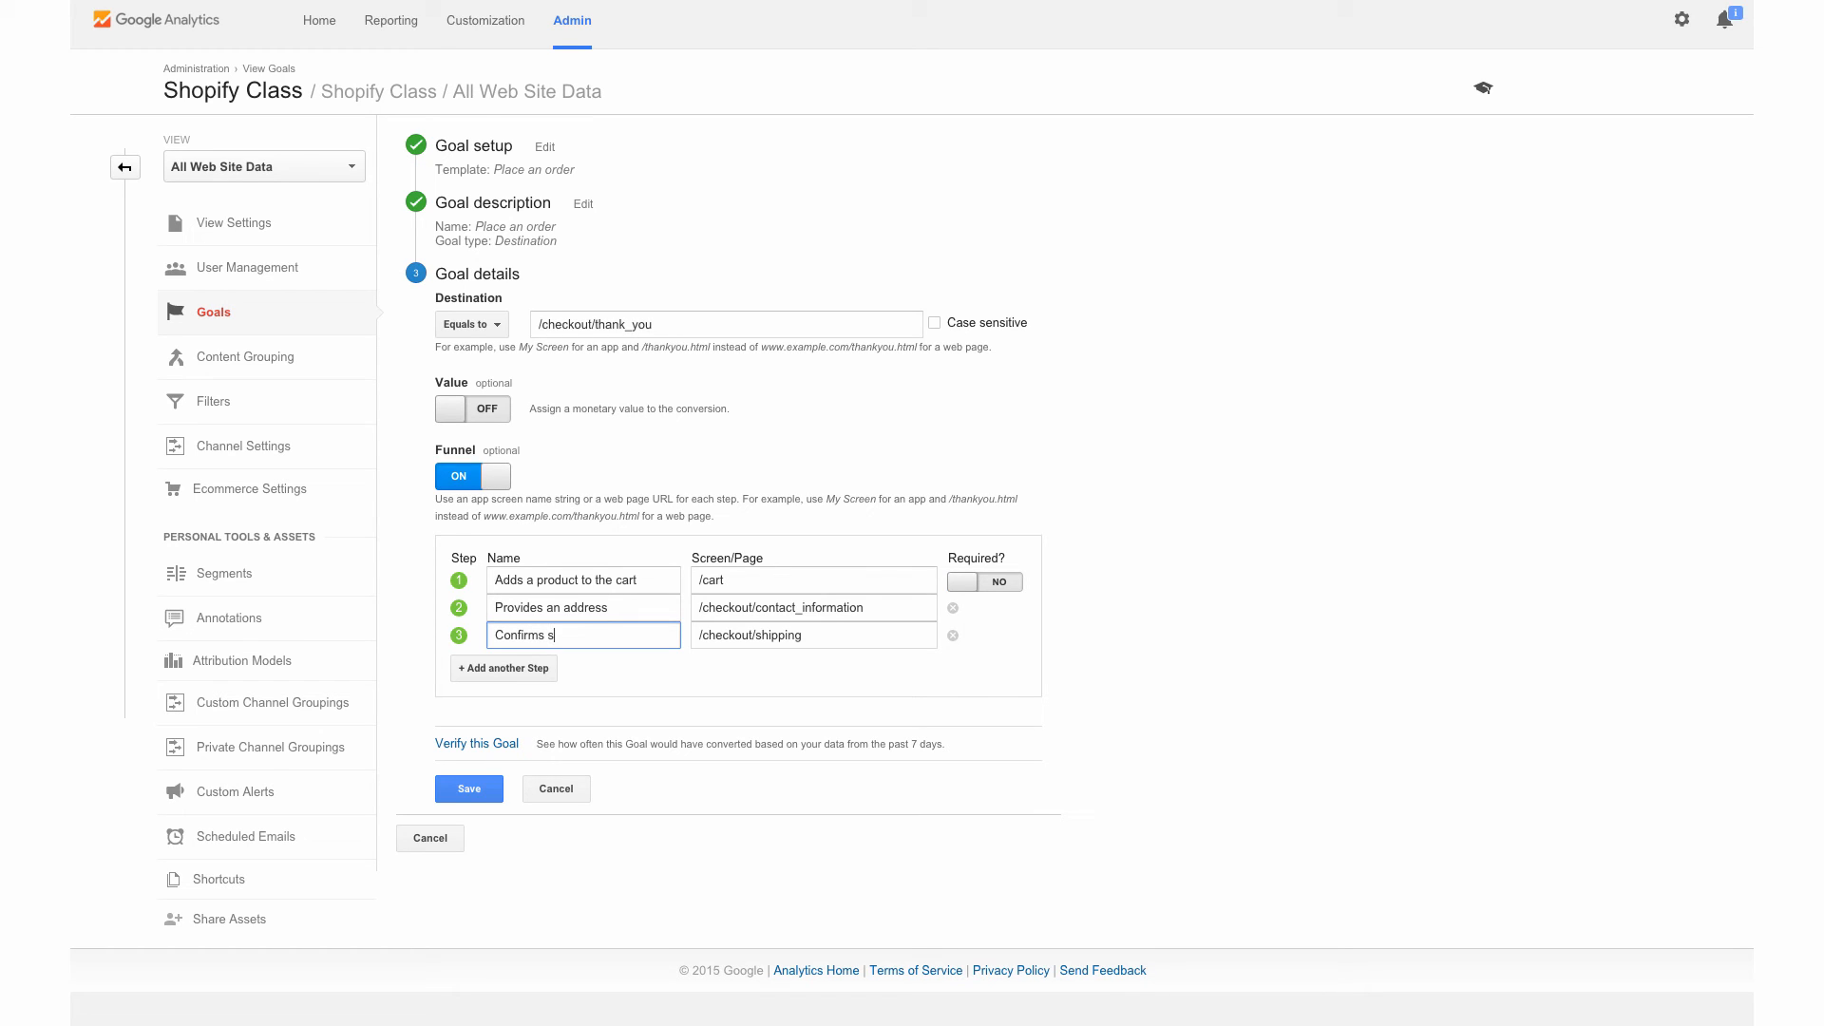
{"action": "type", "text": "hipping"}
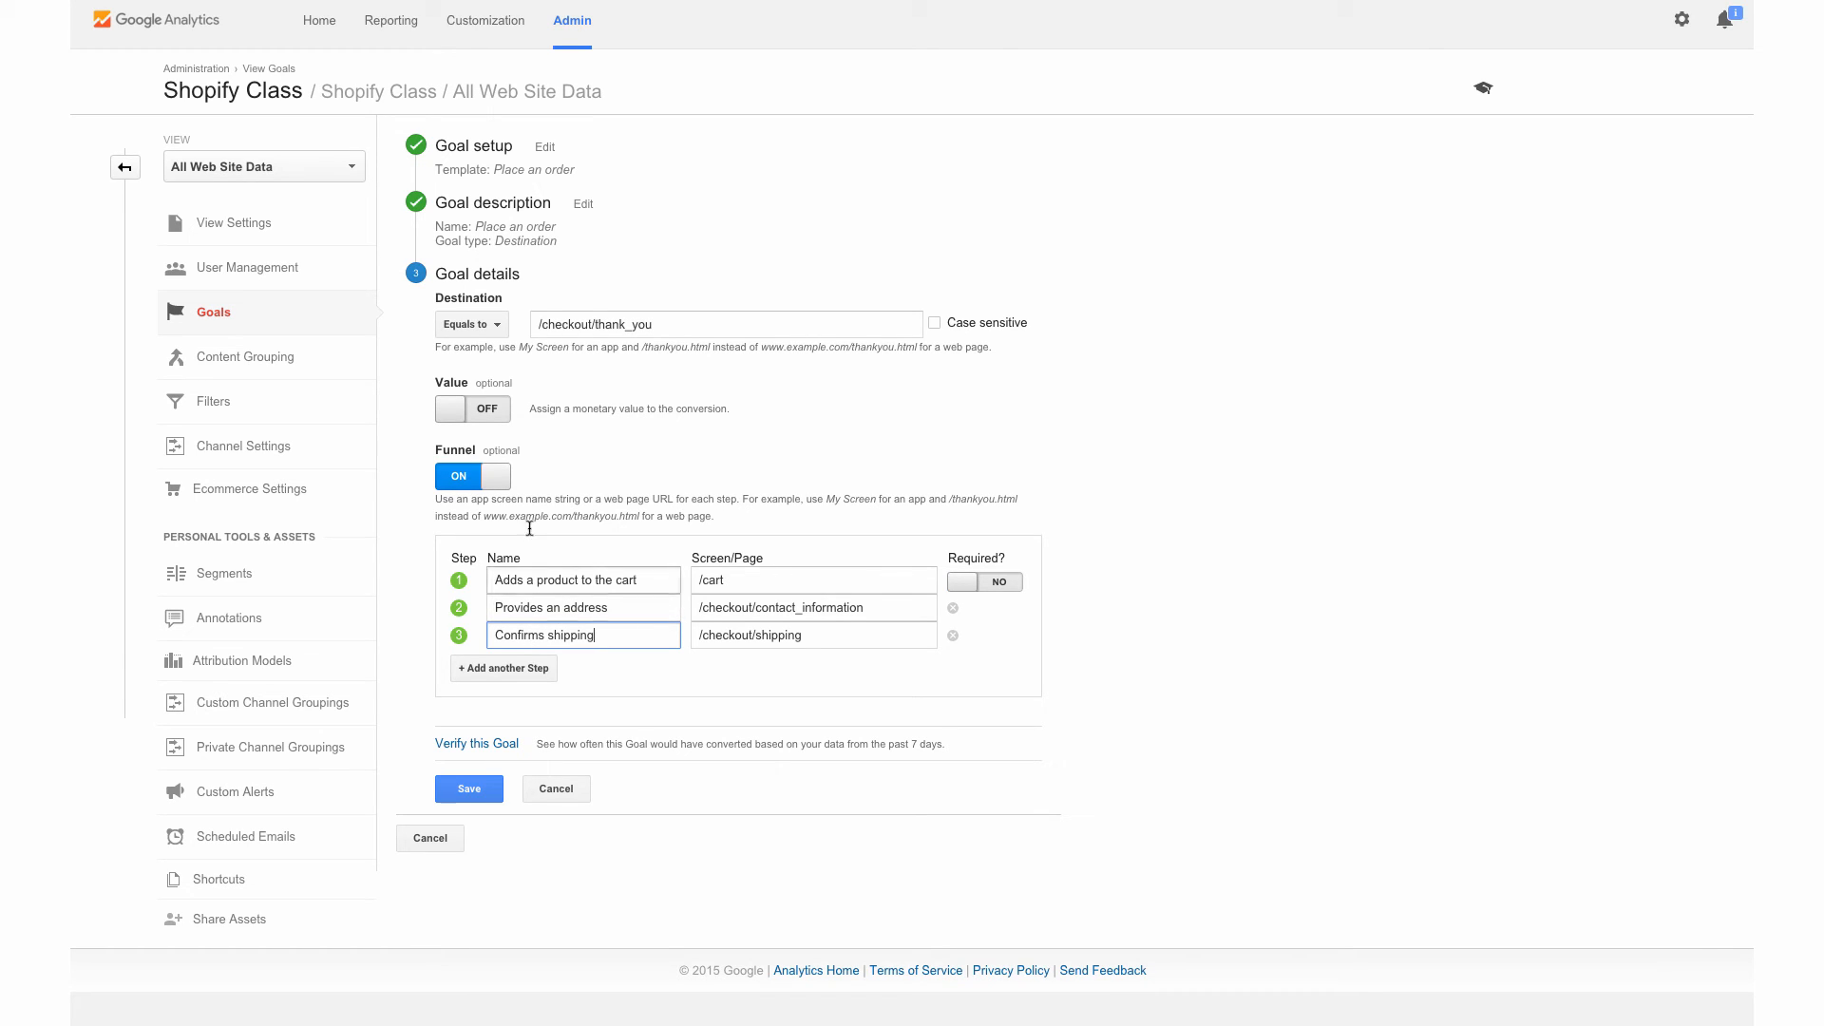
{"action": "mouse_move", "coordinate": [534, 673]}
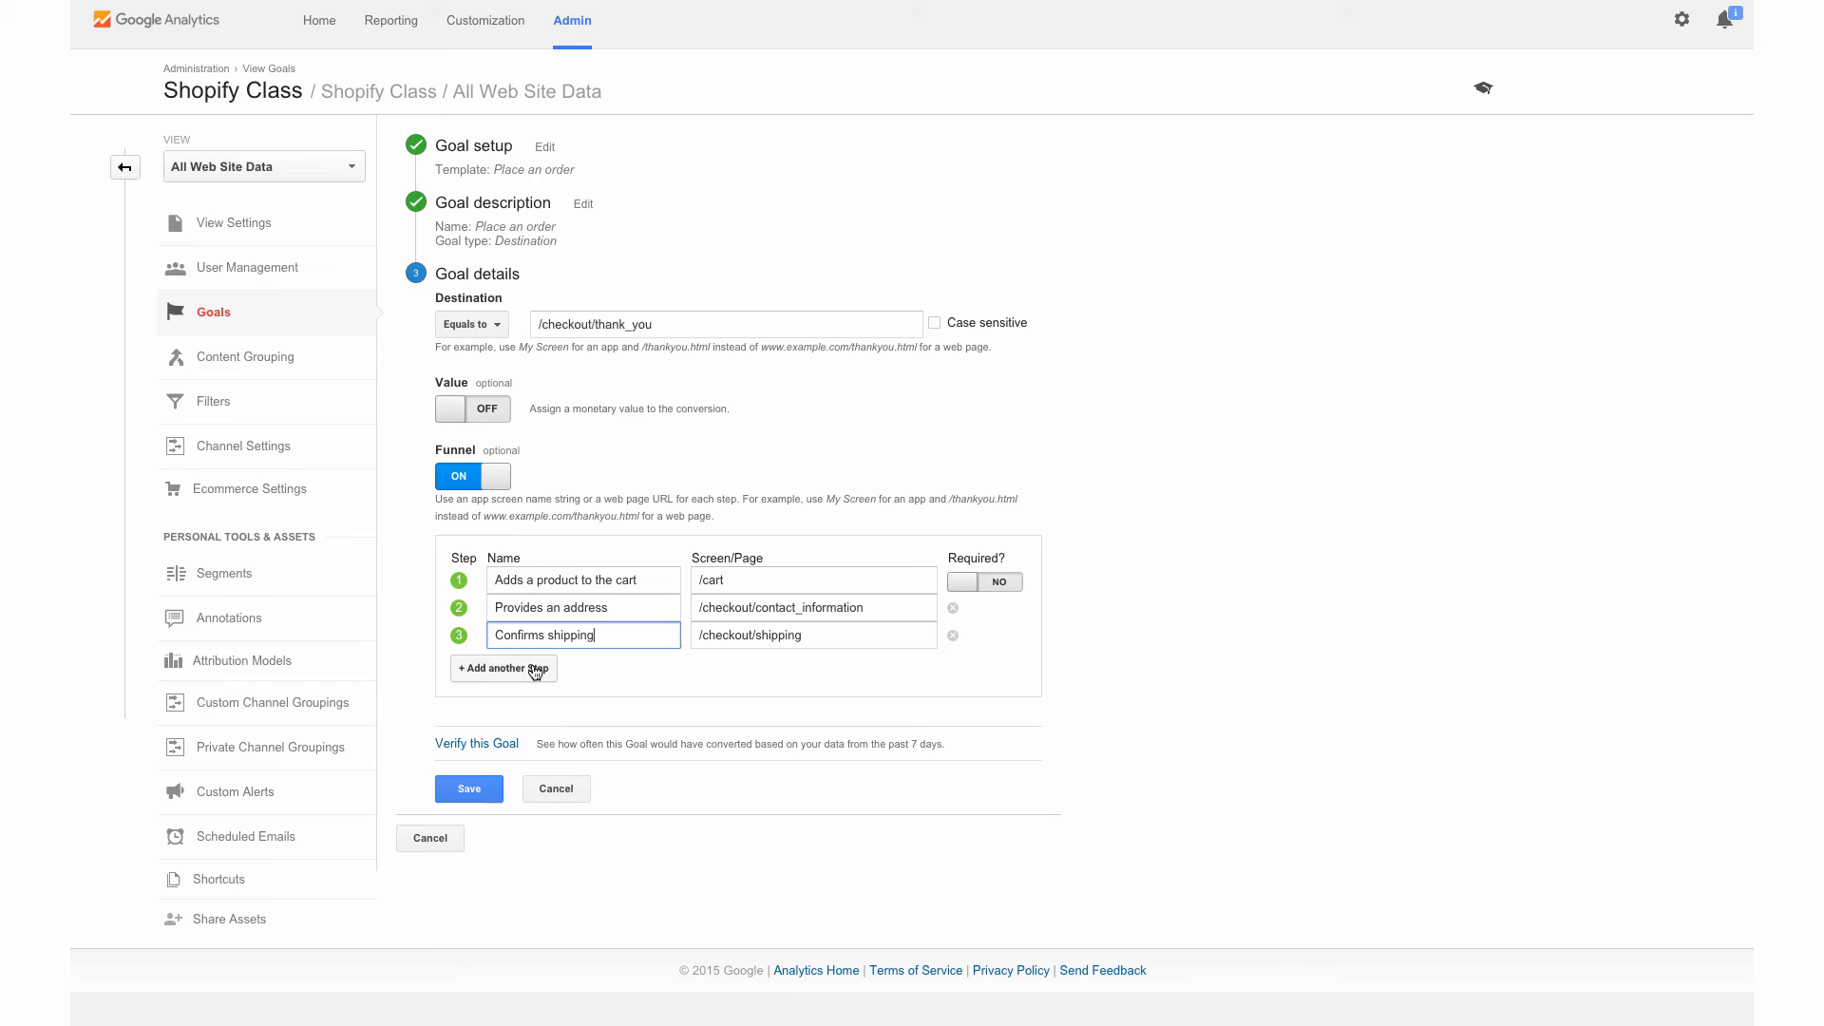
{"action": "left_click", "coordinate": [502, 667]}
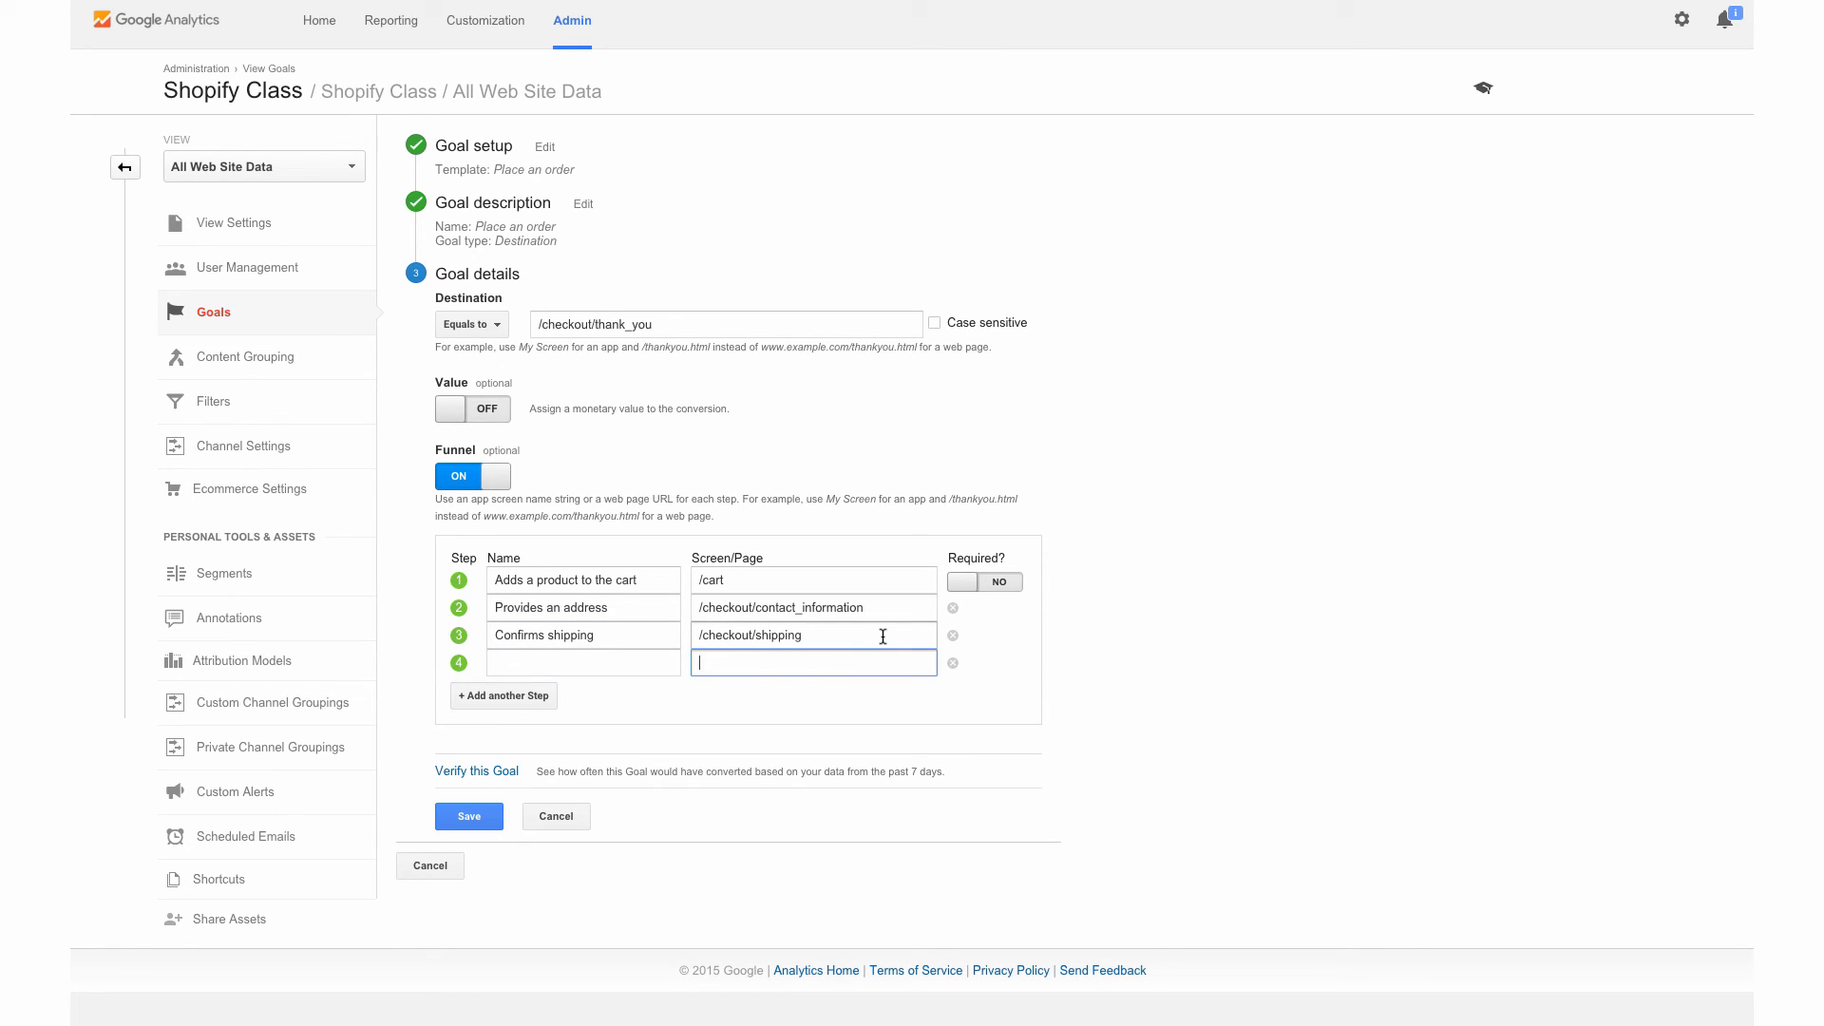
Step: Fill step 4 as 'Provides payment information' at /checkout/payment
{"action": "type", "text": "/che"}
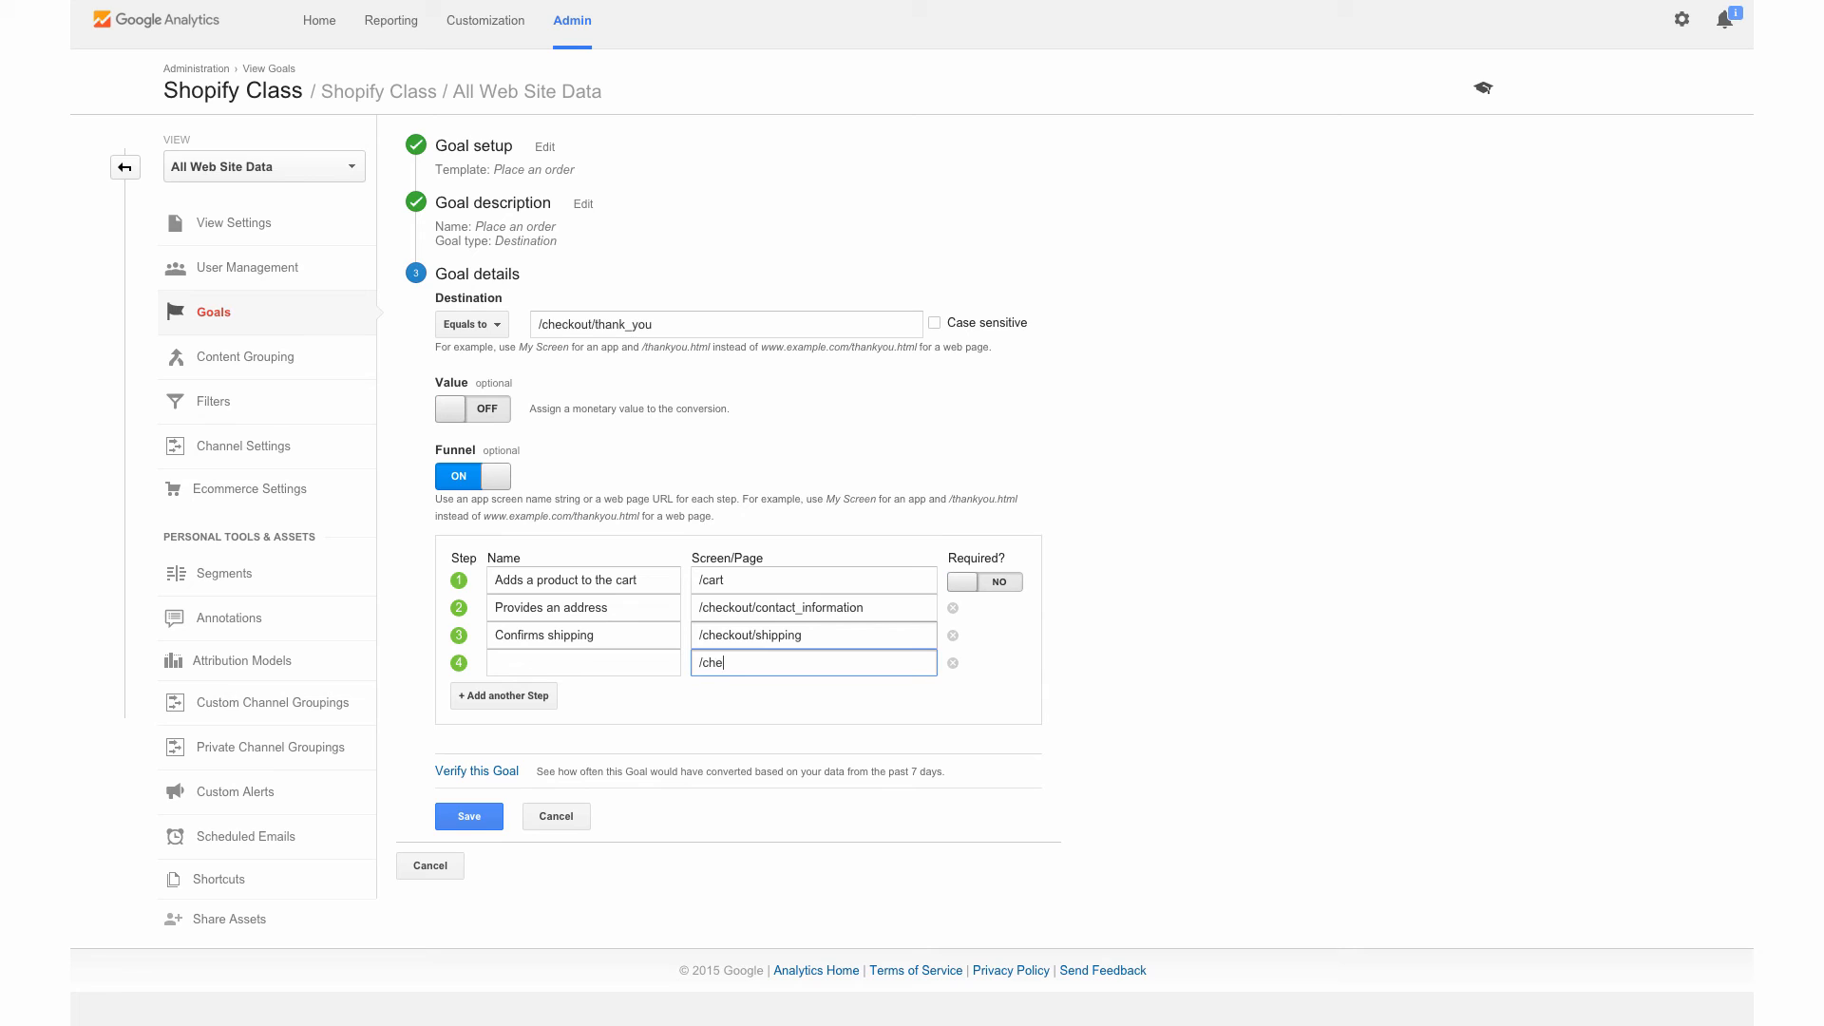
{"action": "type", "text": "ck"}
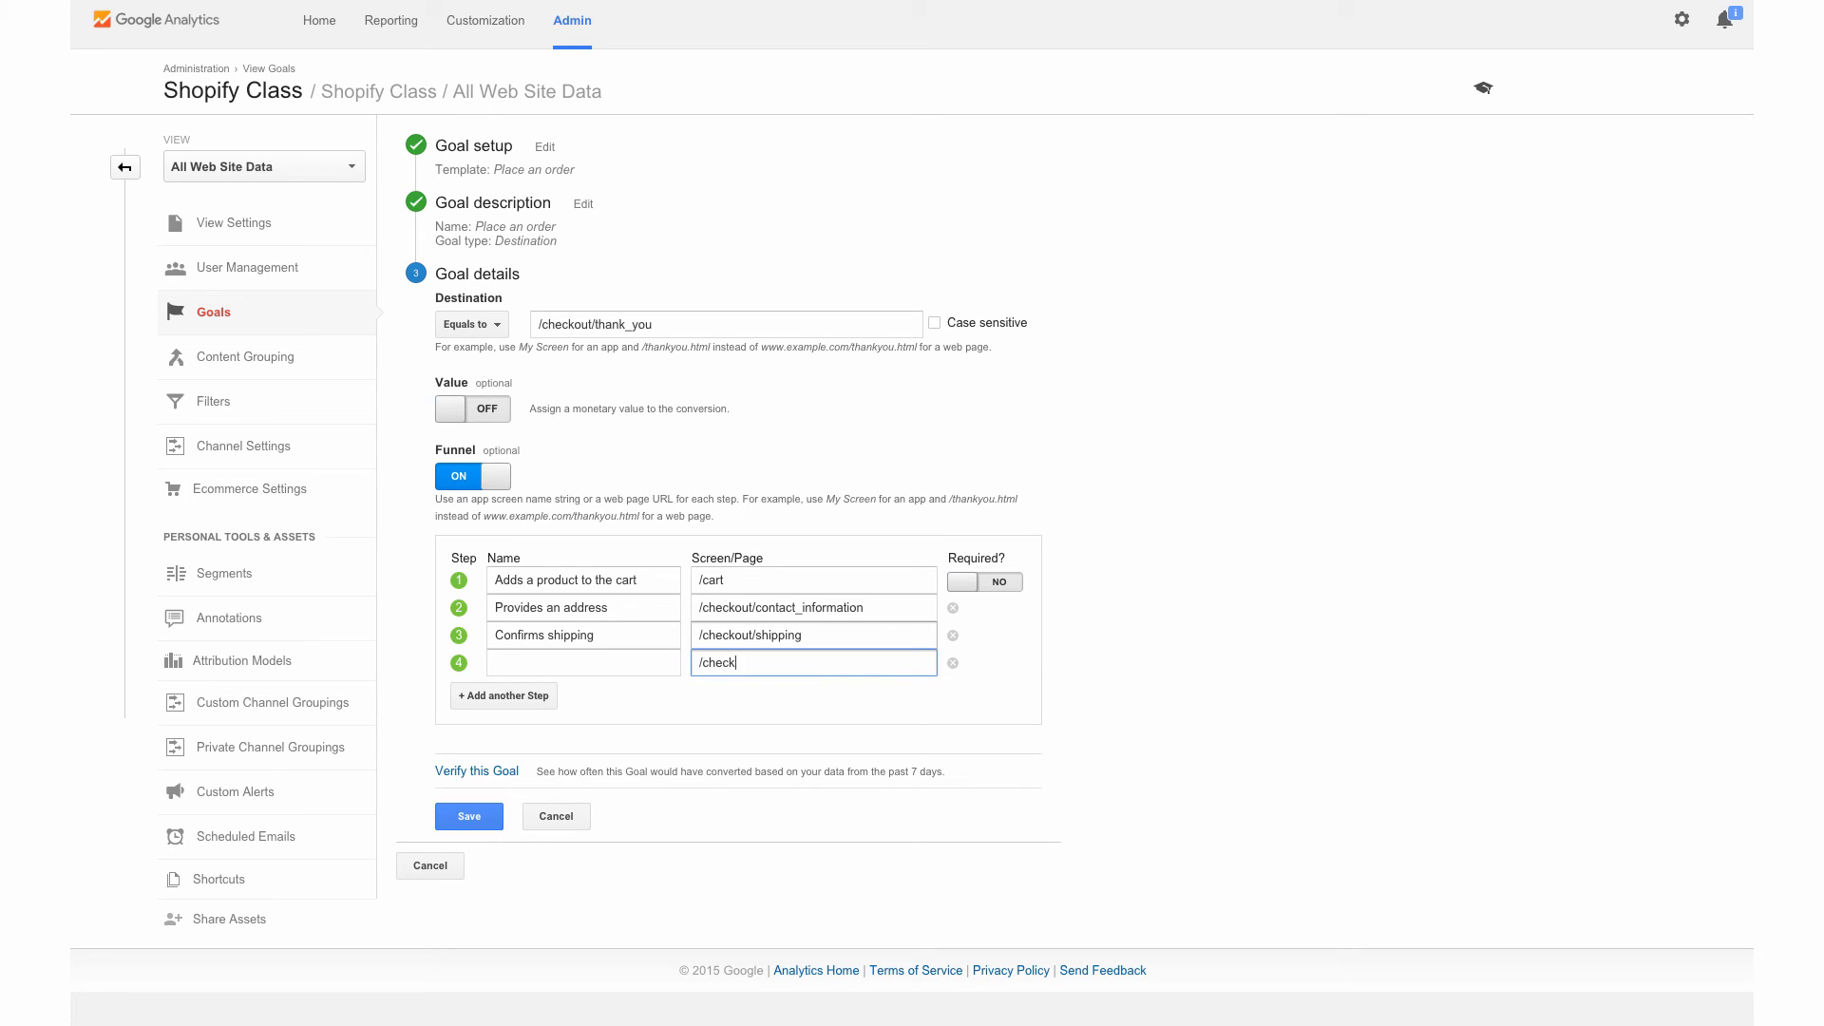
{"action": "type", "text": "out/payment"}
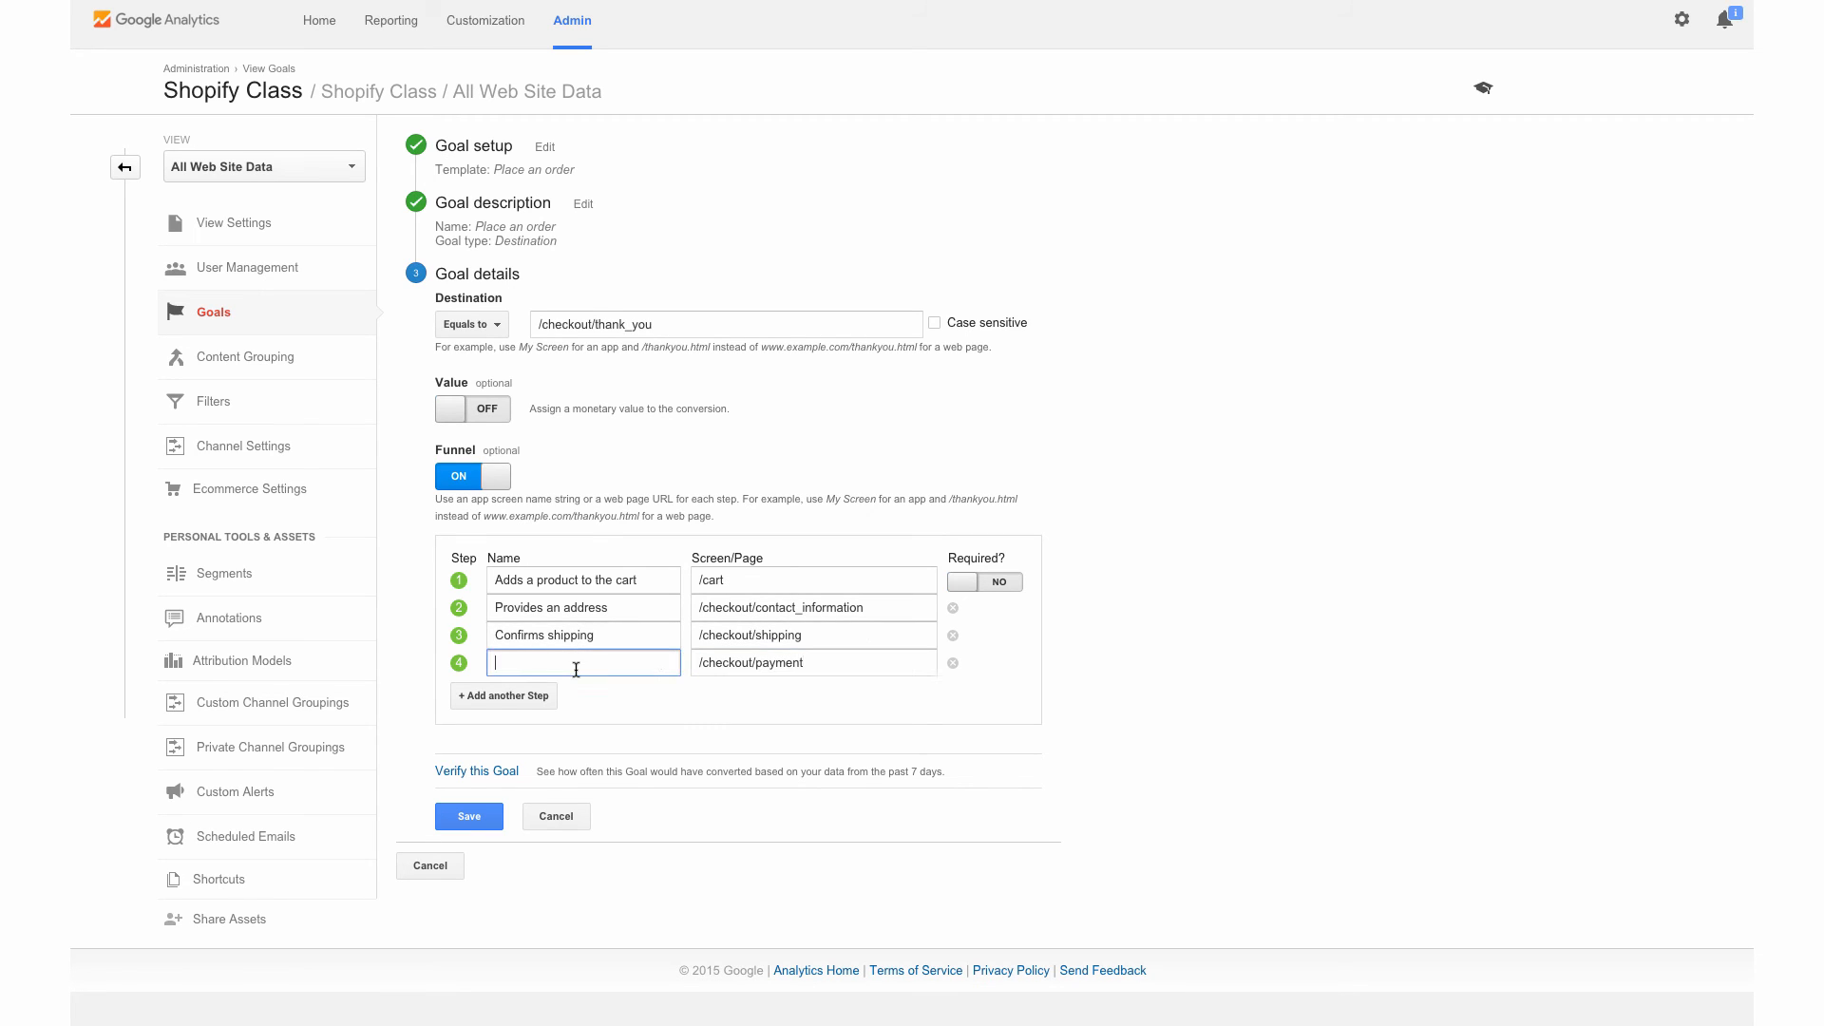
{"action": "type", "text": "Provide"}
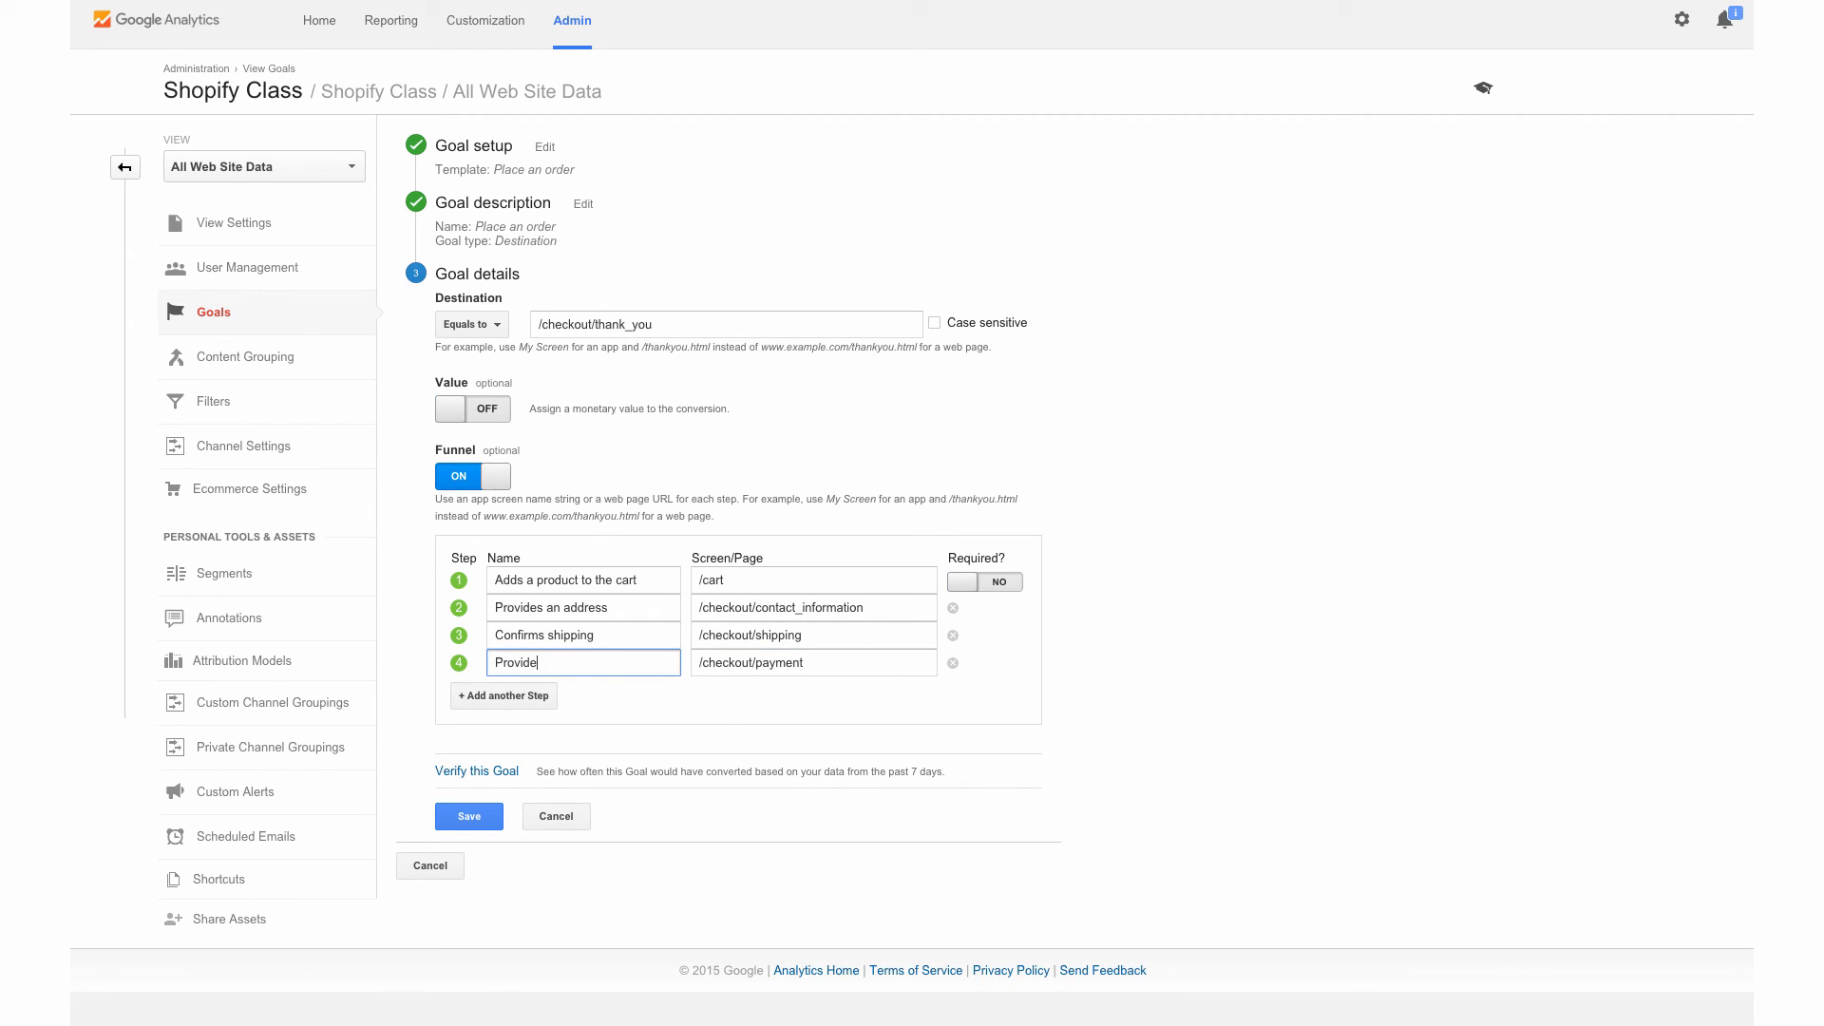
{"action": "type", "text": "s payment i"}
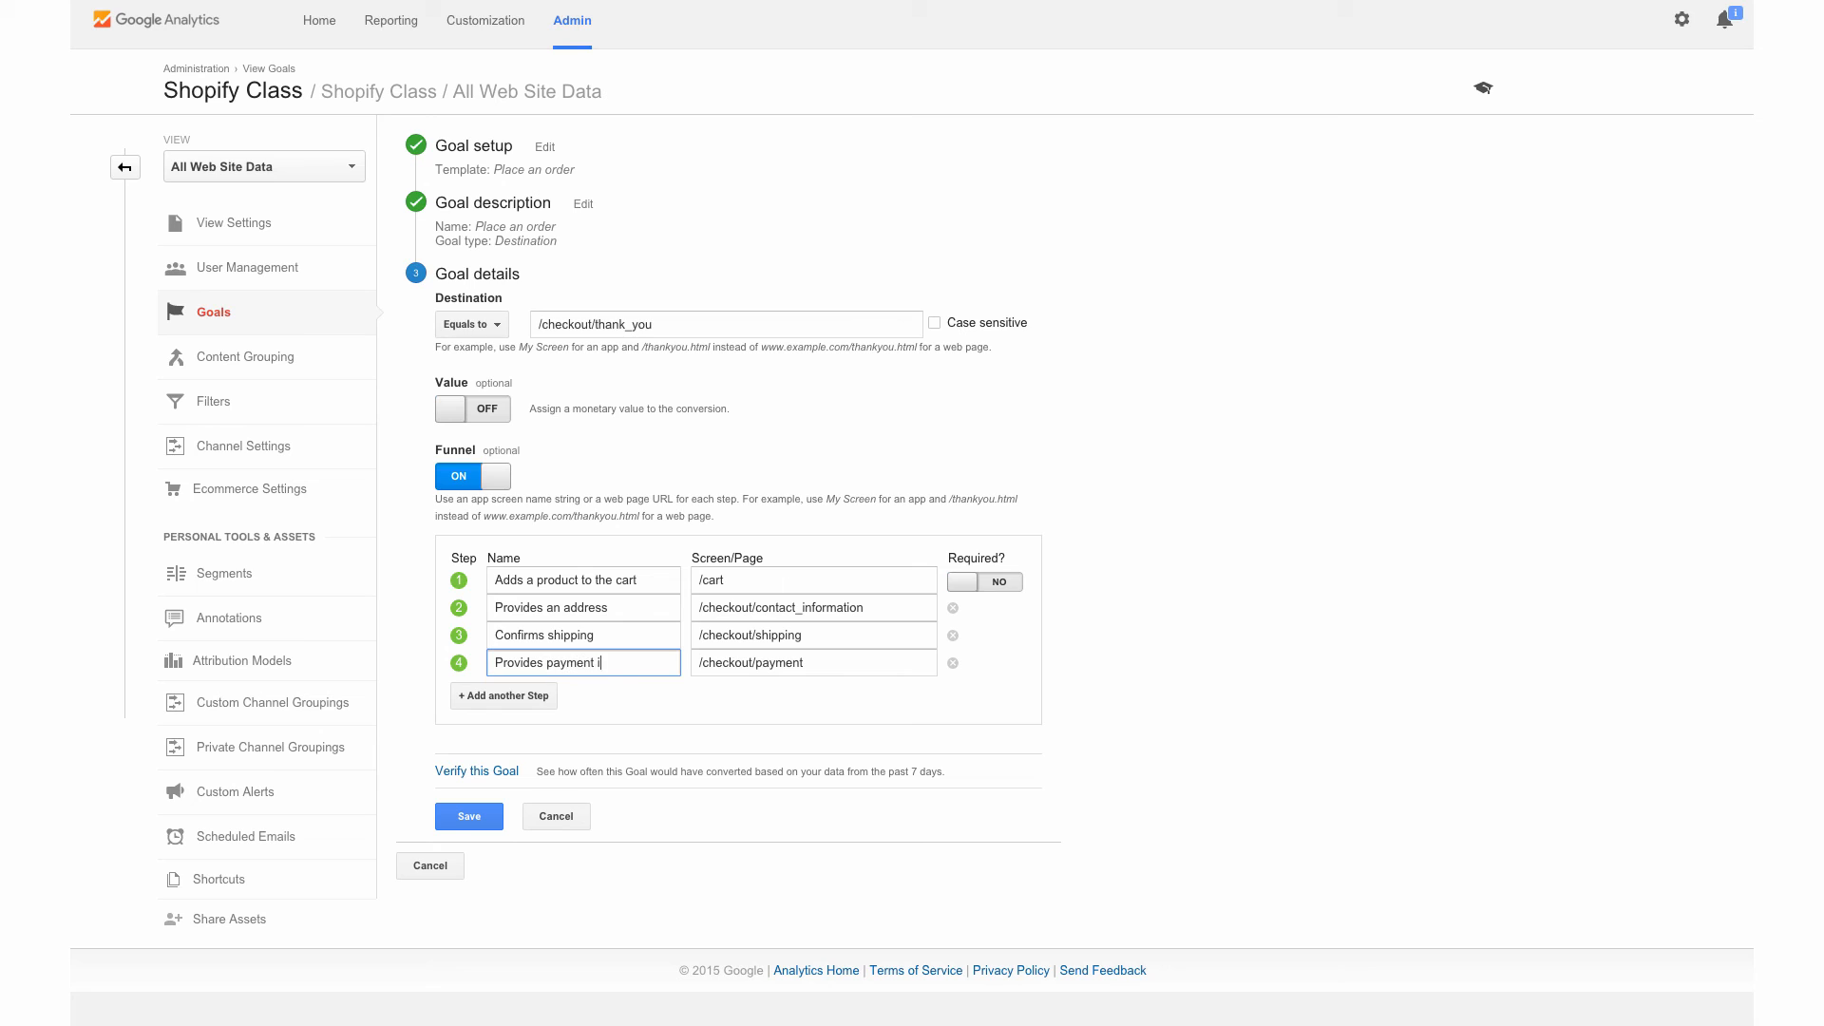
{"action": "type", "text": "nformation"}
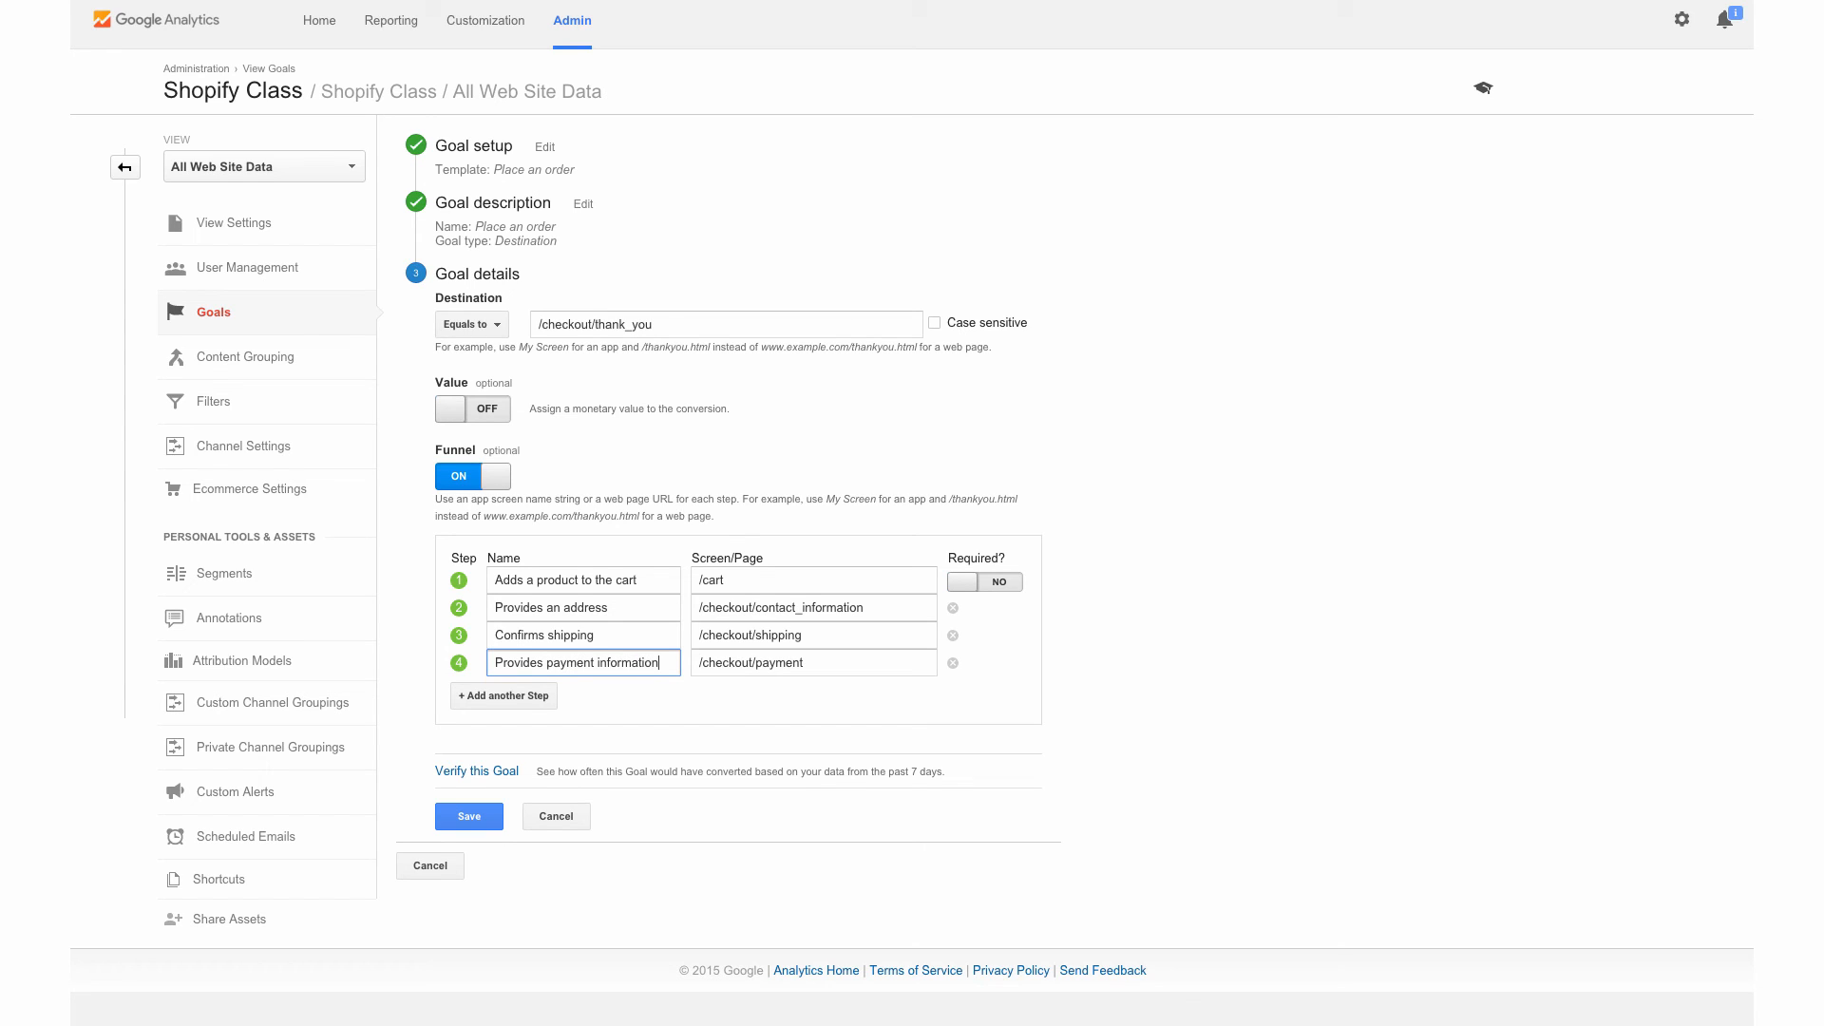
{"action": "left_click", "coordinate": [470, 815]}
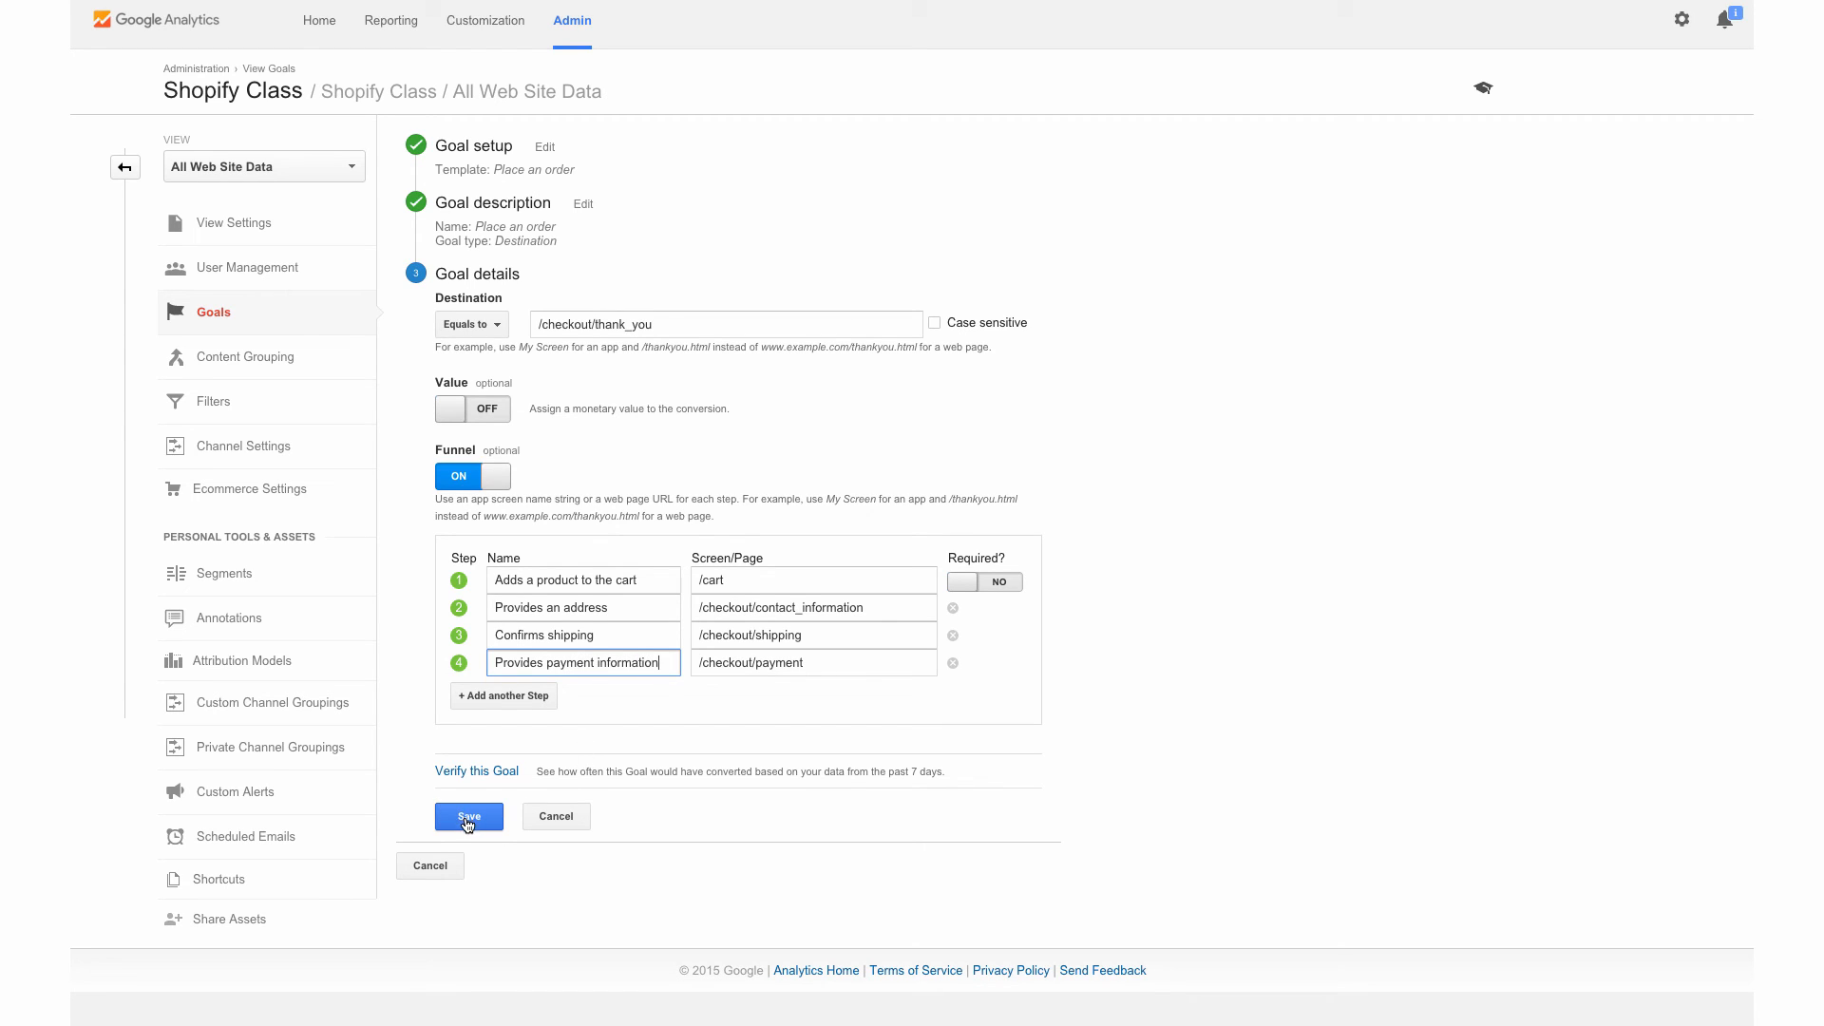
{"action": "mouse_move", "coordinate": [553, 794]}
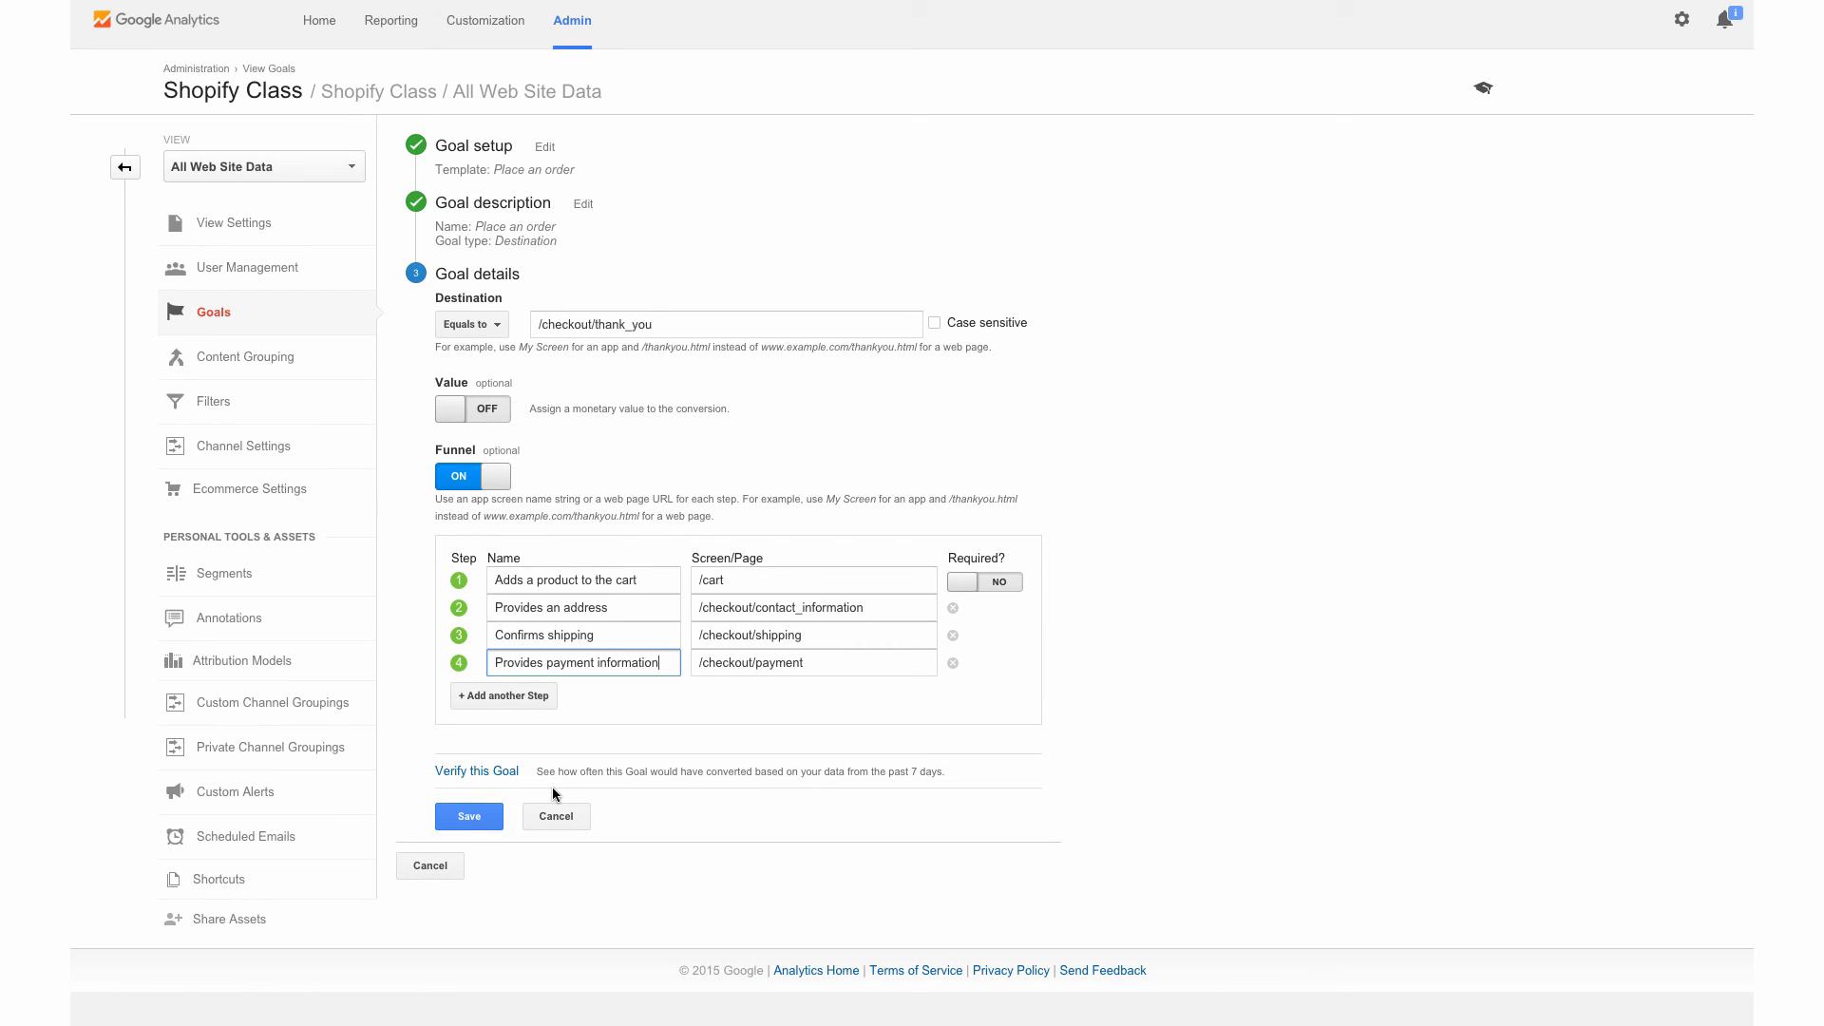
{"action": "mouse_move", "coordinate": [480, 781]}
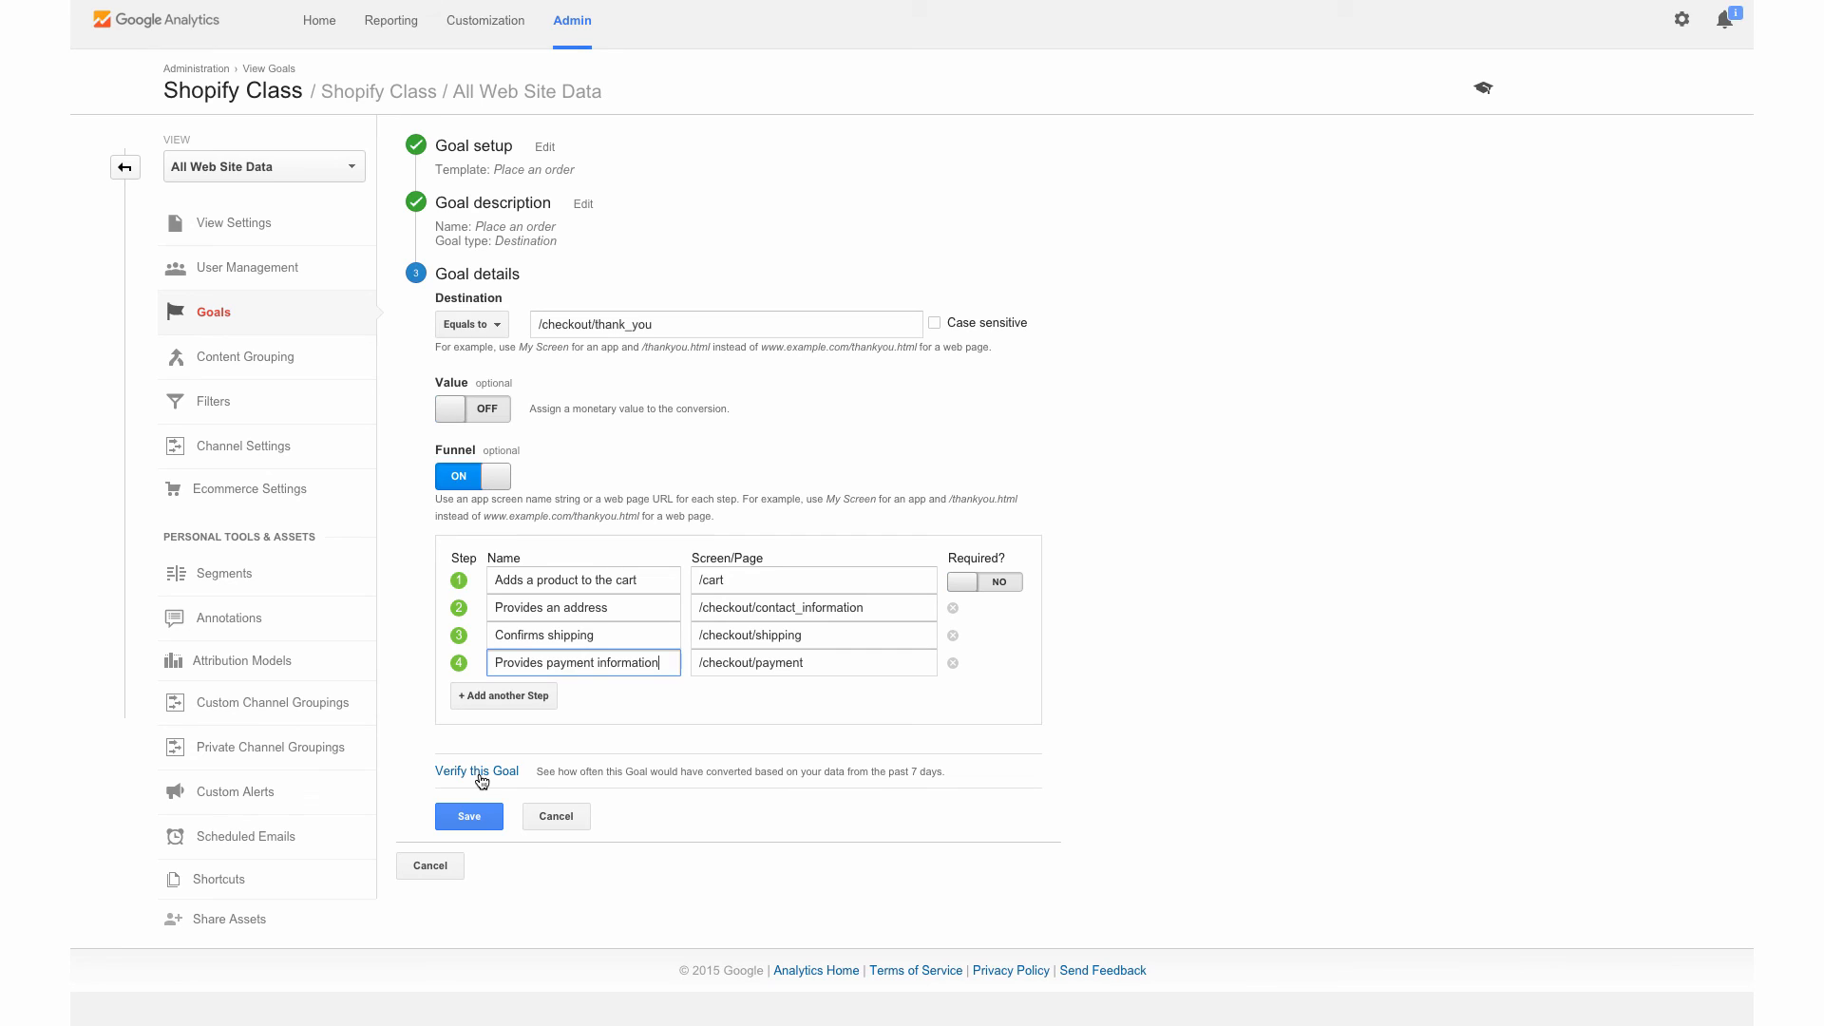
{"action": "mouse_move", "coordinate": [407, 791]}
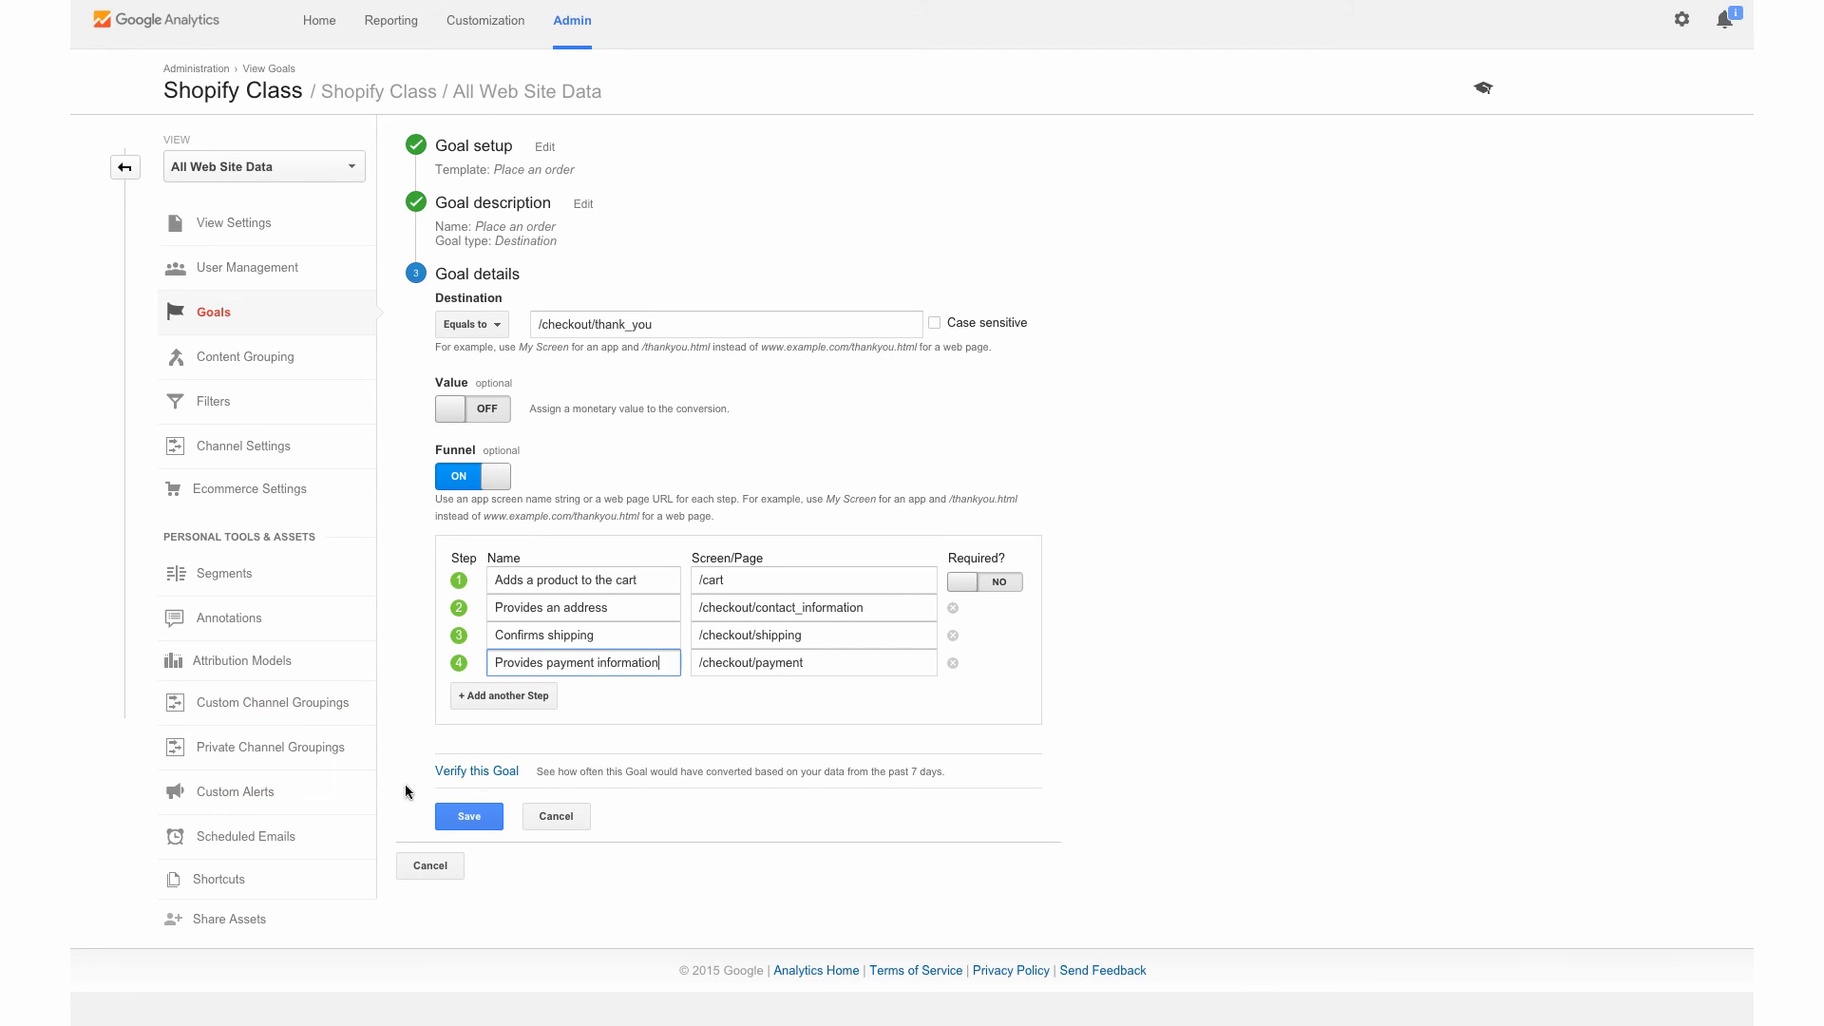
{"action": "mouse_move", "coordinate": [549, 767]}
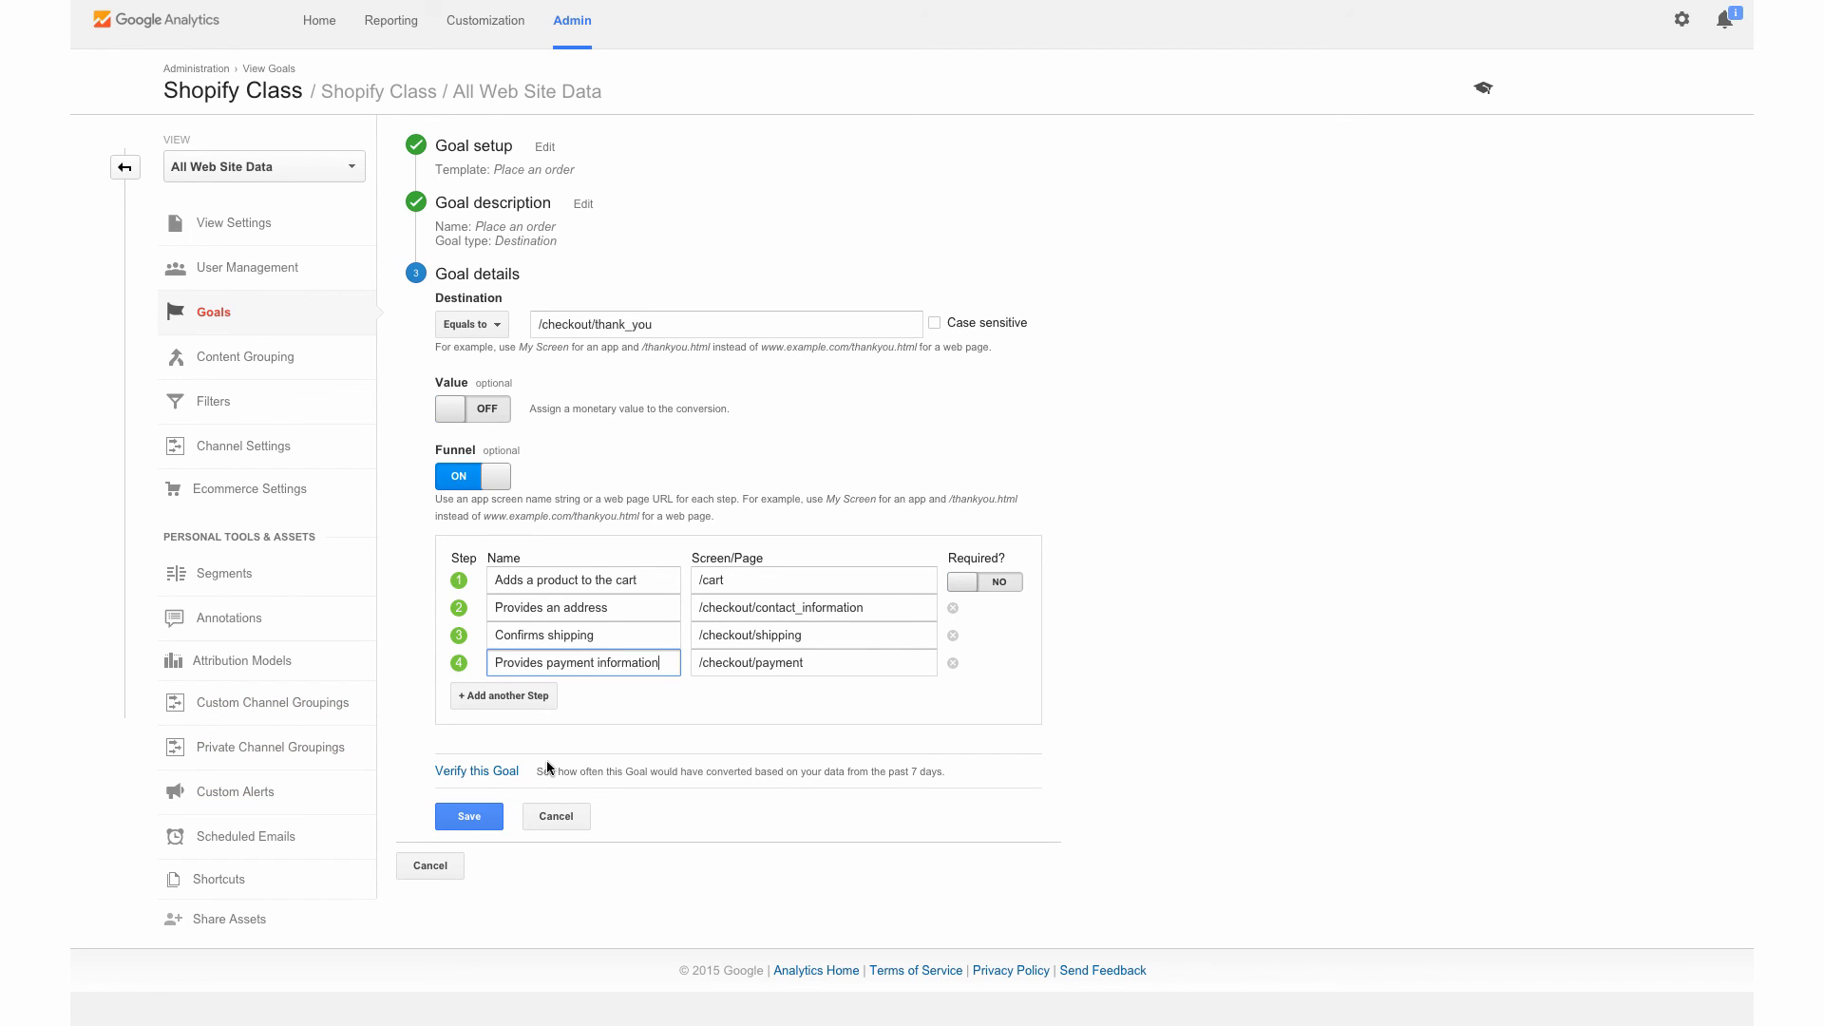
{"action": "mouse_move", "coordinate": [602, 763]}
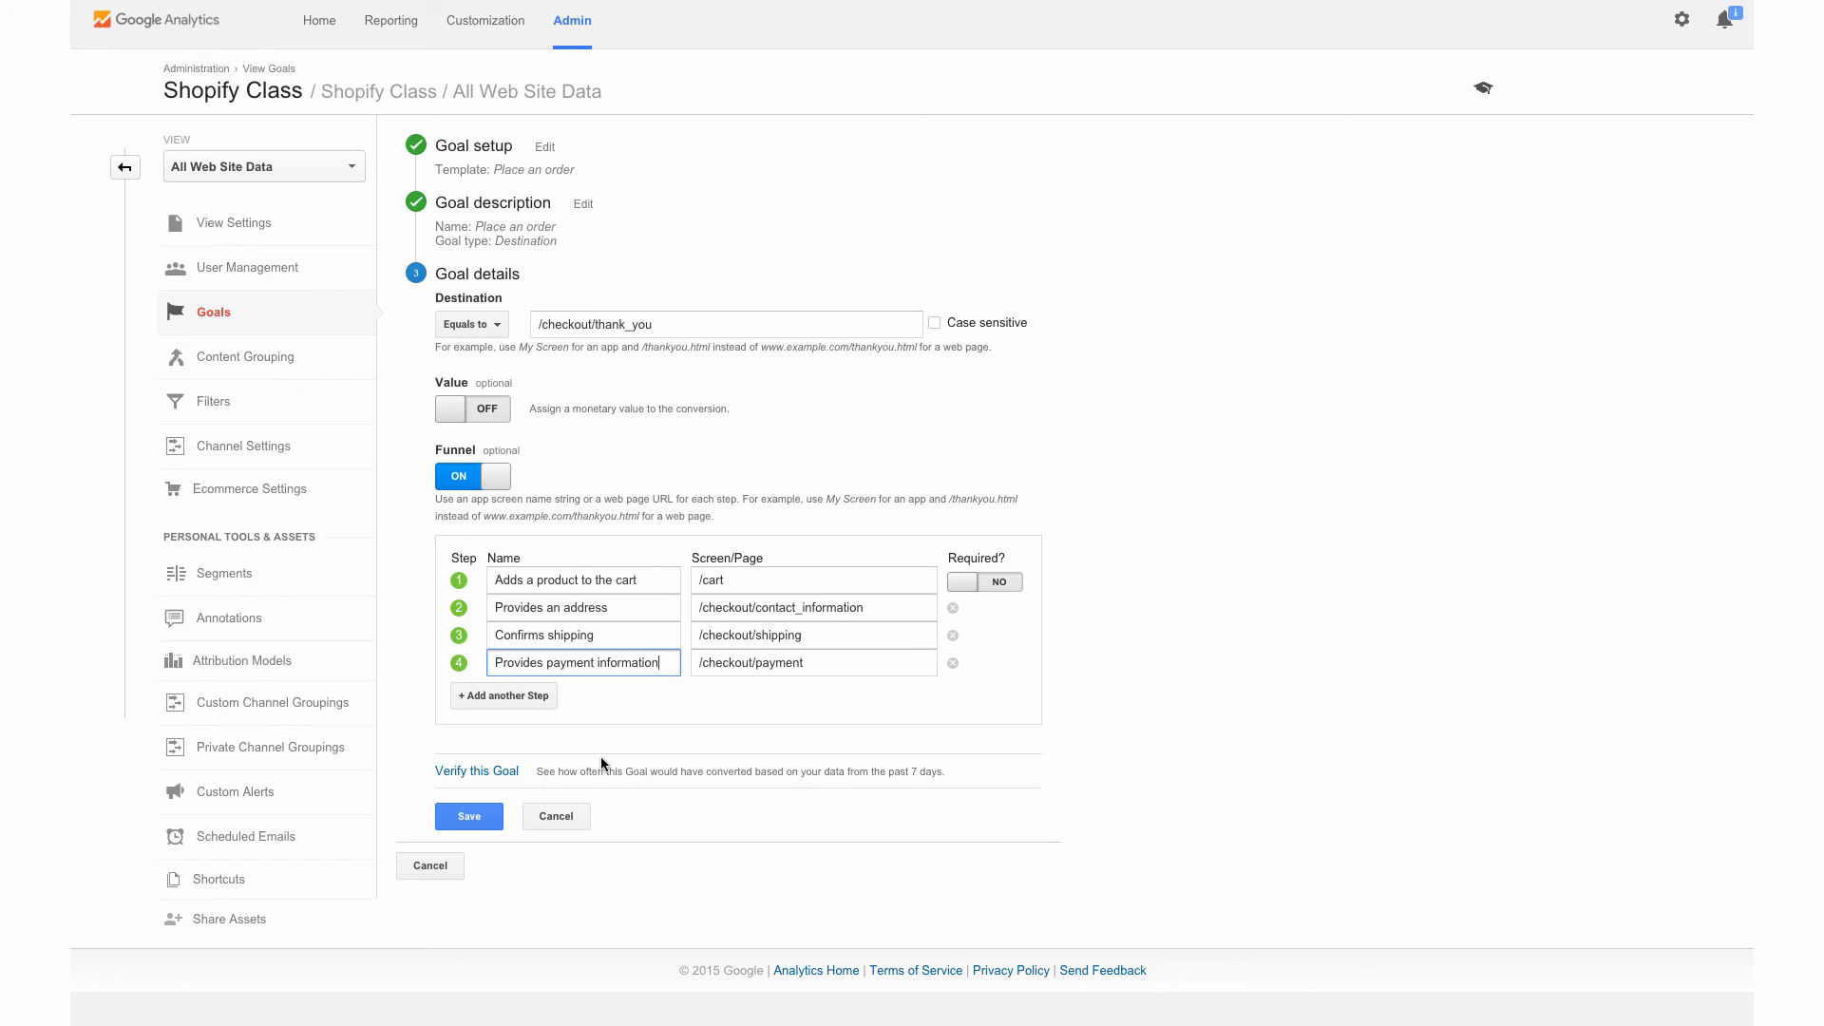
{"action": "mouse_move", "coordinate": [498, 811]}
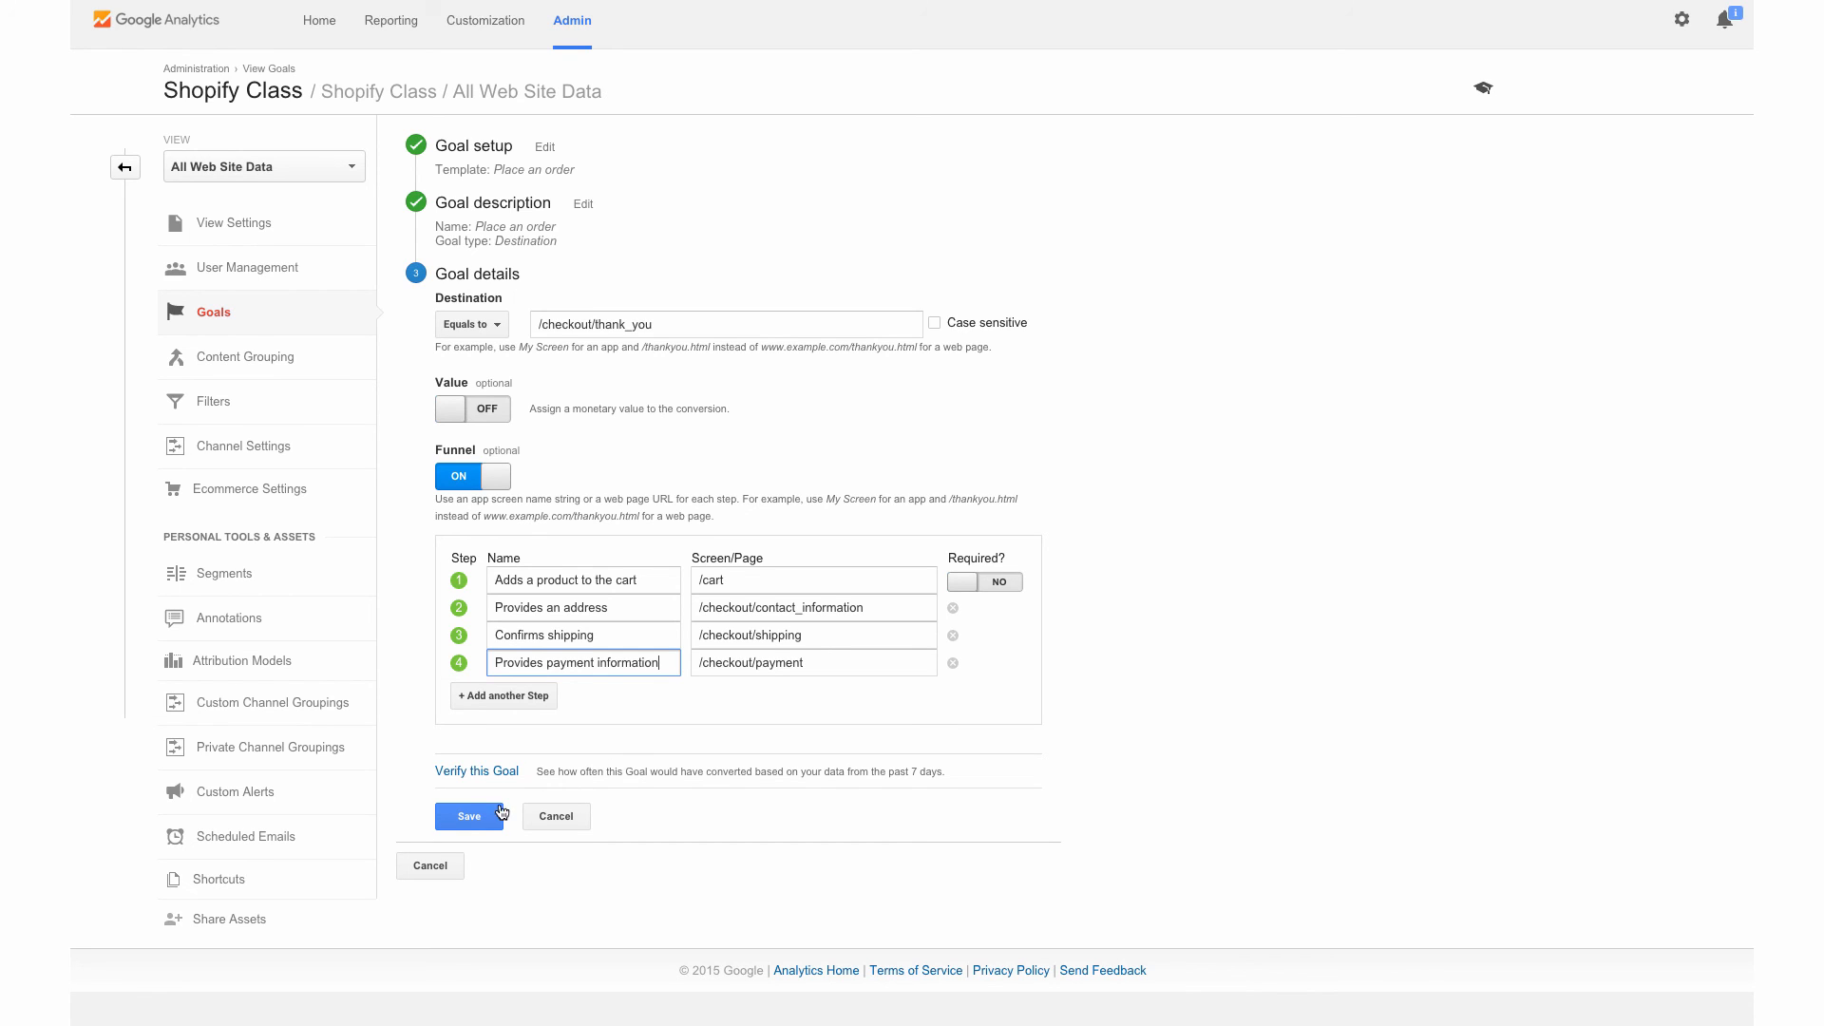
Step: Save the Place an order goal and return to the Goals list where it now appears
{"action": "left_click", "coordinate": [470, 815]}
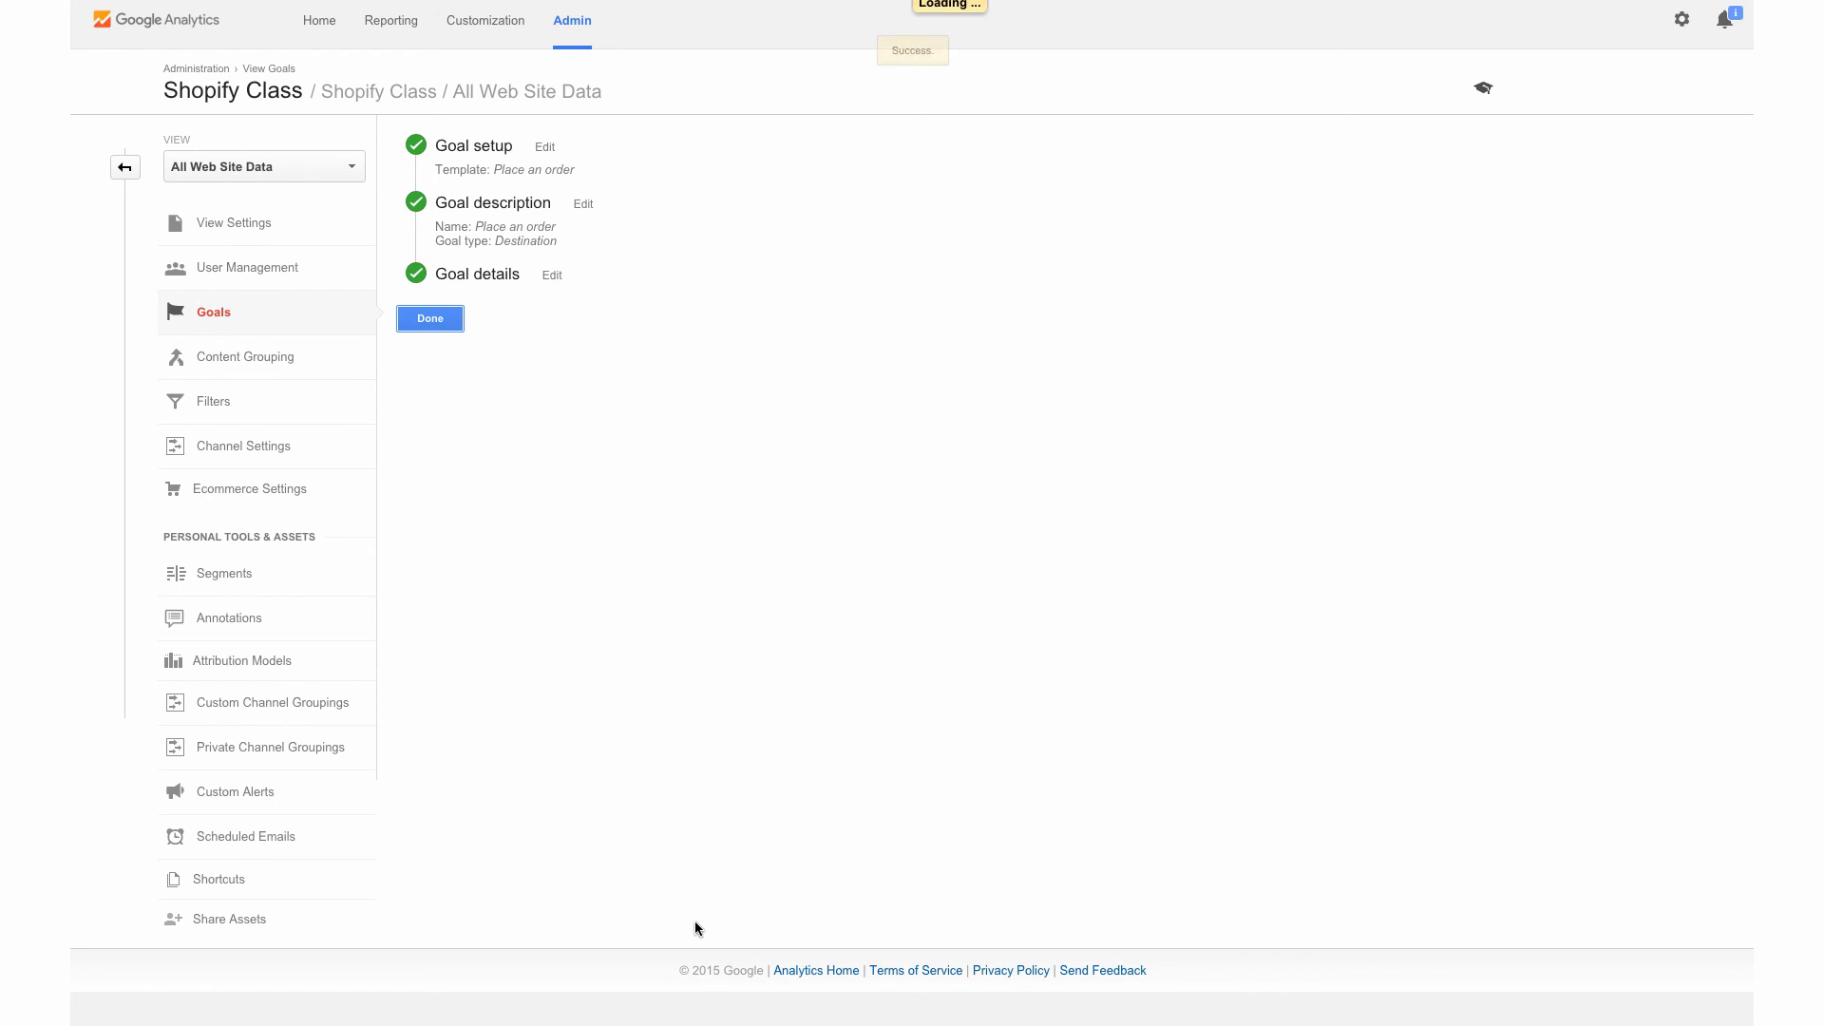
{"action": "left_click", "coordinate": [429, 317]}
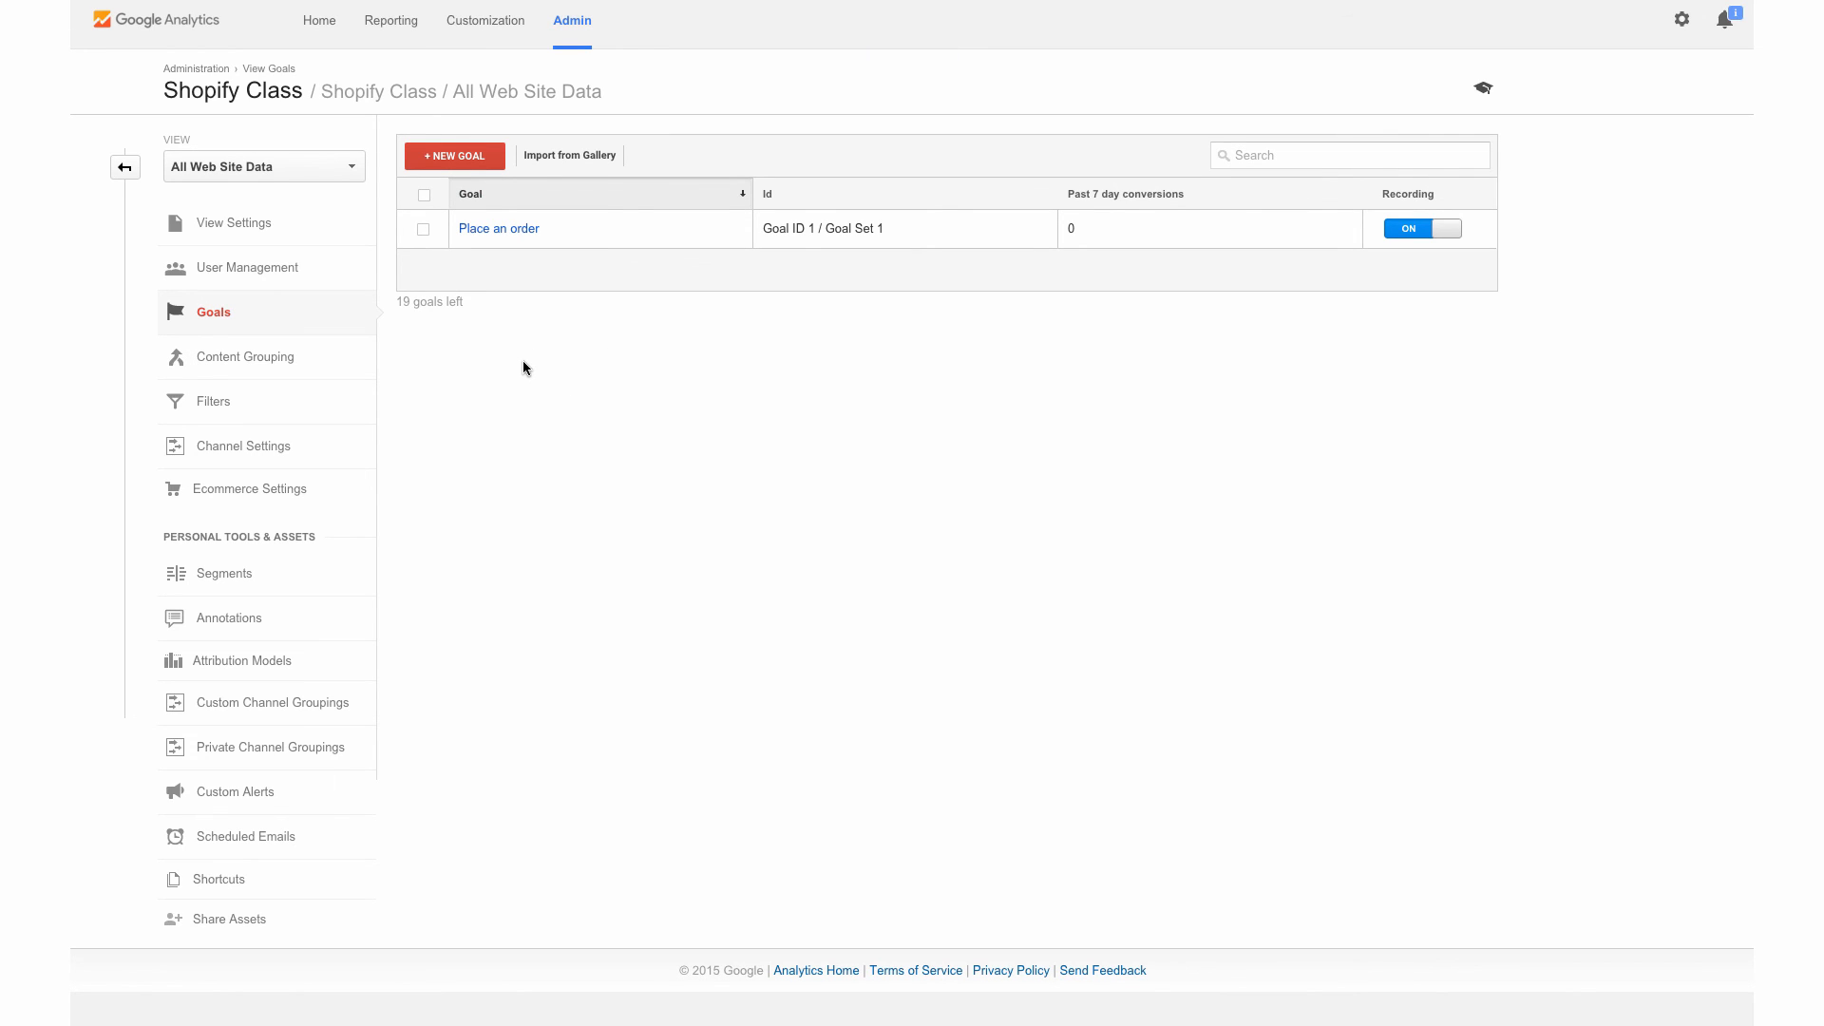
{"action": "mouse_move", "coordinate": [1058, 199]}
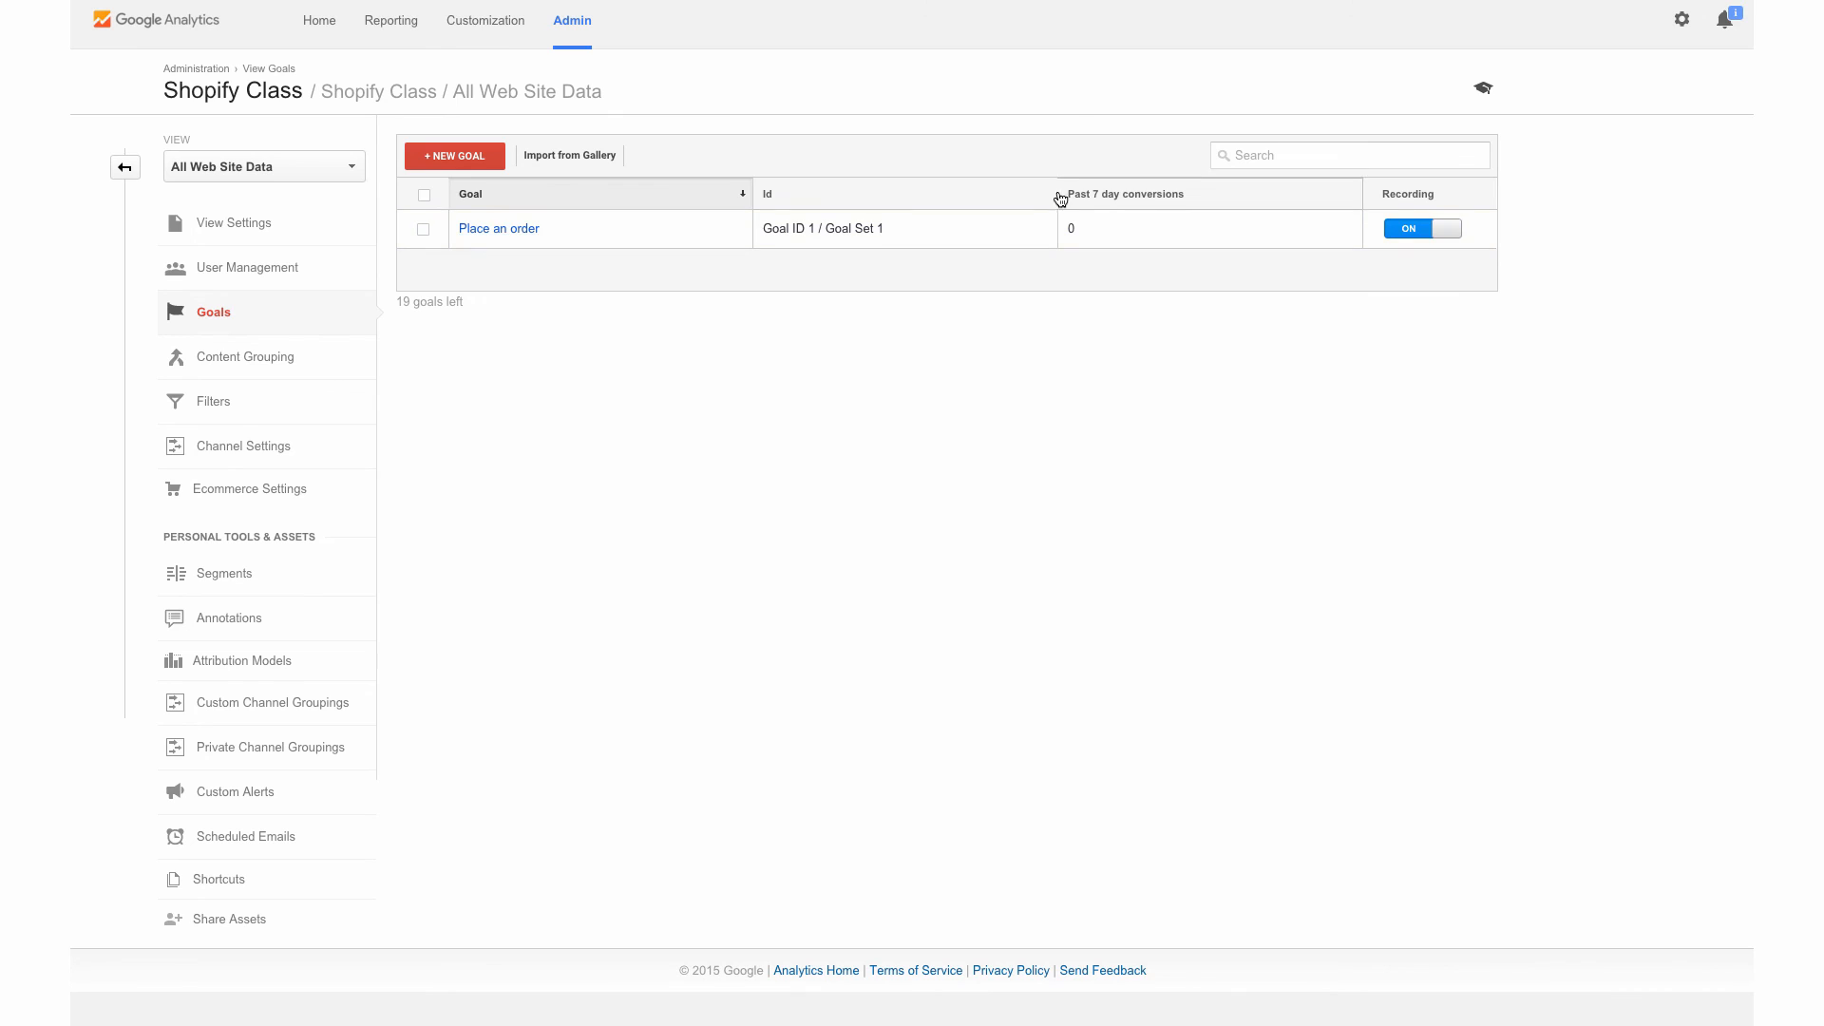
{"action": "mouse_move", "coordinate": [1058, 268]}
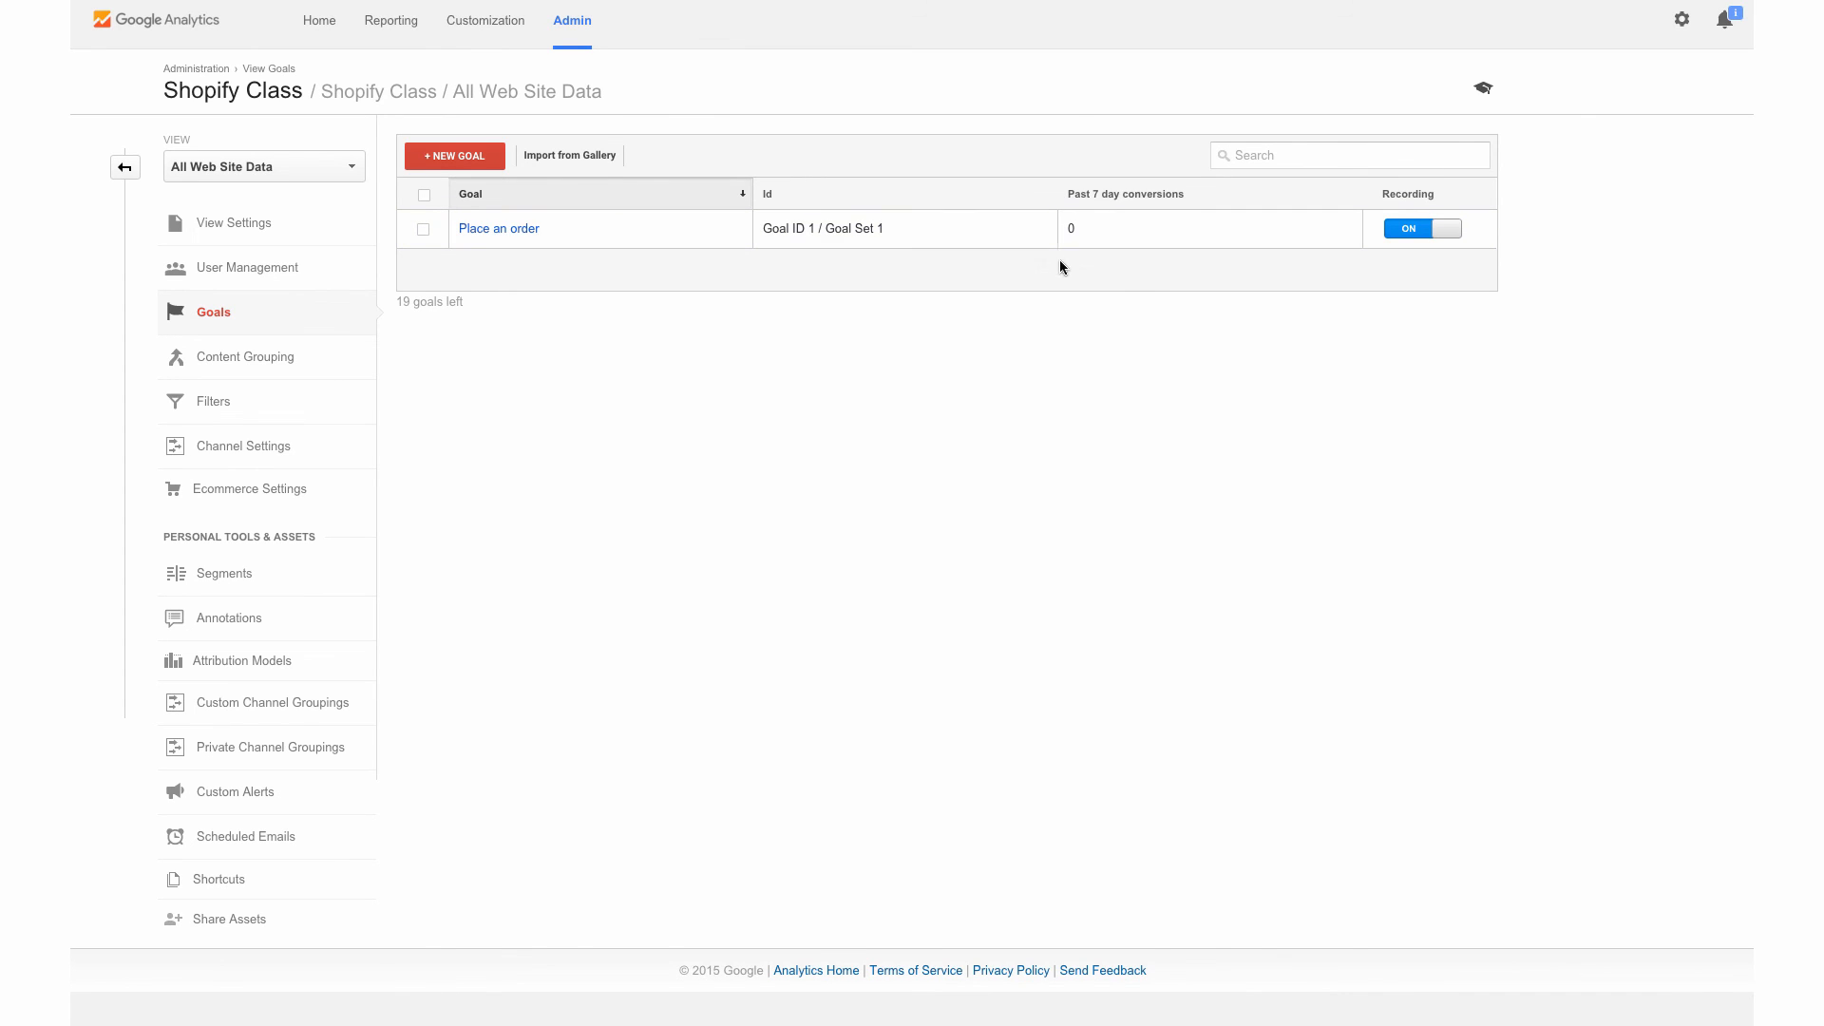
{"action": "mouse_move", "coordinate": [988, 331]}
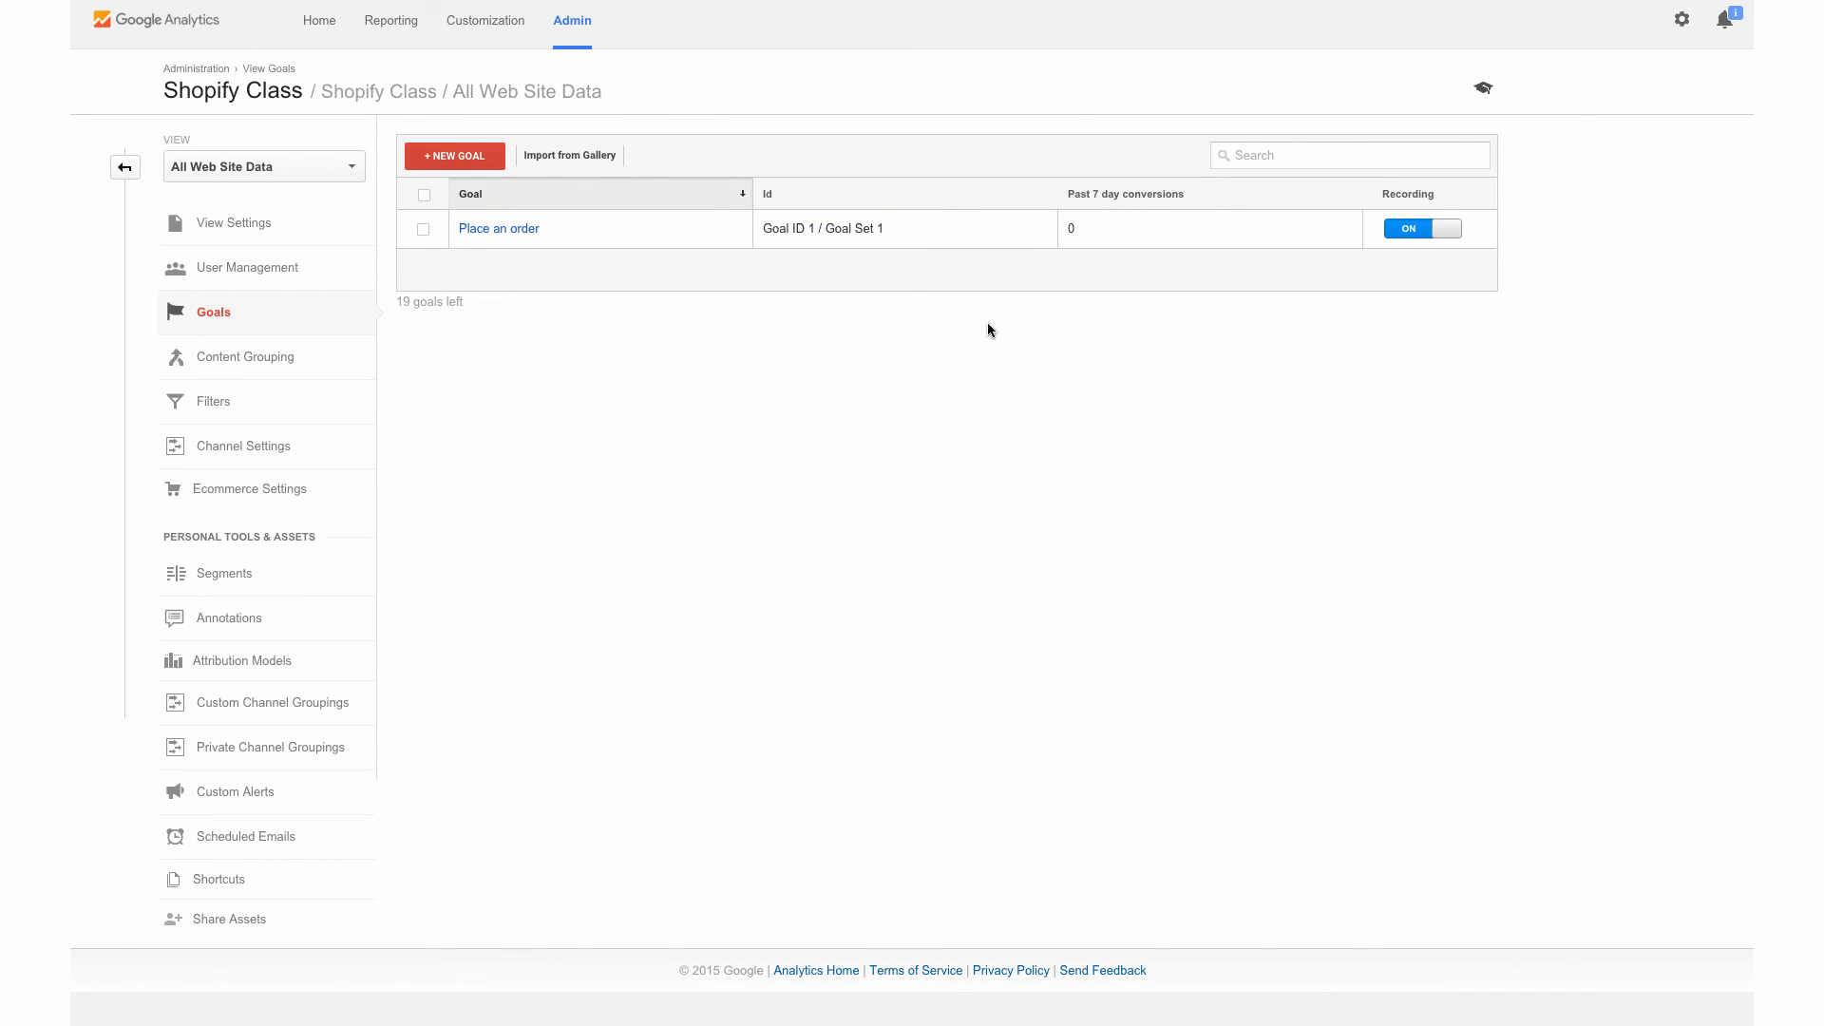
{"action": "mouse_move", "coordinate": [980, 335]}
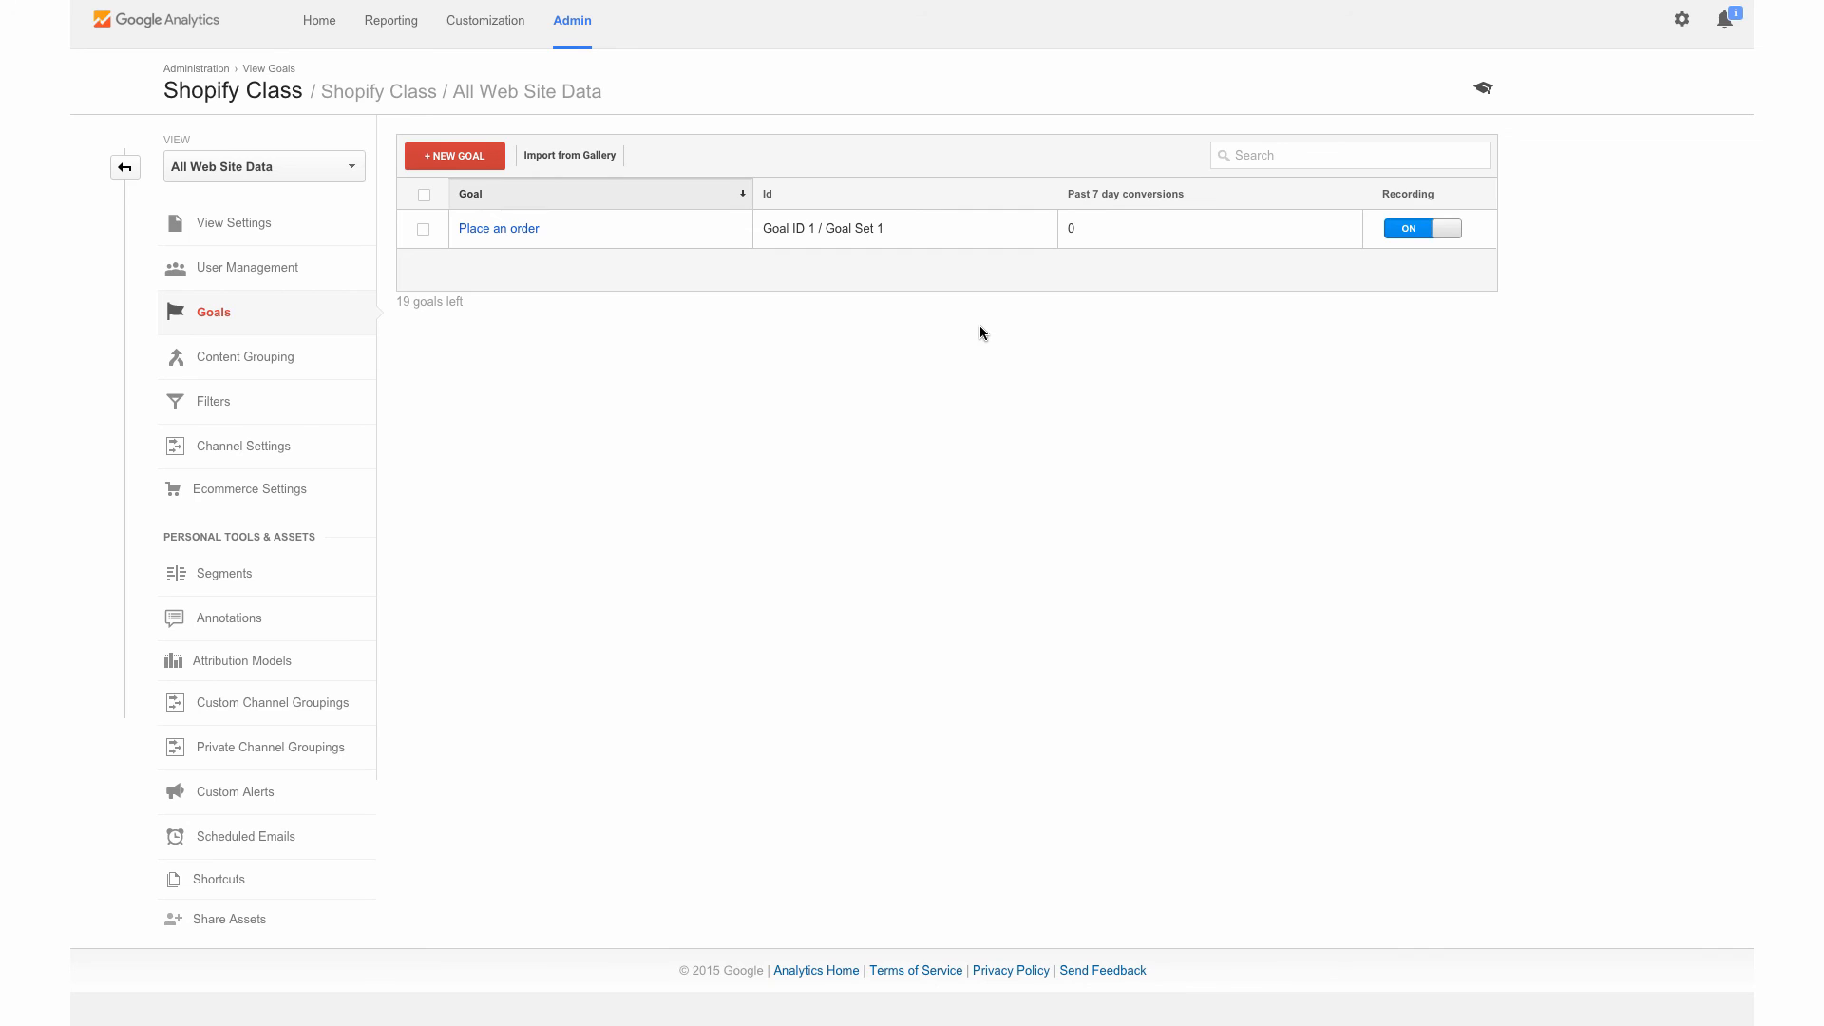
{"action": "mouse_move", "coordinate": [916, 383]}
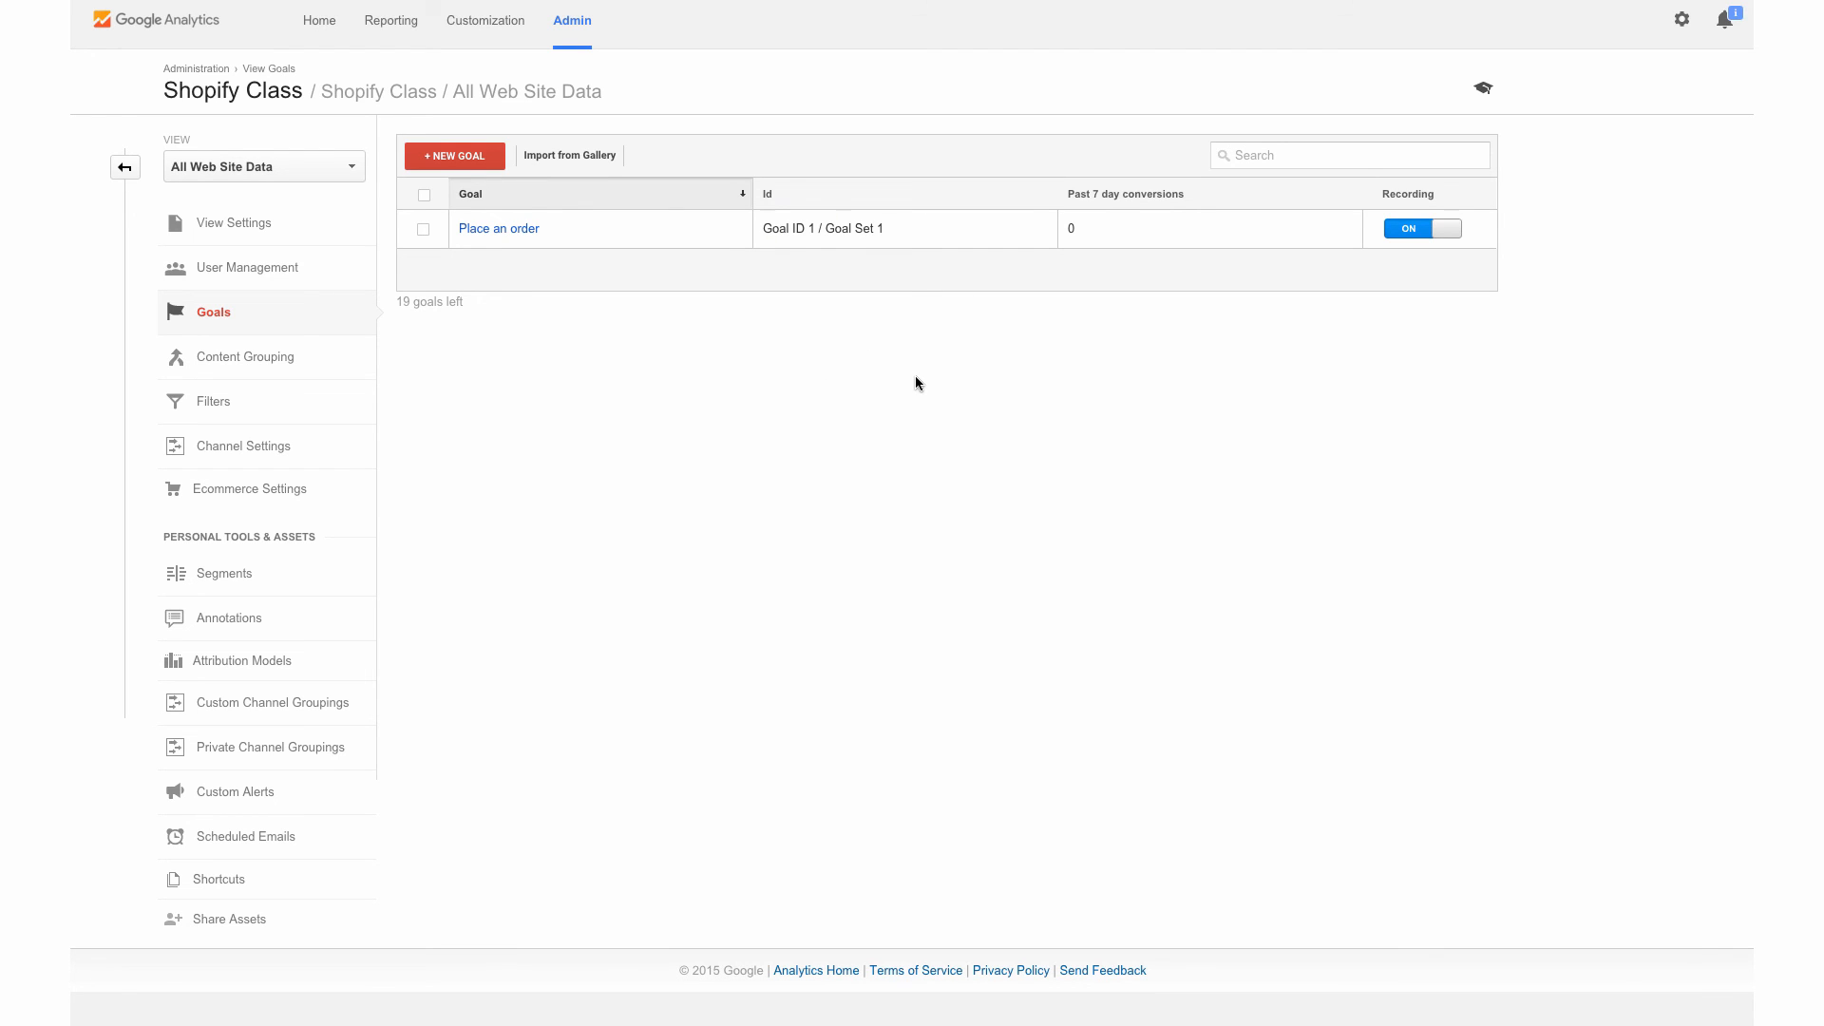
{"action": "mouse_move", "coordinate": [946, 329]}
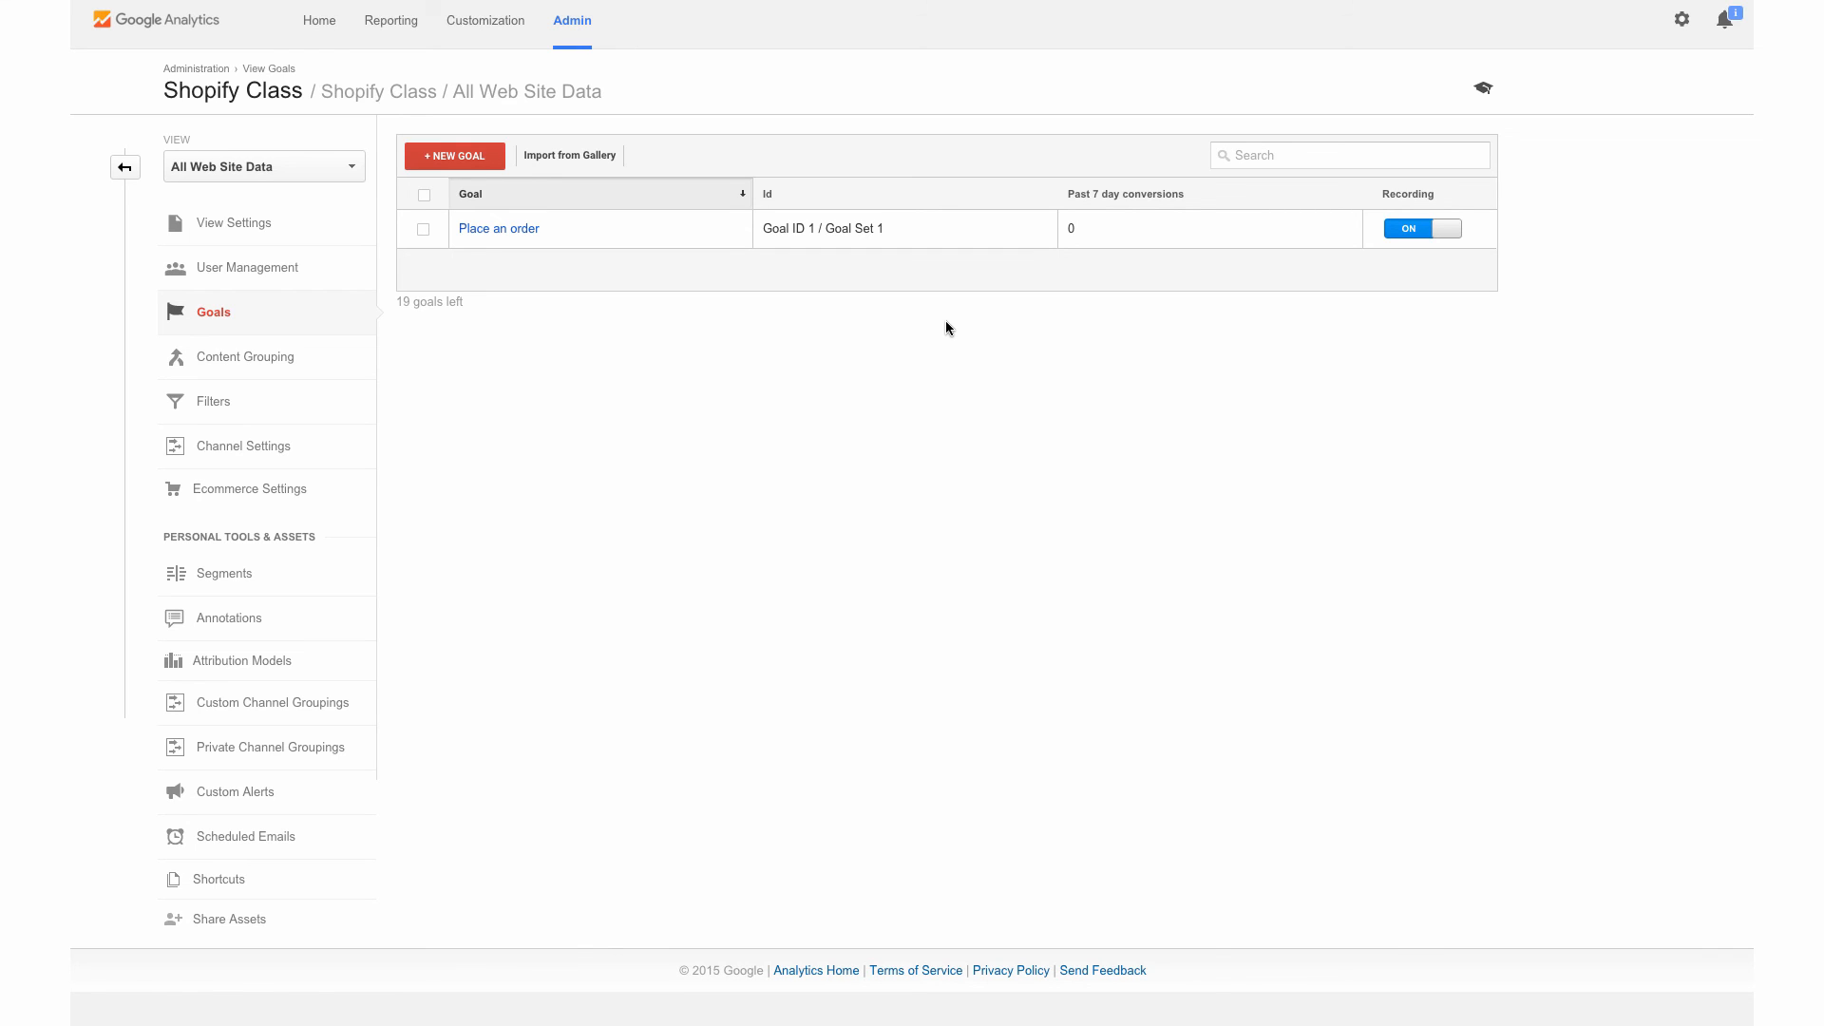
{"action": "mouse_move", "coordinate": [799, 351]}
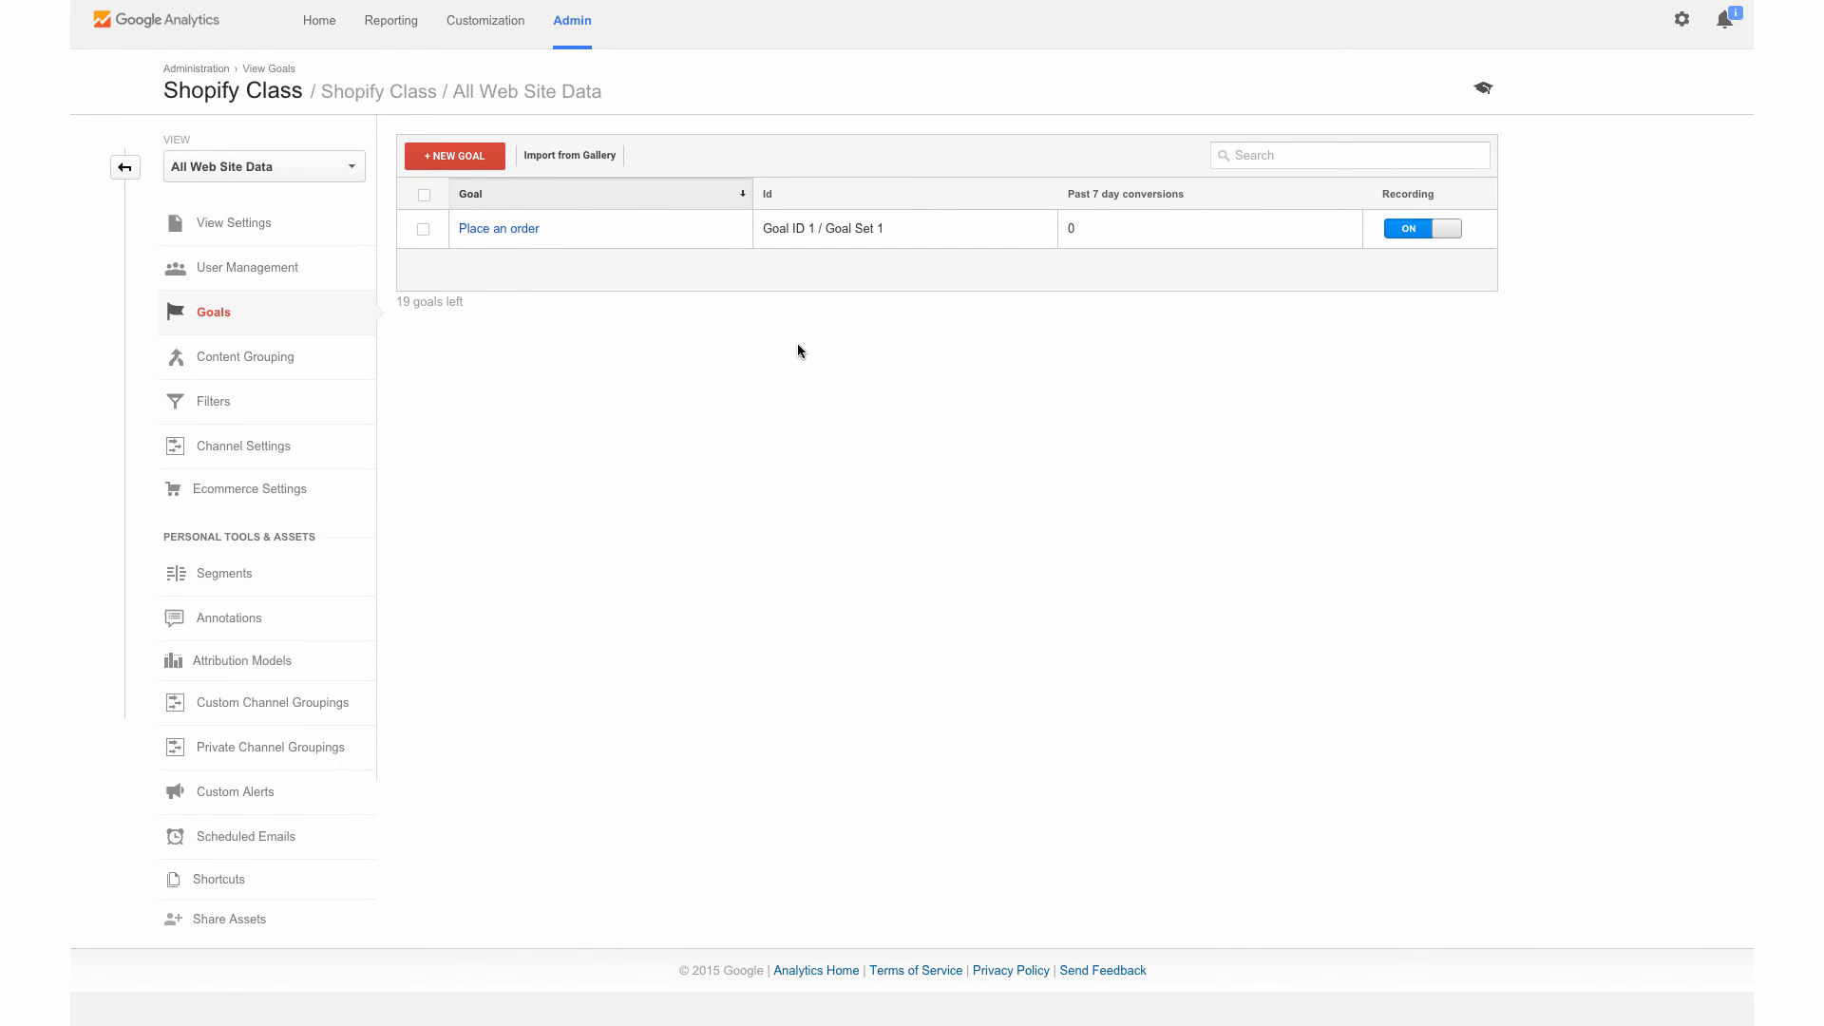